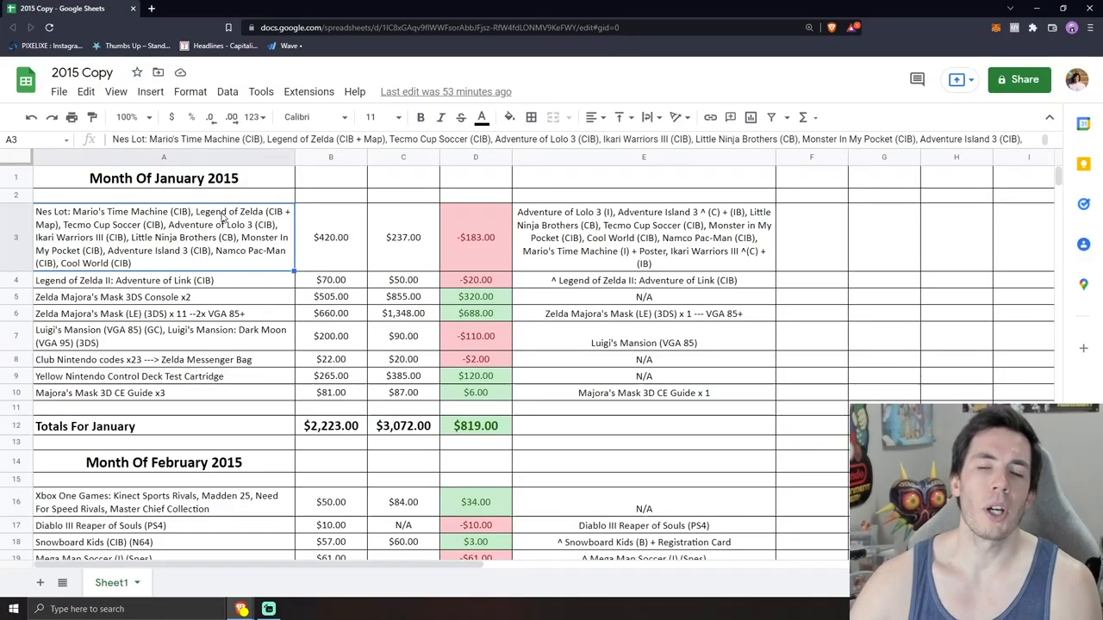
pyautogui.moveTo(284, 191)
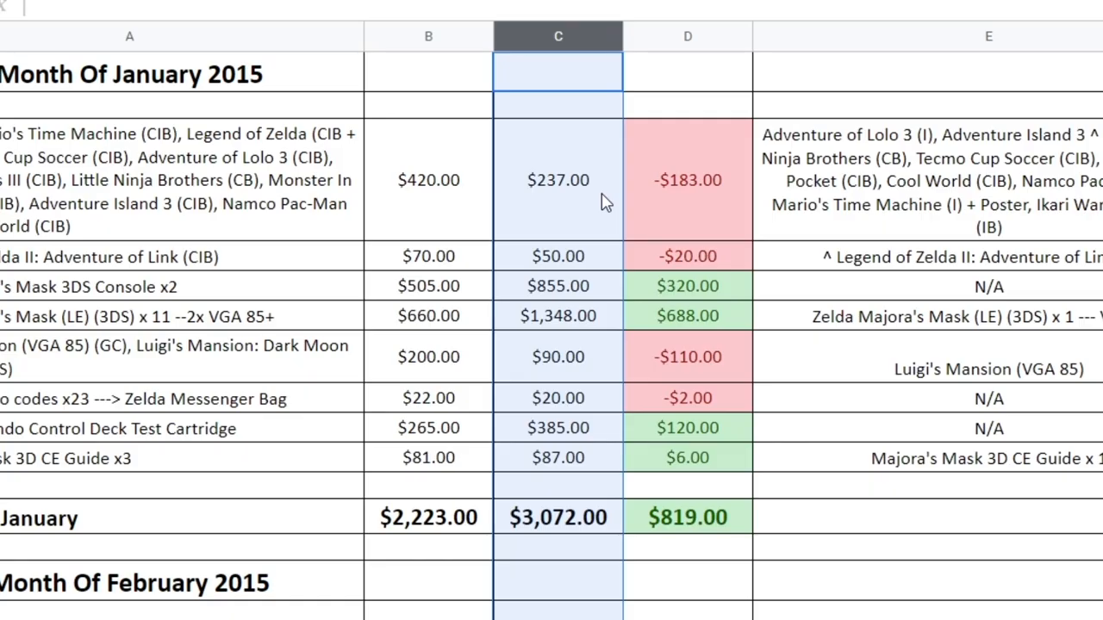
pyautogui.moveTo(529, 180)
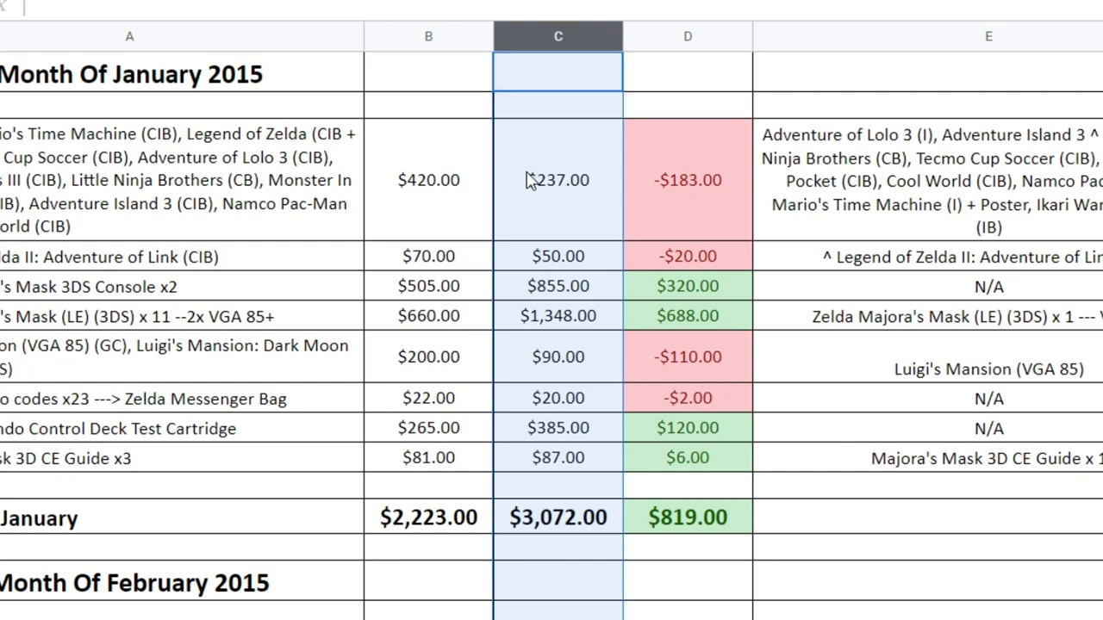
pyautogui.moveTo(547, 198)
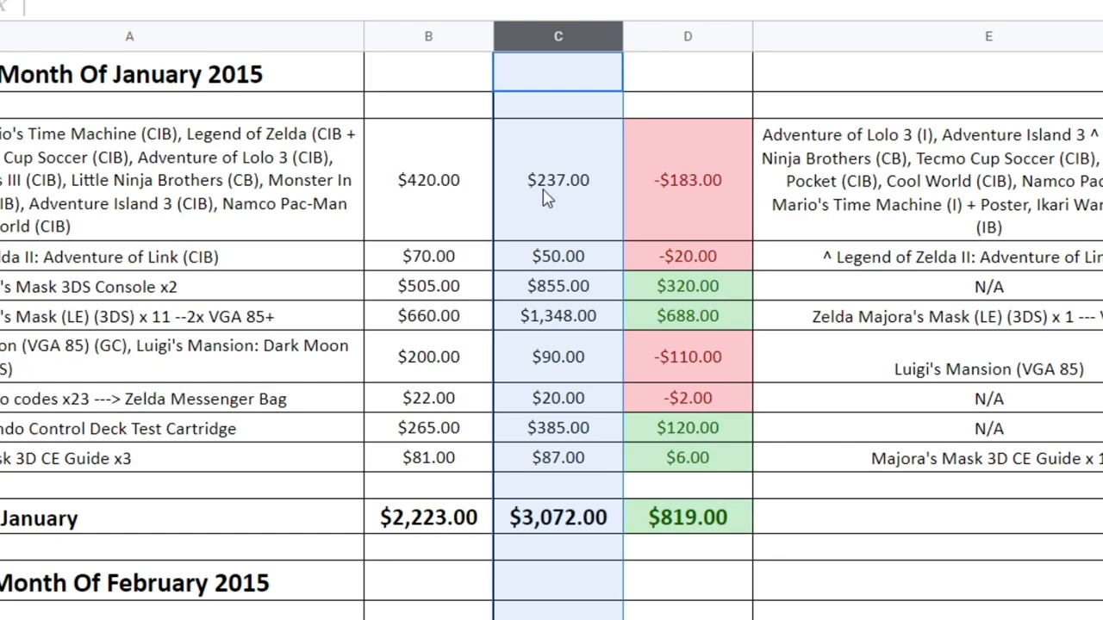
# Review the NES lot's $420.00 purchase, what sold from it, and the Legend of Zelda II row
pyautogui.click(687, 36)
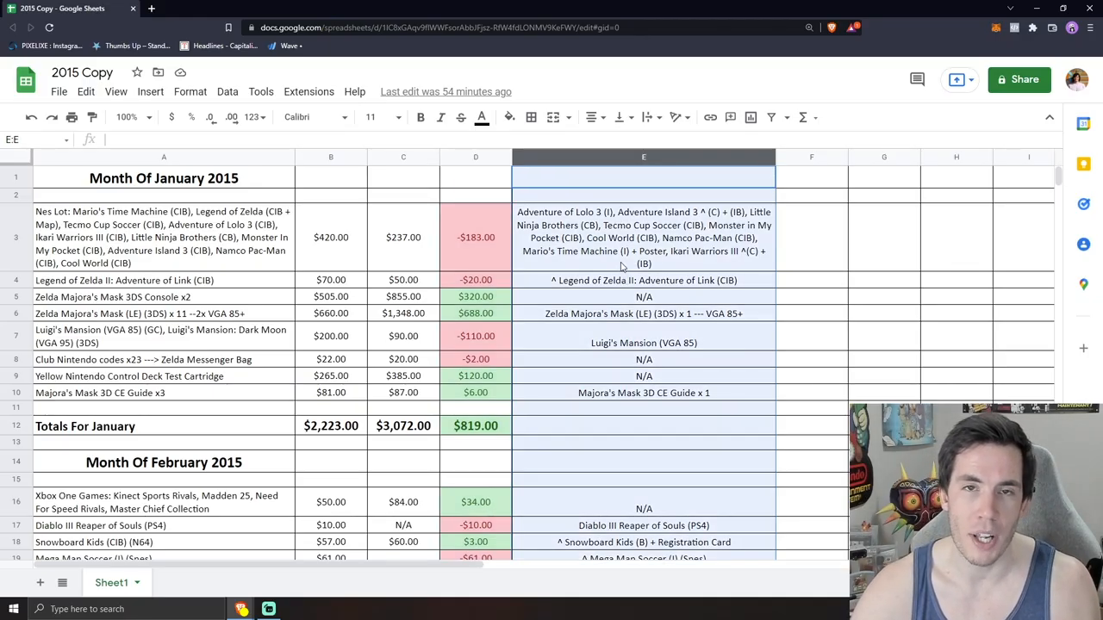
pyautogui.click(163, 236)
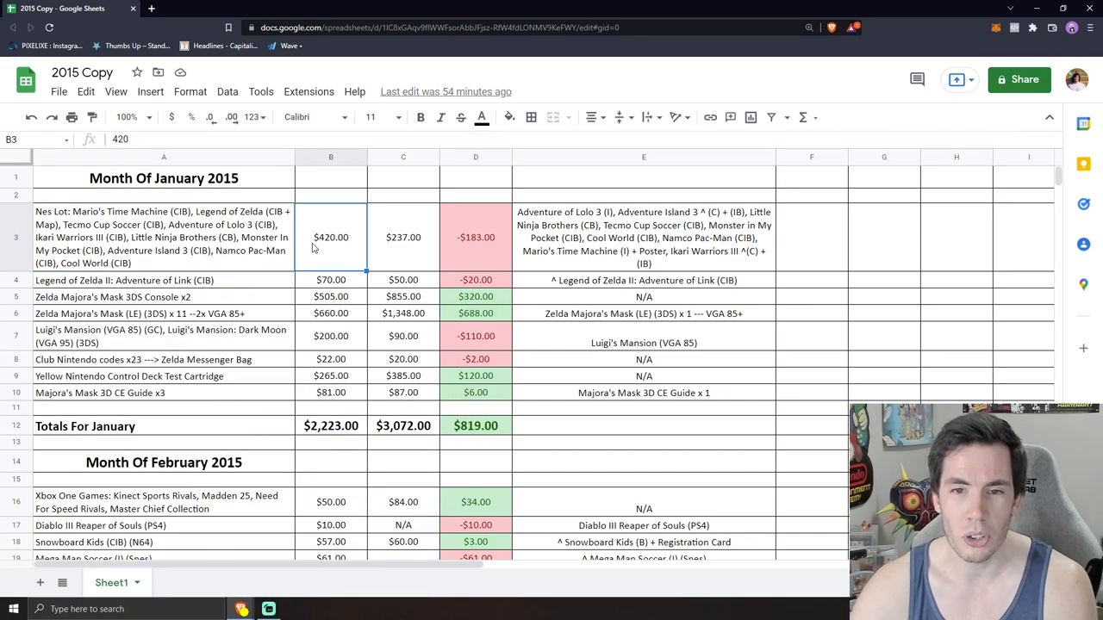
pyautogui.moveTo(195, 259)
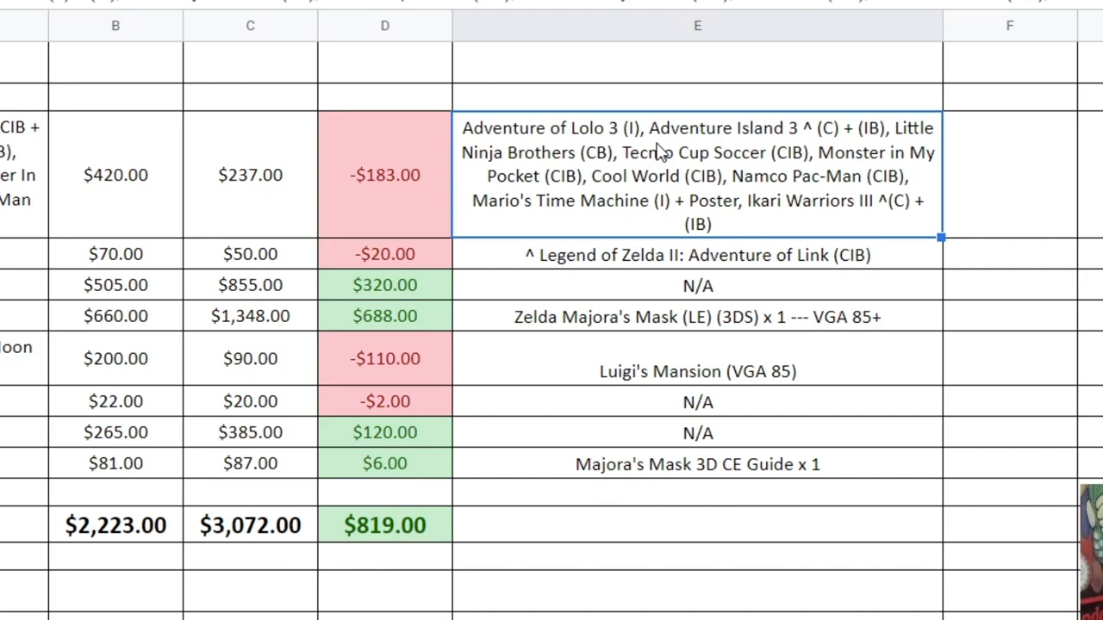
pyautogui.click(249, 175)
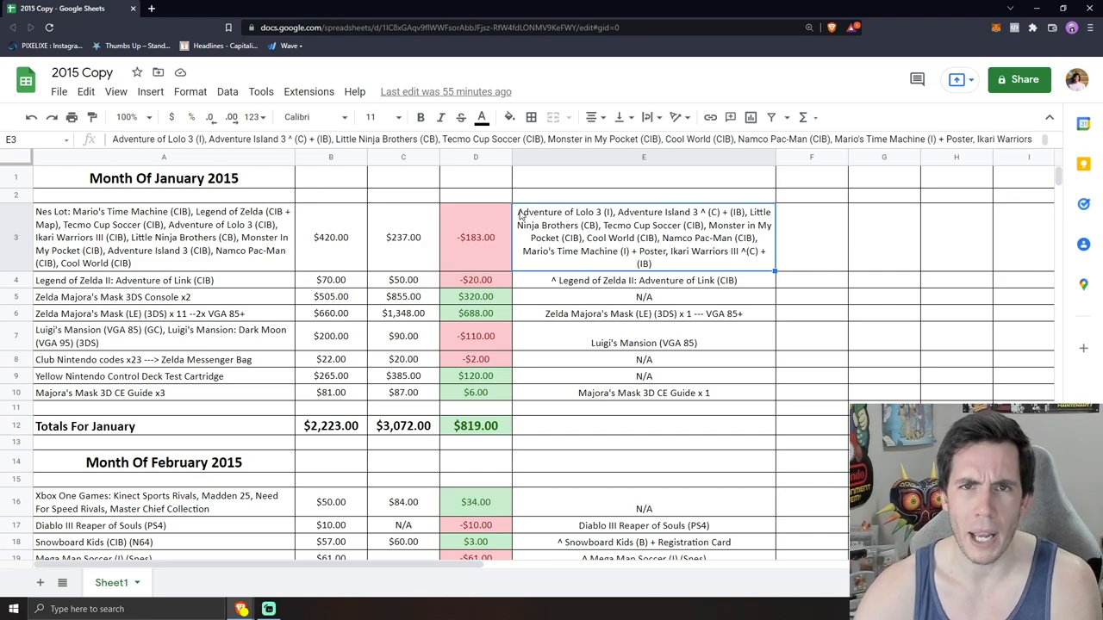
pyautogui.click(124, 280)
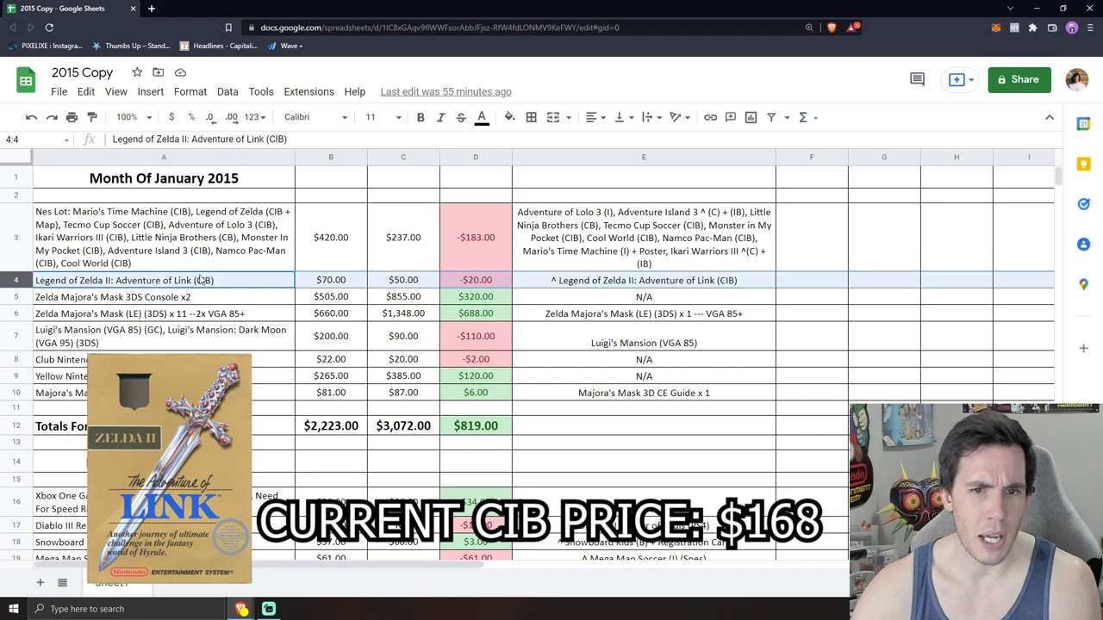
# Review both Majora's Mask limited edition rows and what sold from them
pyautogui.click(331, 279)
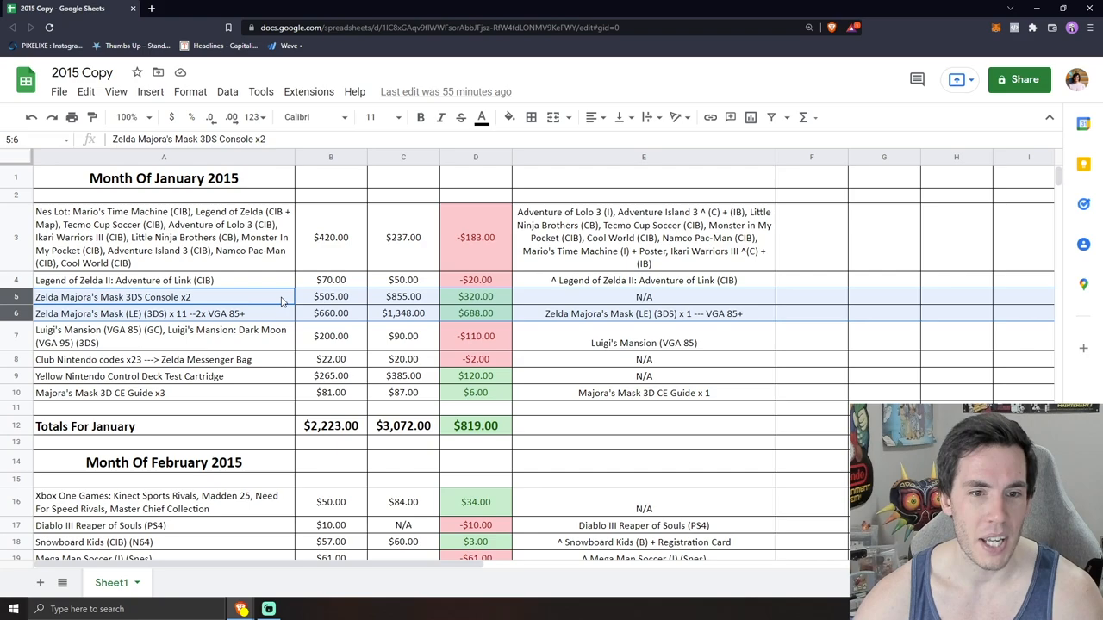
pyautogui.click(138, 313)
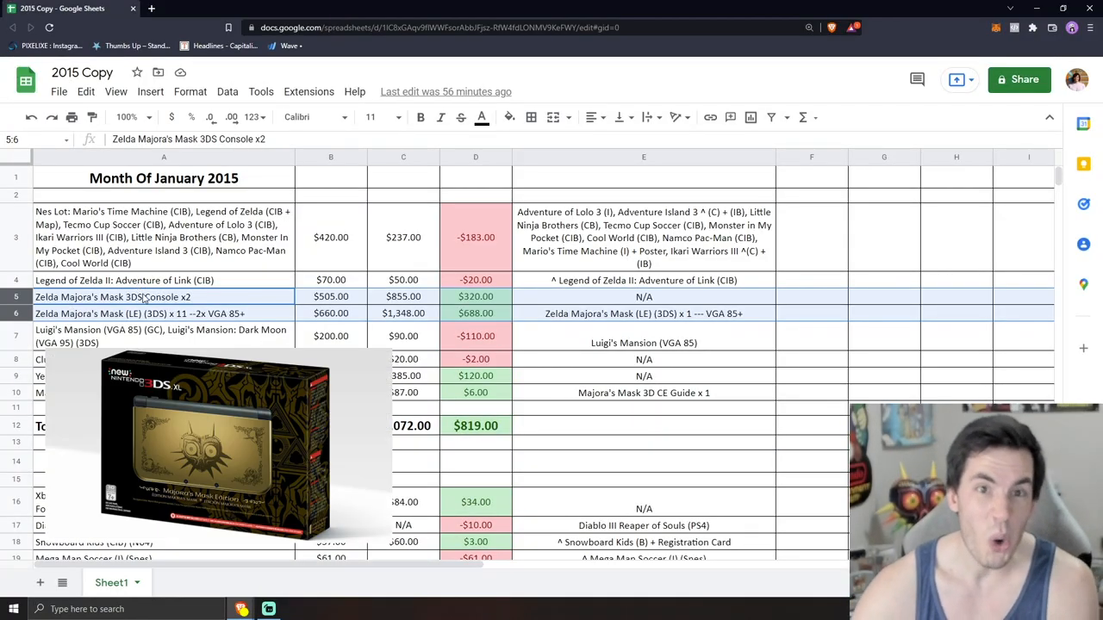
pyautogui.click(475, 296)
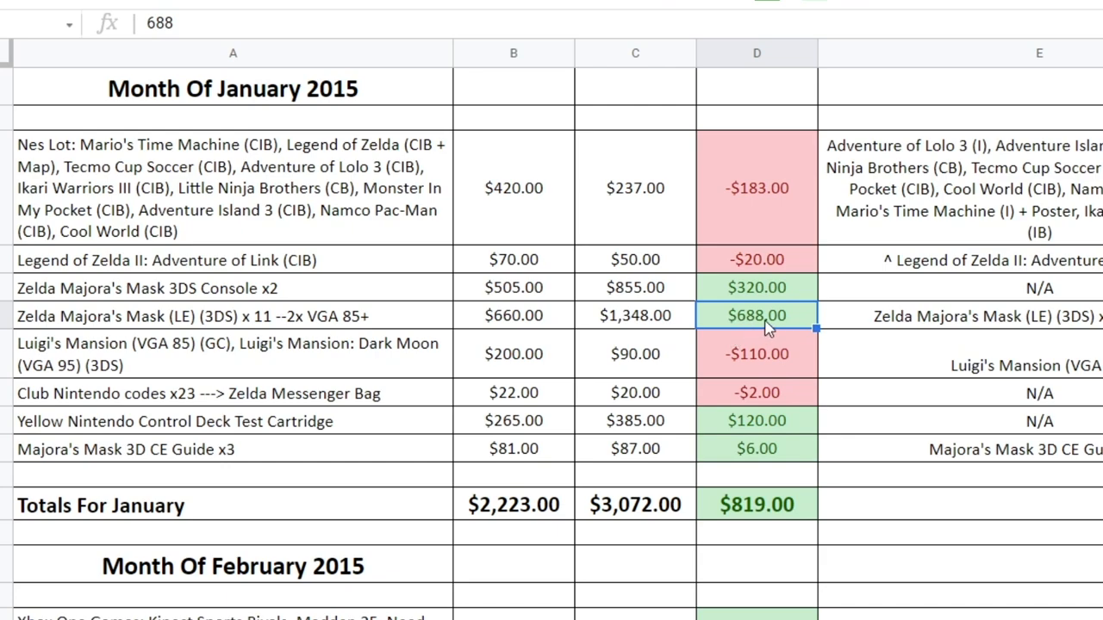
pyautogui.click(948, 315)
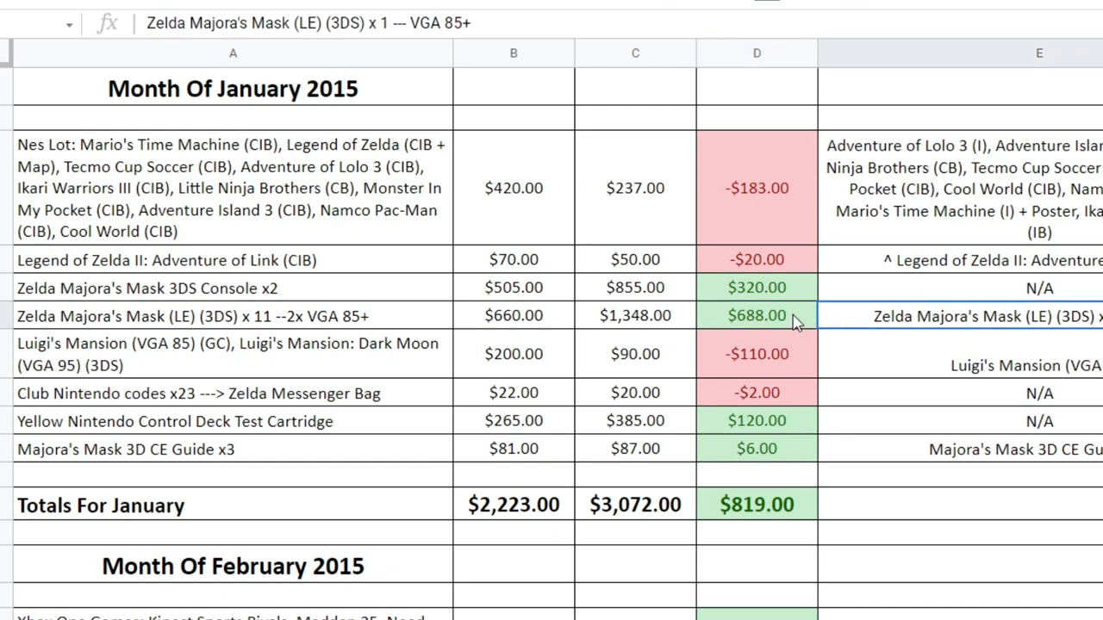
pyautogui.click(756, 316)
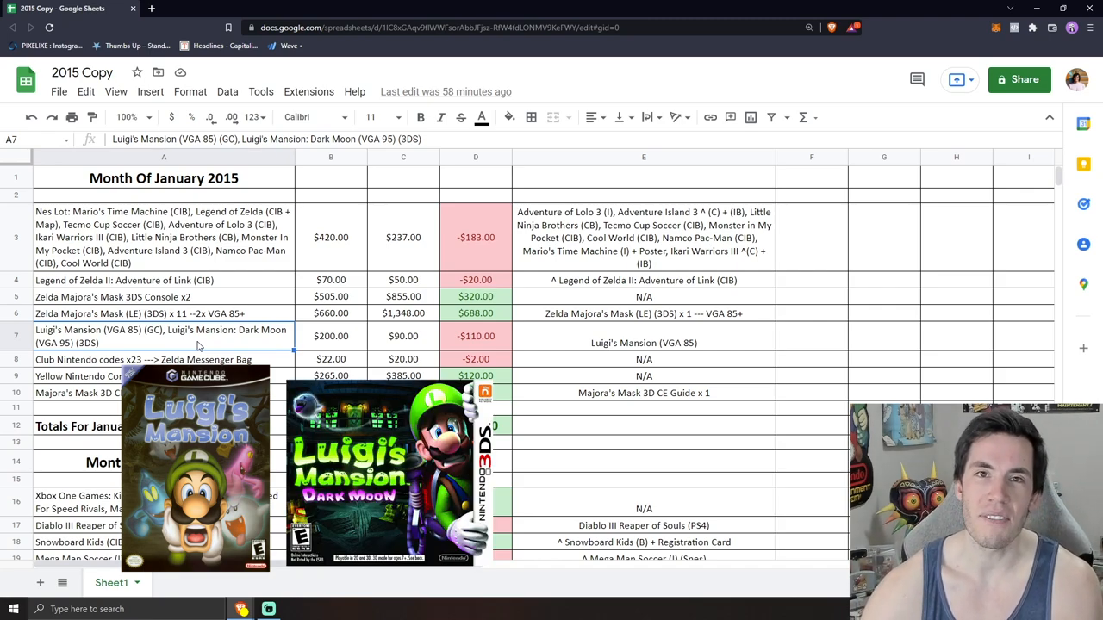
# Review the $200.00 Luigi's Mansion purchase, its $90.00 sale, and January's $819.00 net total
pyautogui.click(330, 336)
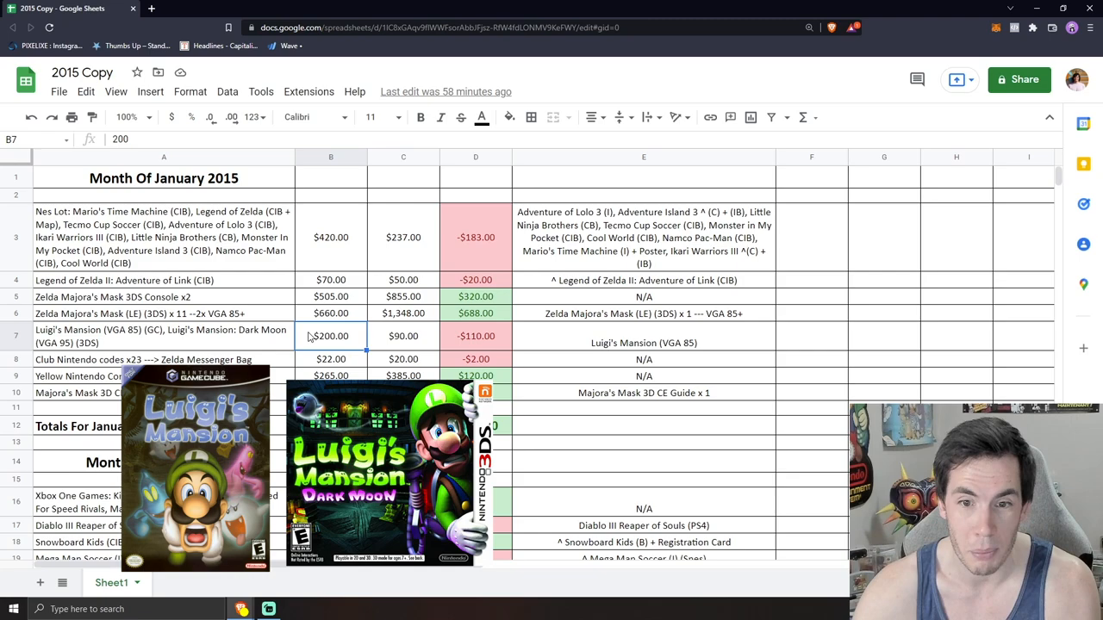
pyautogui.click(644, 343)
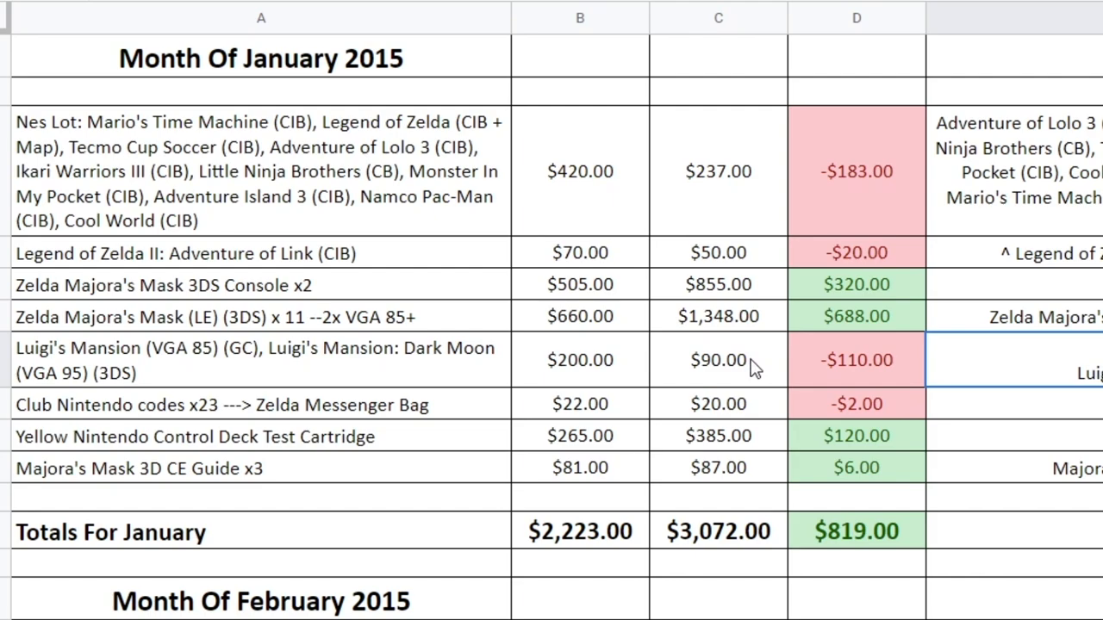
pyautogui.click(718, 359)
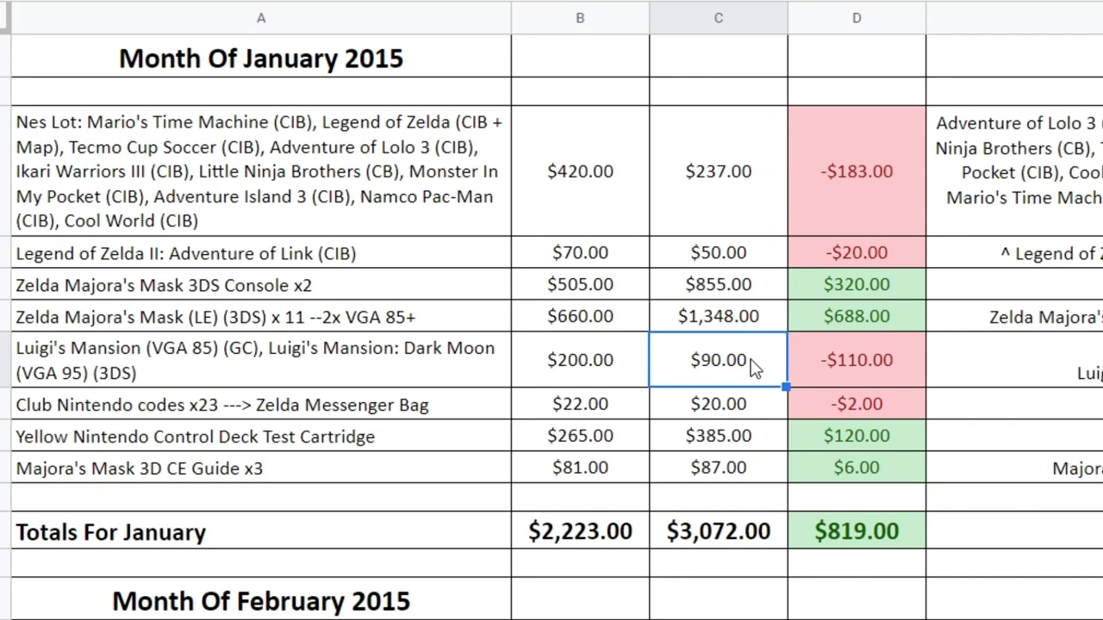
pyautogui.scroll(-3)
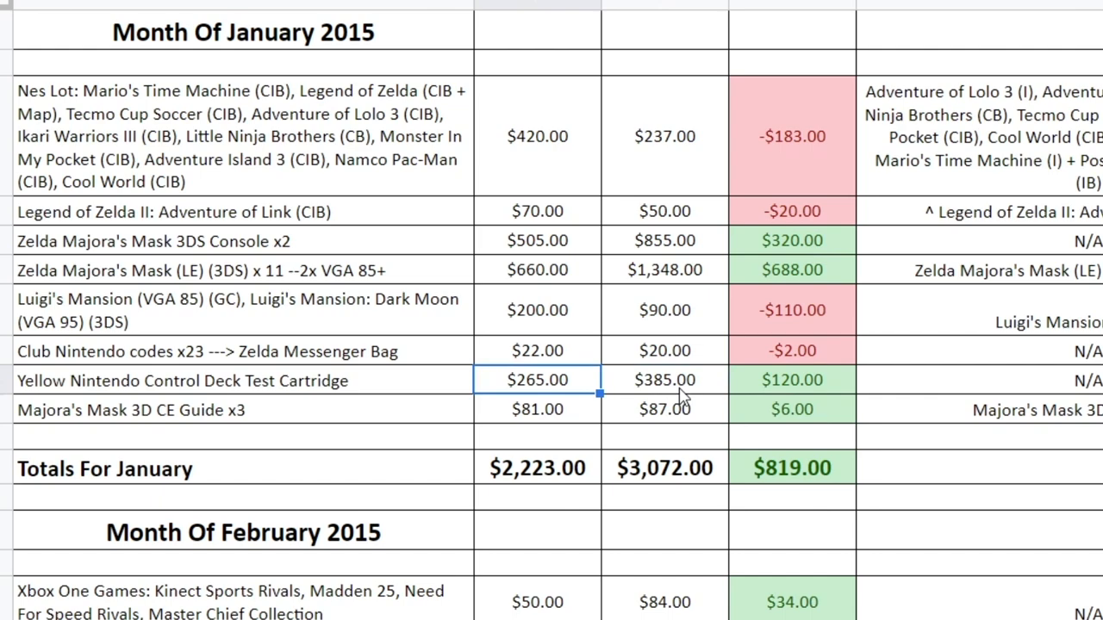
pyautogui.click(664, 380)
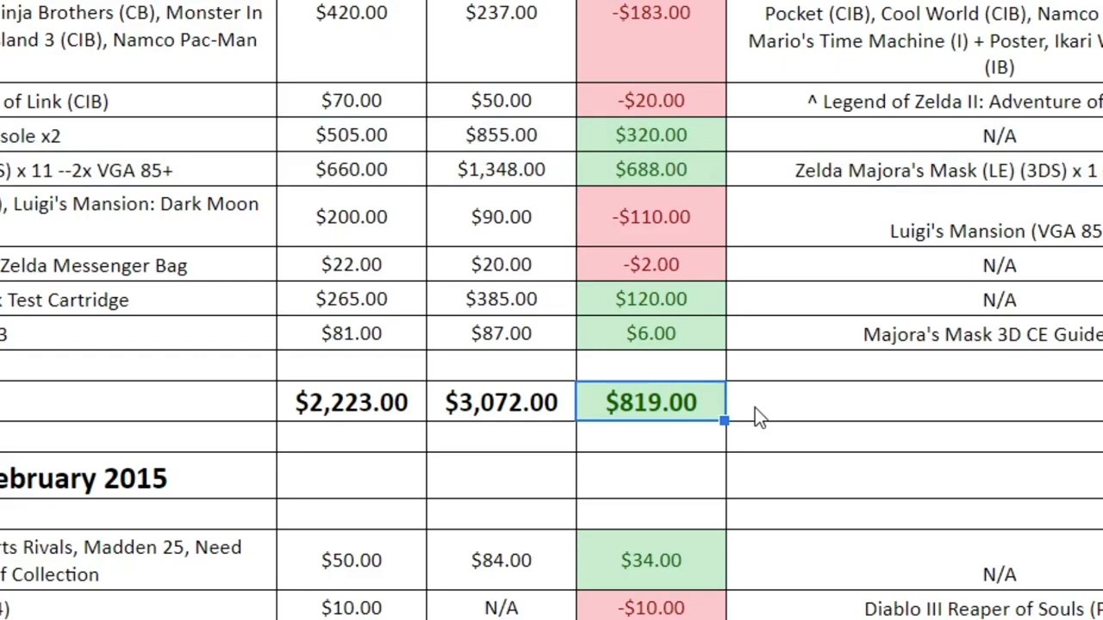
pyautogui.moveTo(838, 390)
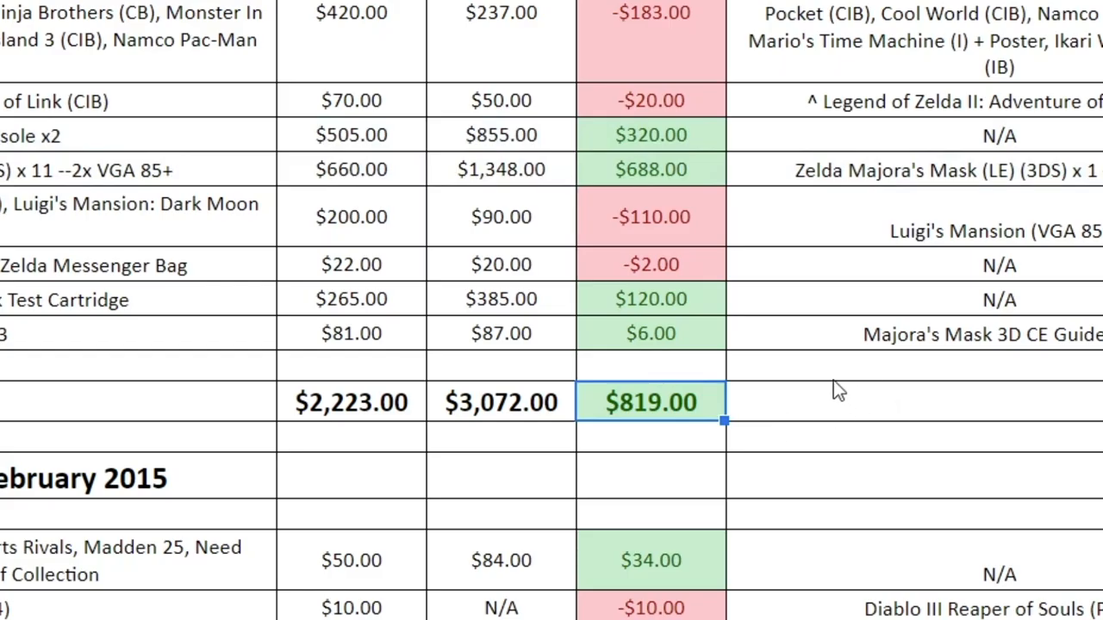
pyautogui.moveTo(827, 375)
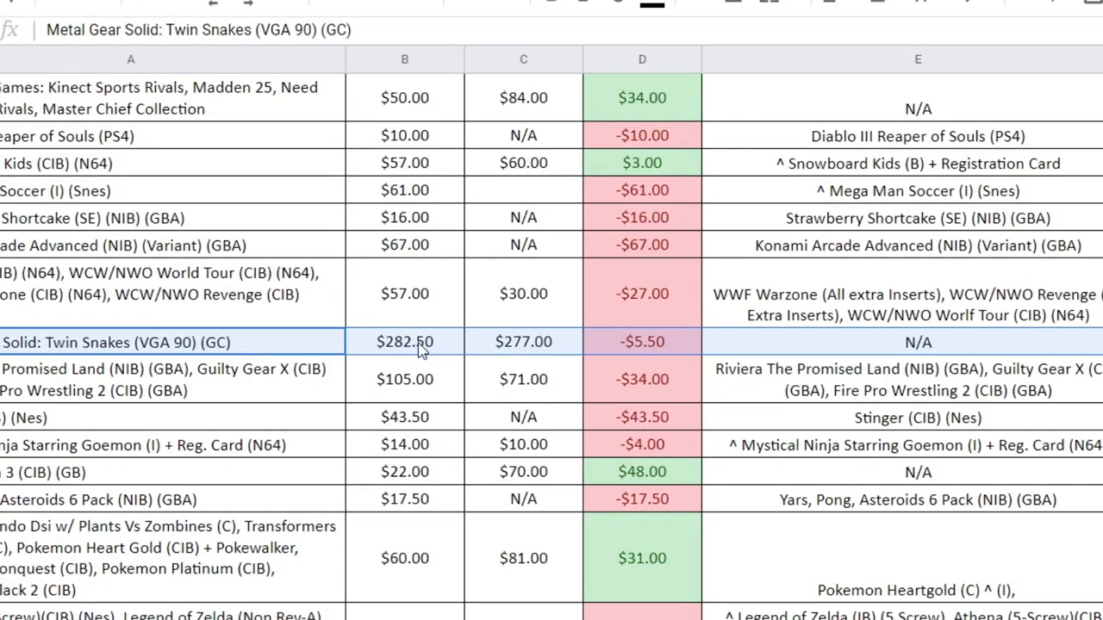
# Review February's Metal Gear Solid: Twin Snakes row with its $277.00 sale amount
pyautogui.click(523, 341)
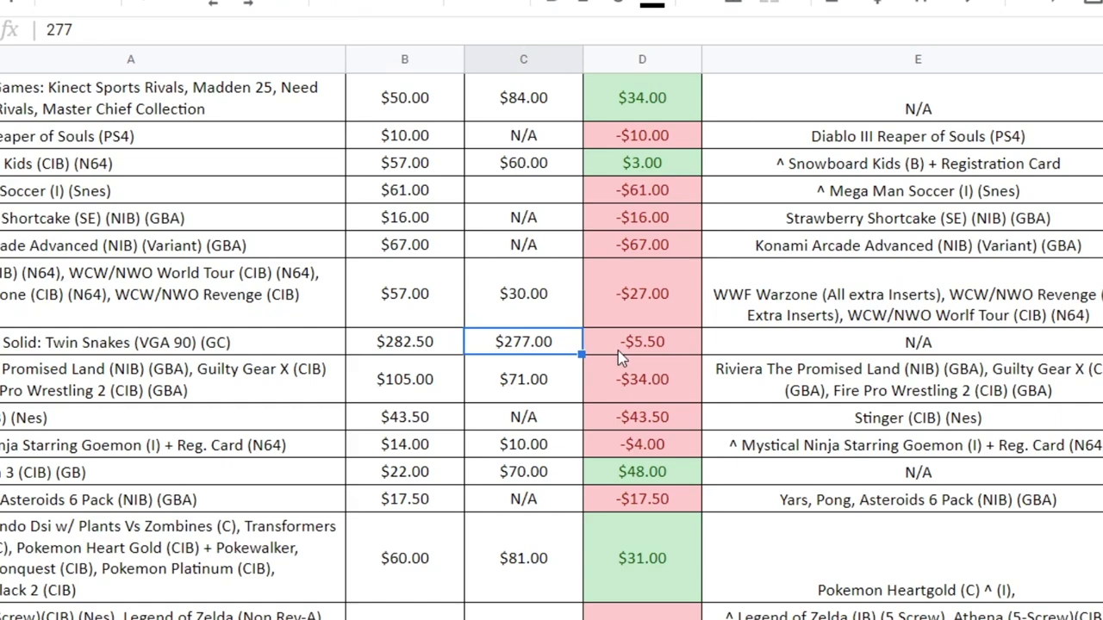
pyautogui.click(642, 342)
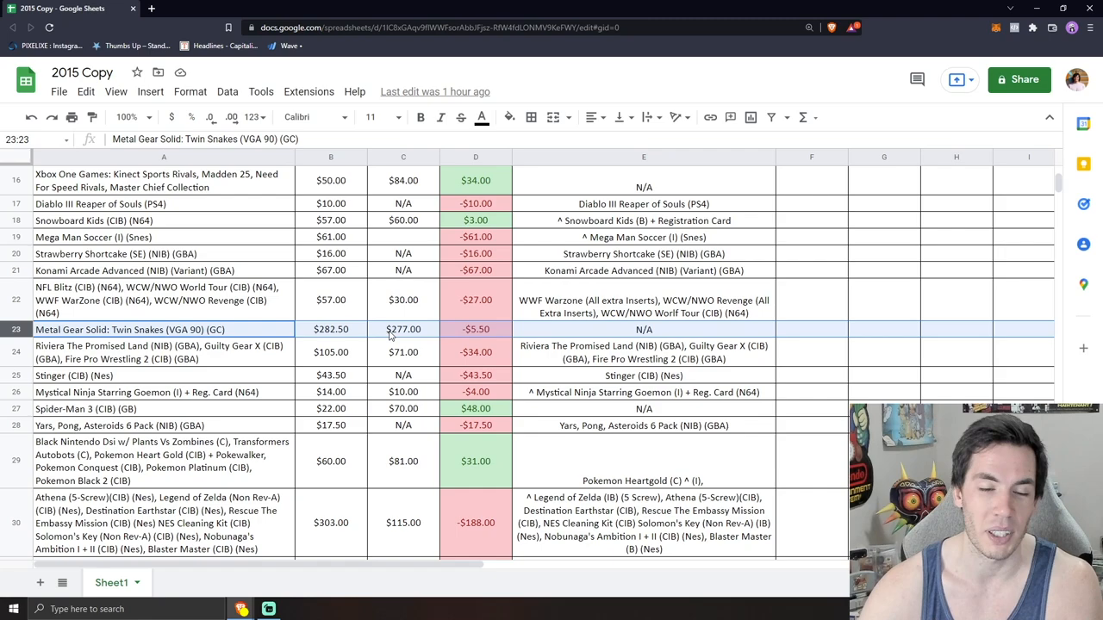
pyautogui.moveTo(159, 343)
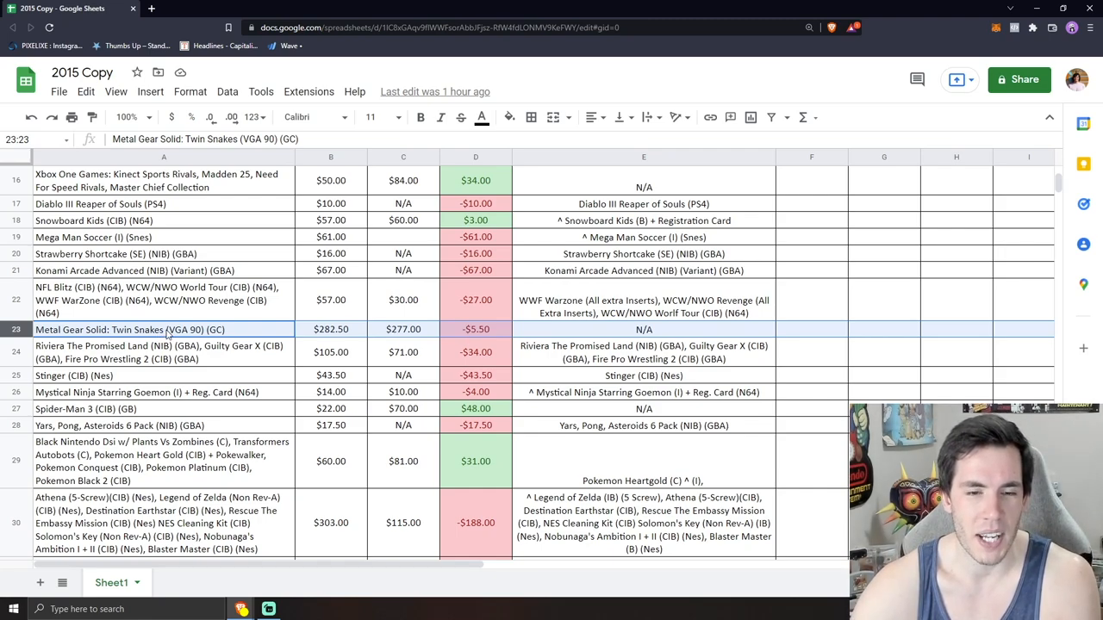
pyautogui.click(403, 329)
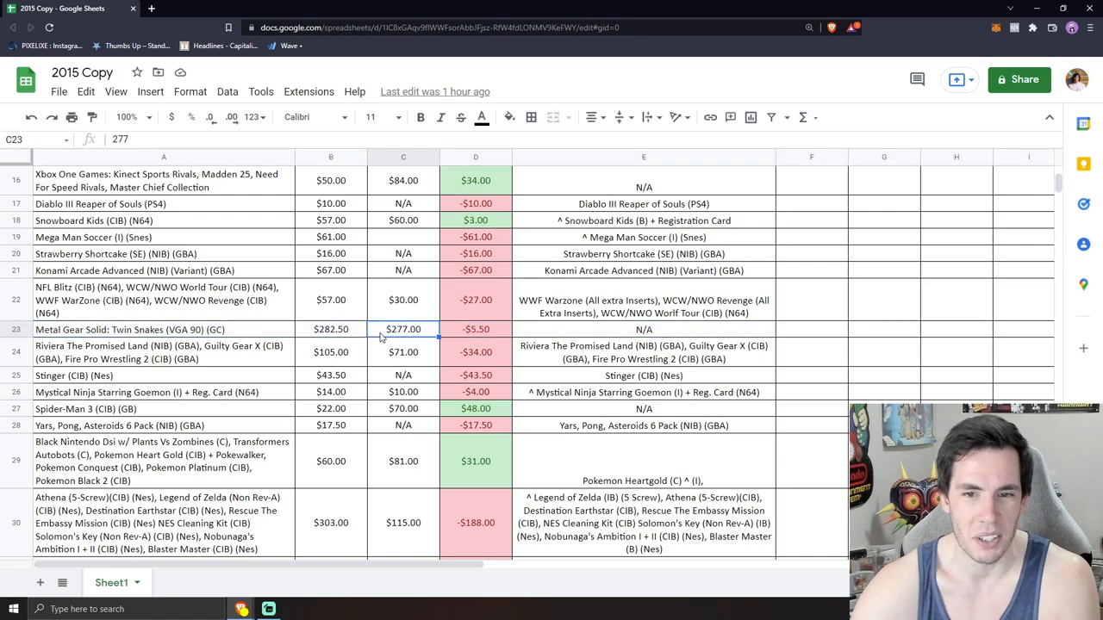
pyautogui.scroll(-3)
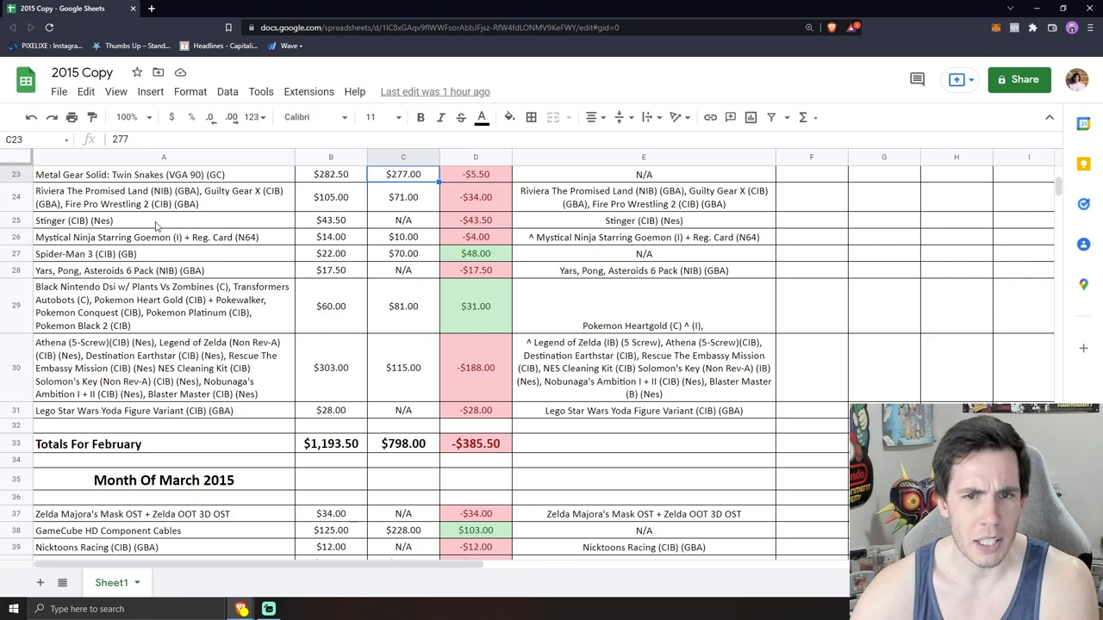
pyautogui.click(86, 367)
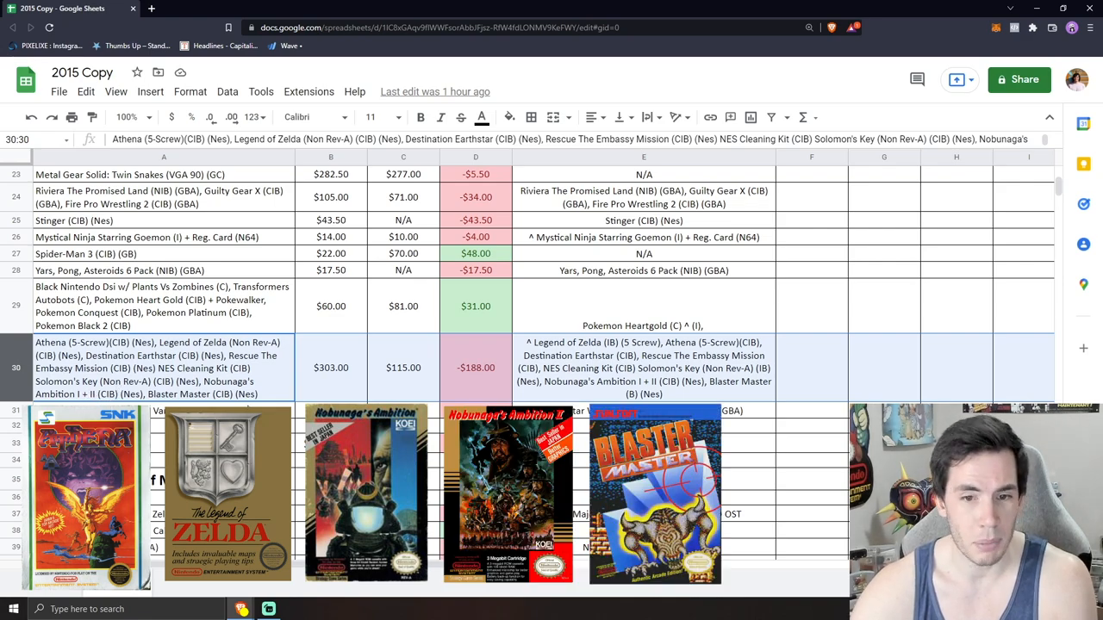
pyautogui.click(330, 368)
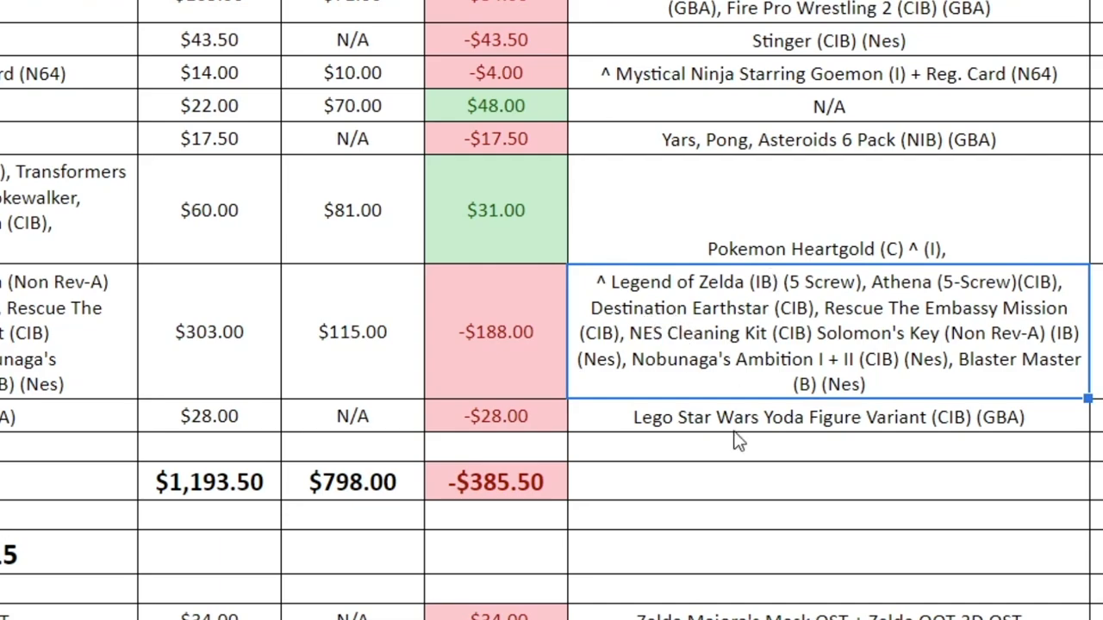
pyautogui.click(351, 332)
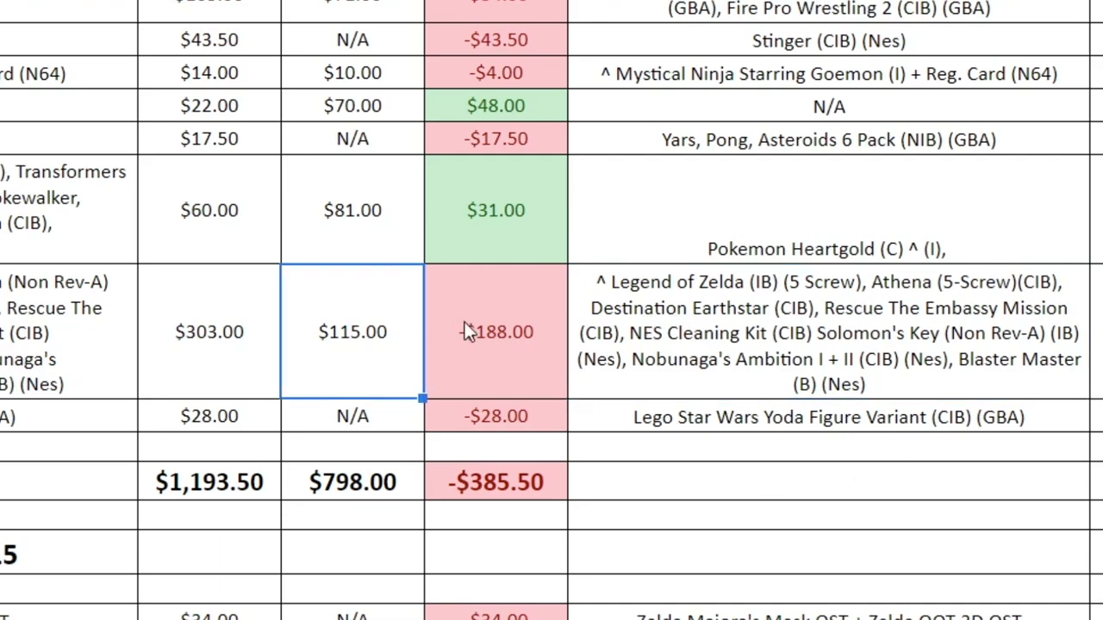
pyautogui.click(494, 332)
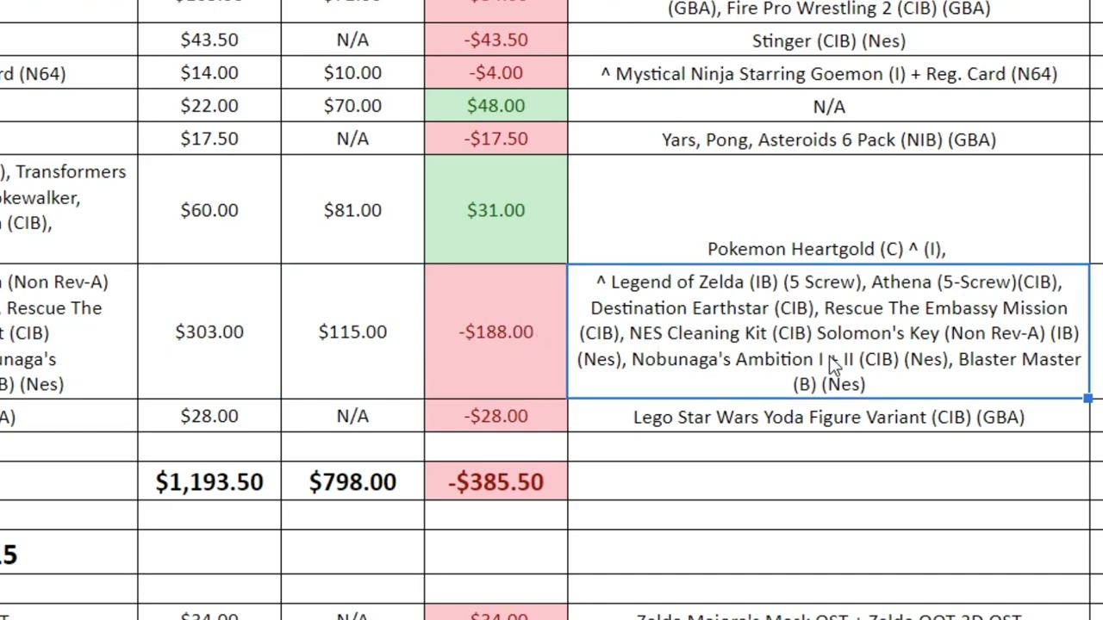
pyautogui.moveTo(753, 289)
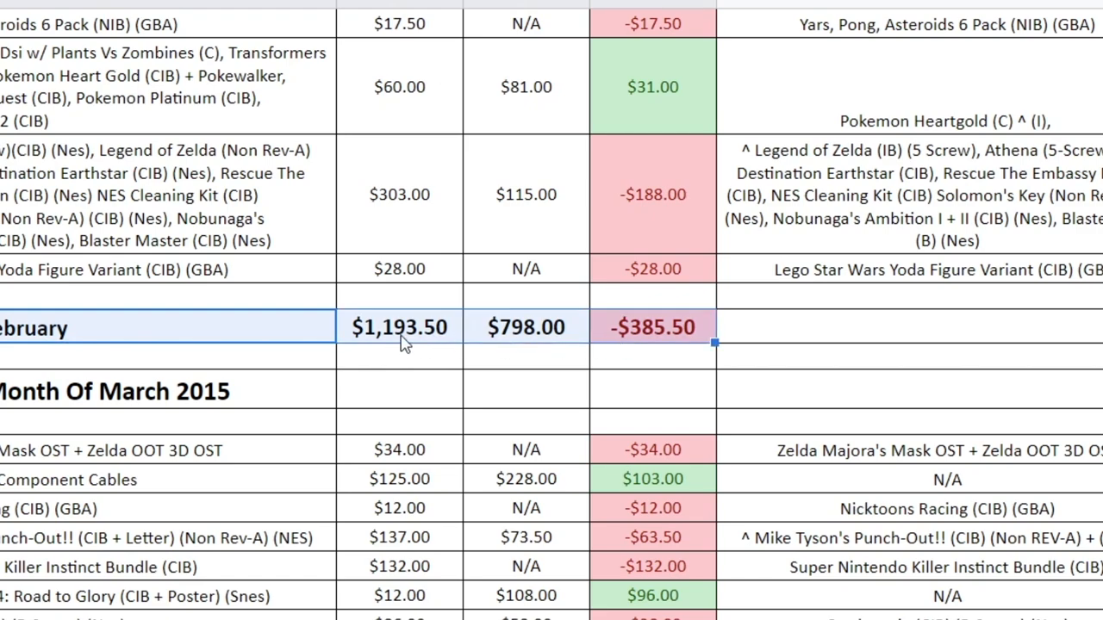
pyautogui.moveTo(527, 335)
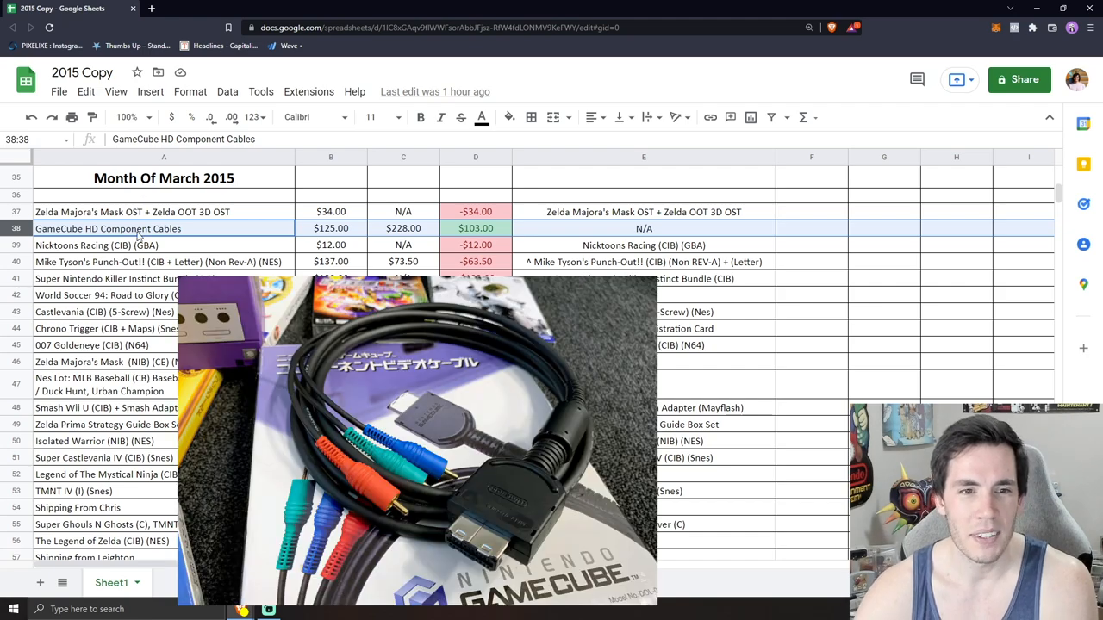
pyautogui.moveTo(302, 232)
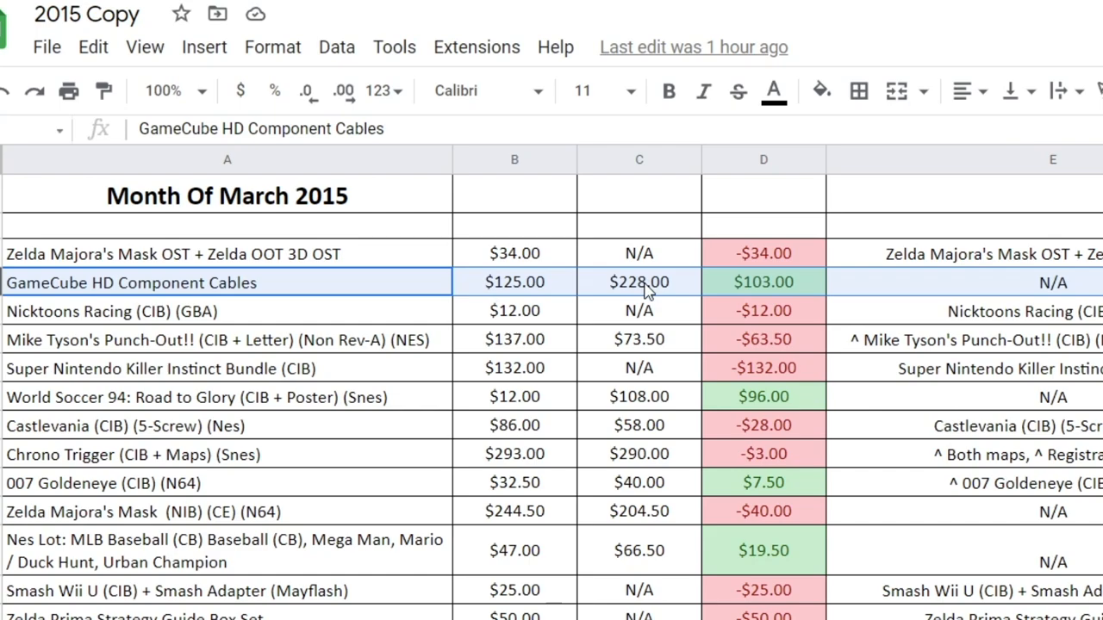
pyautogui.click(638, 282)
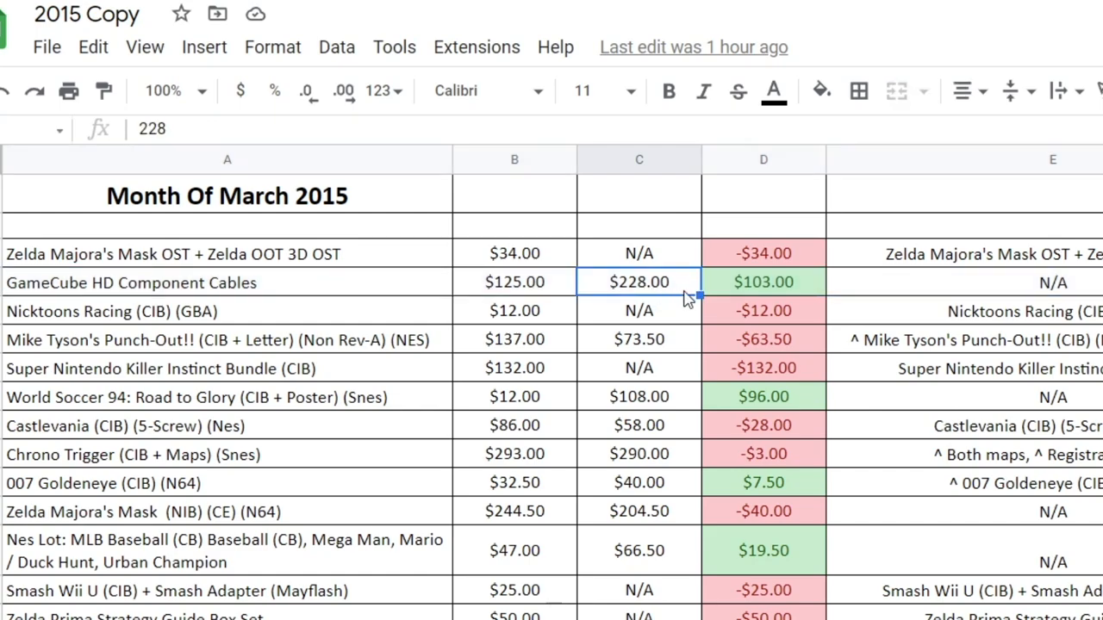
pyautogui.moveTo(685, 310)
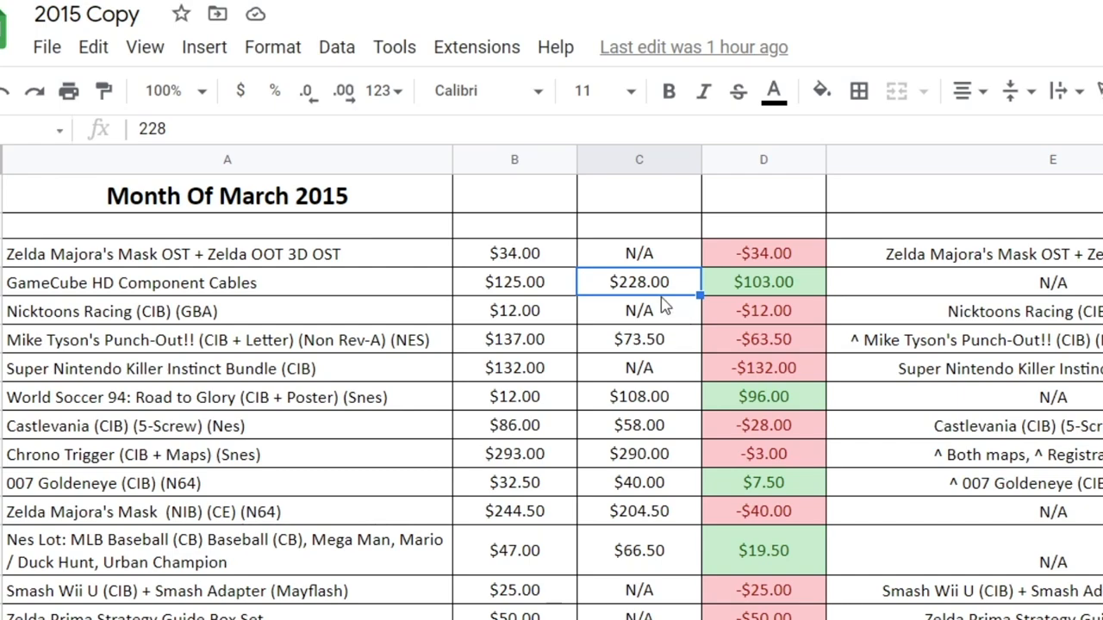
pyautogui.moveTo(659, 297)
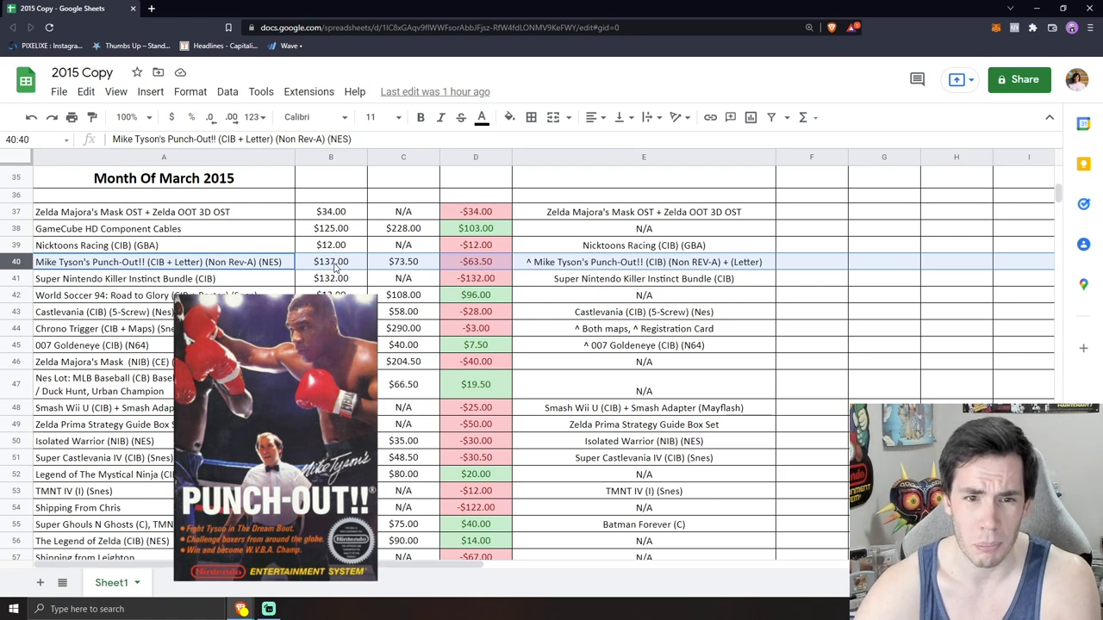
pyautogui.click(331, 261)
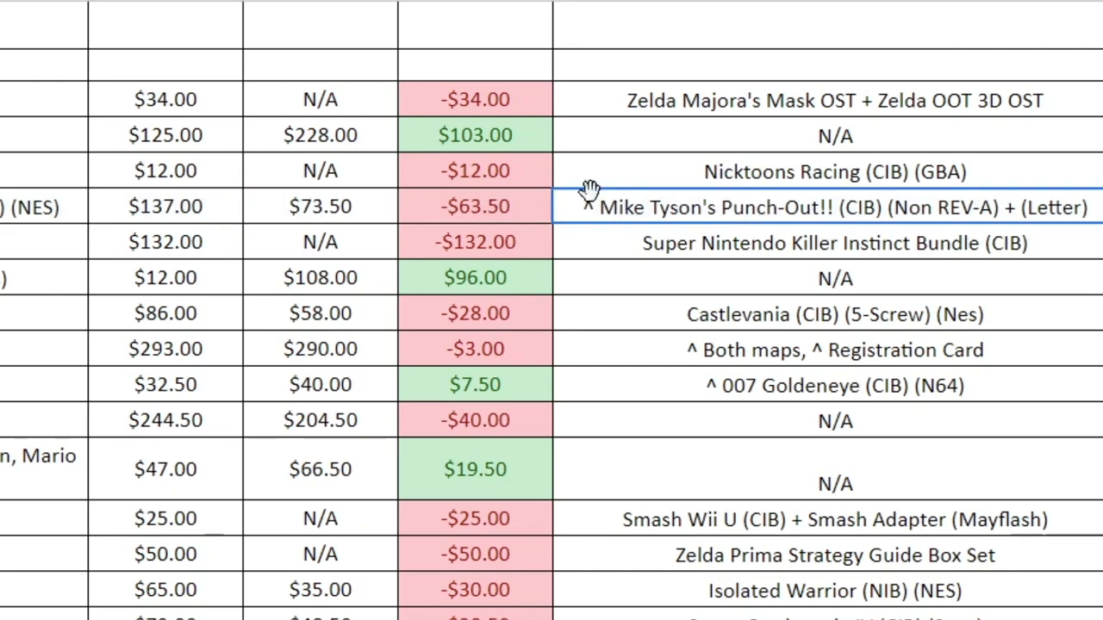
pyautogui.click(318, 206)
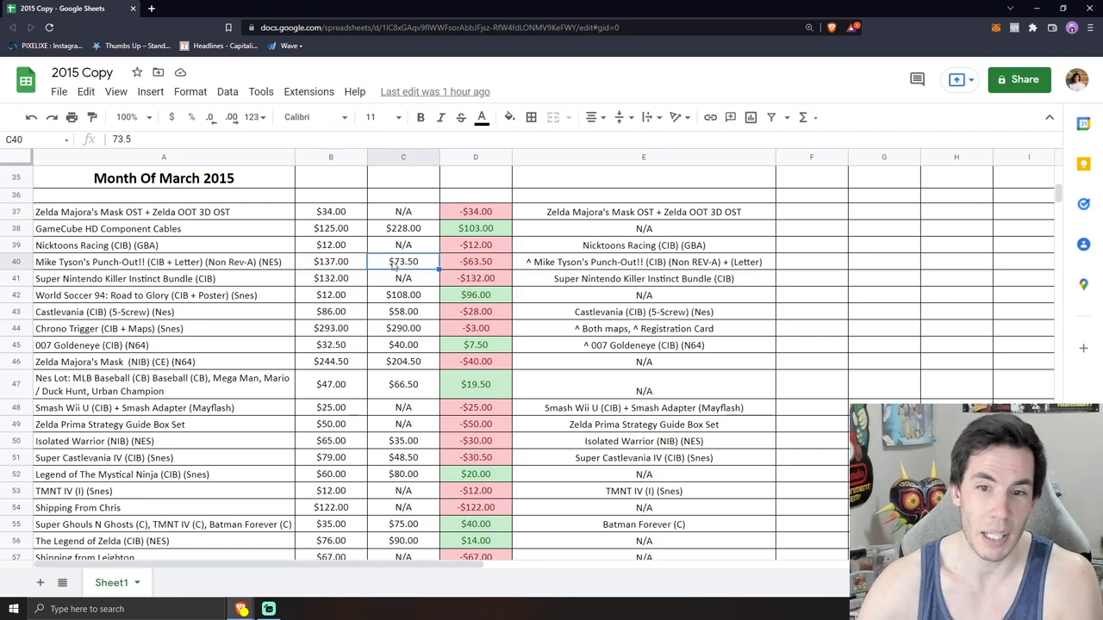
pyautogui.click(331, 261)
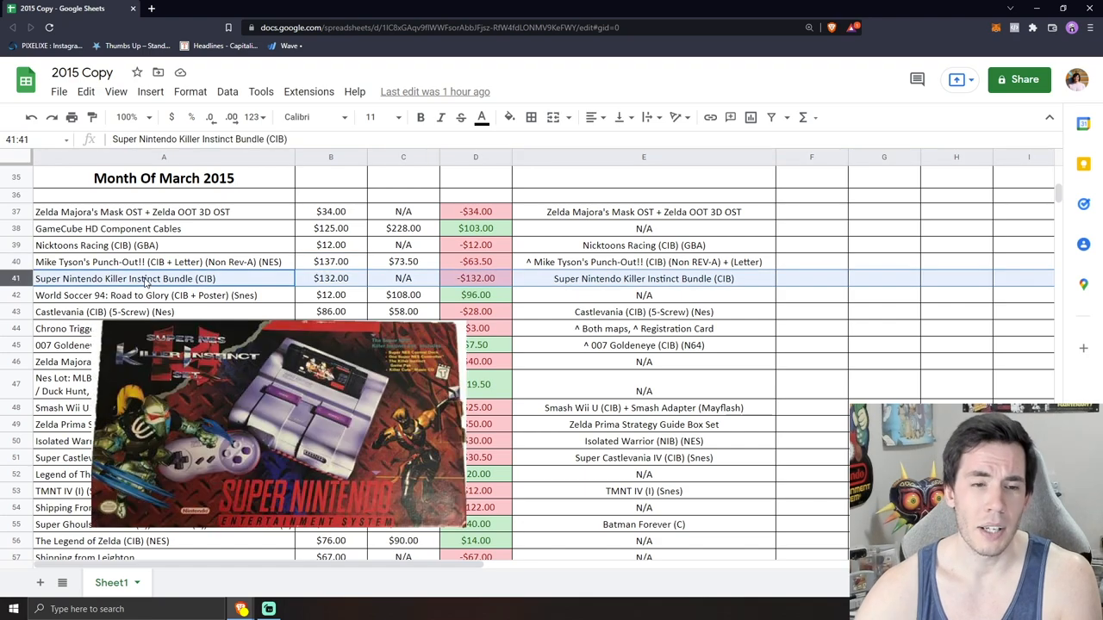
pyautogui.moveTo(293, 282)
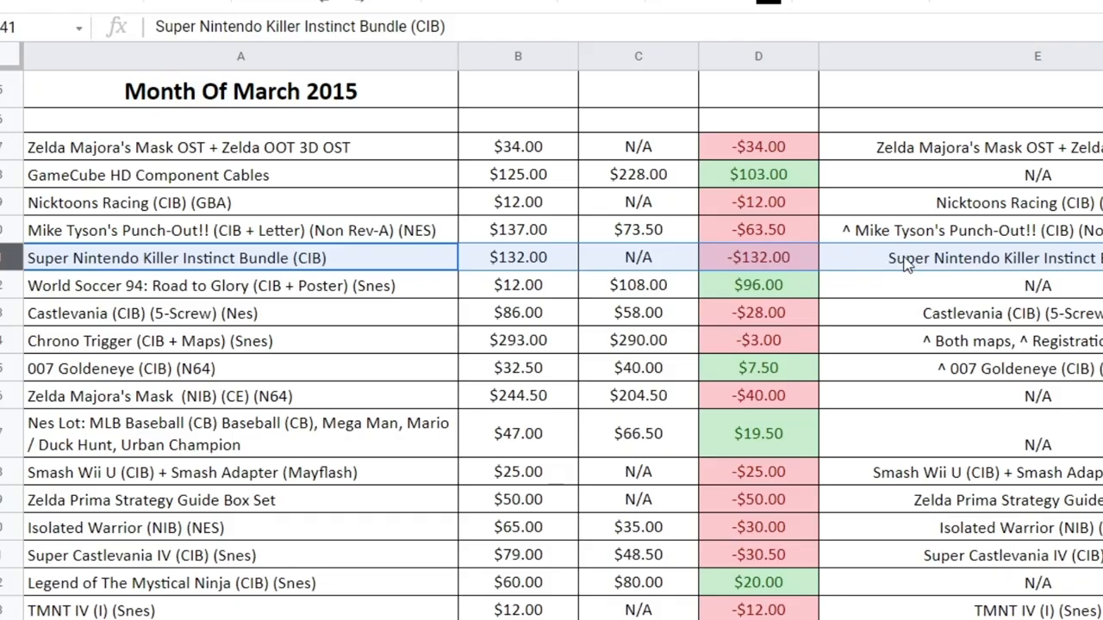
pyautogui.moveTo(552, 296)
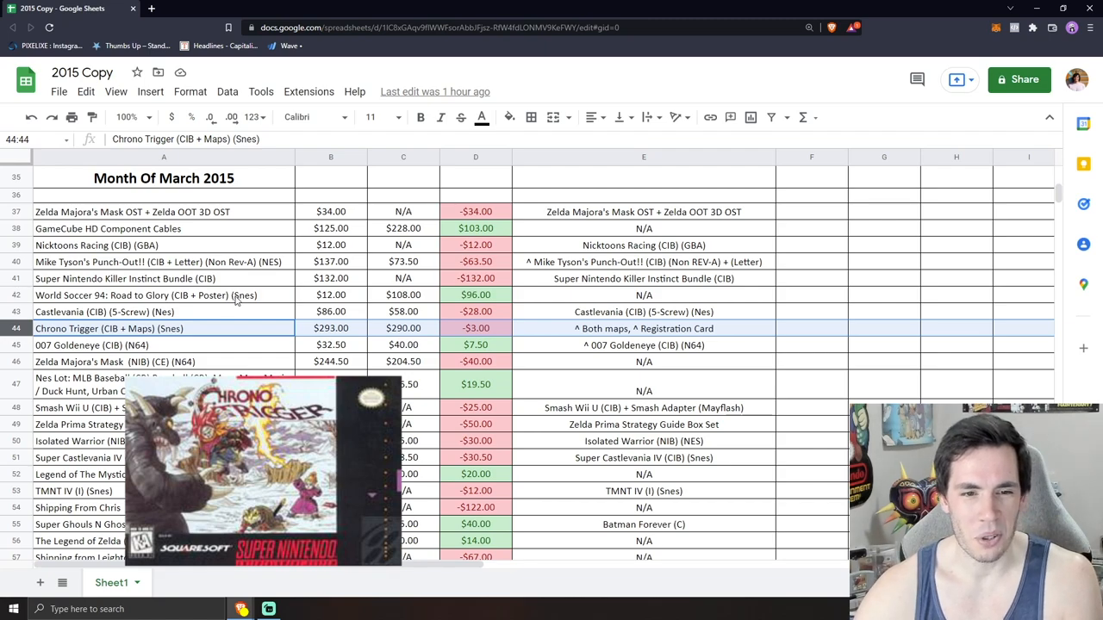
pyautogui.moveTo(345, 336)
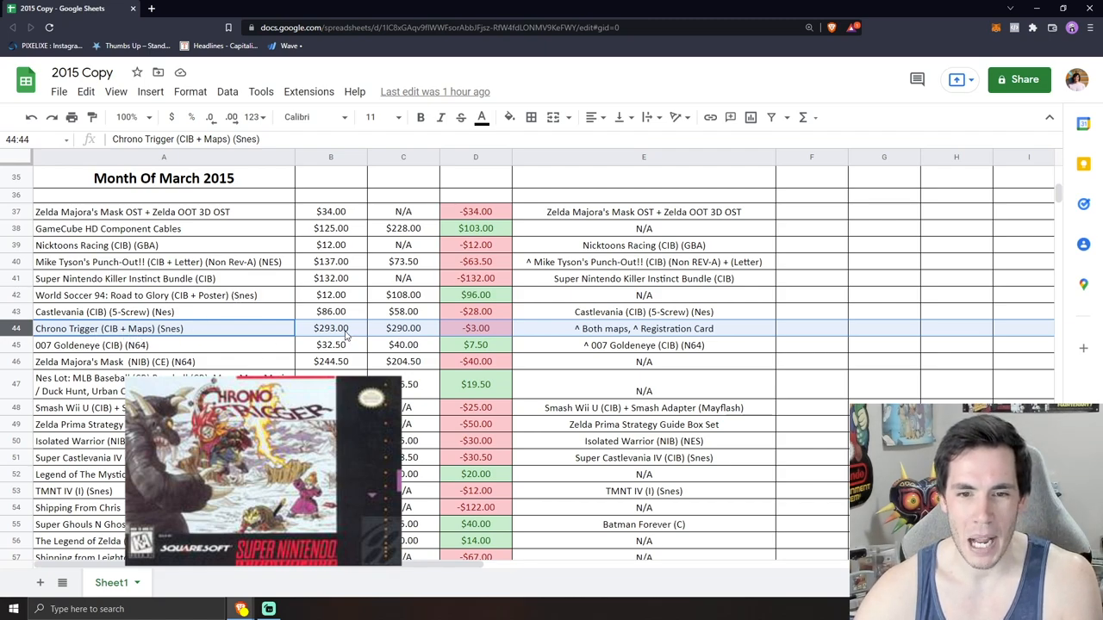
pyautogui.moveTo(532, 336)
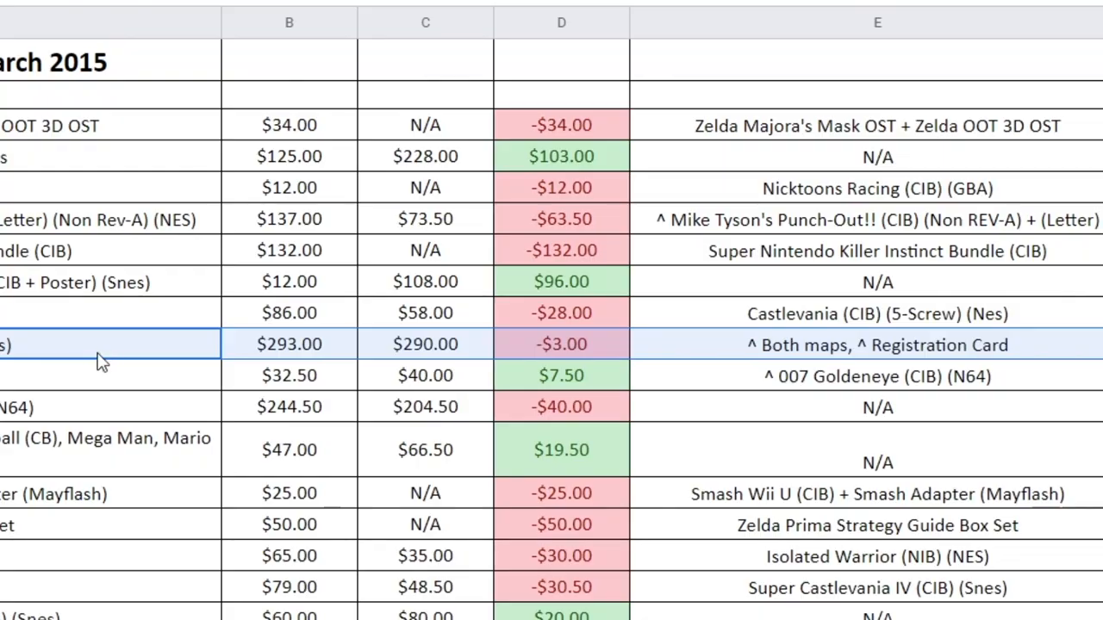
pyautogui.moveTo(699, 353)
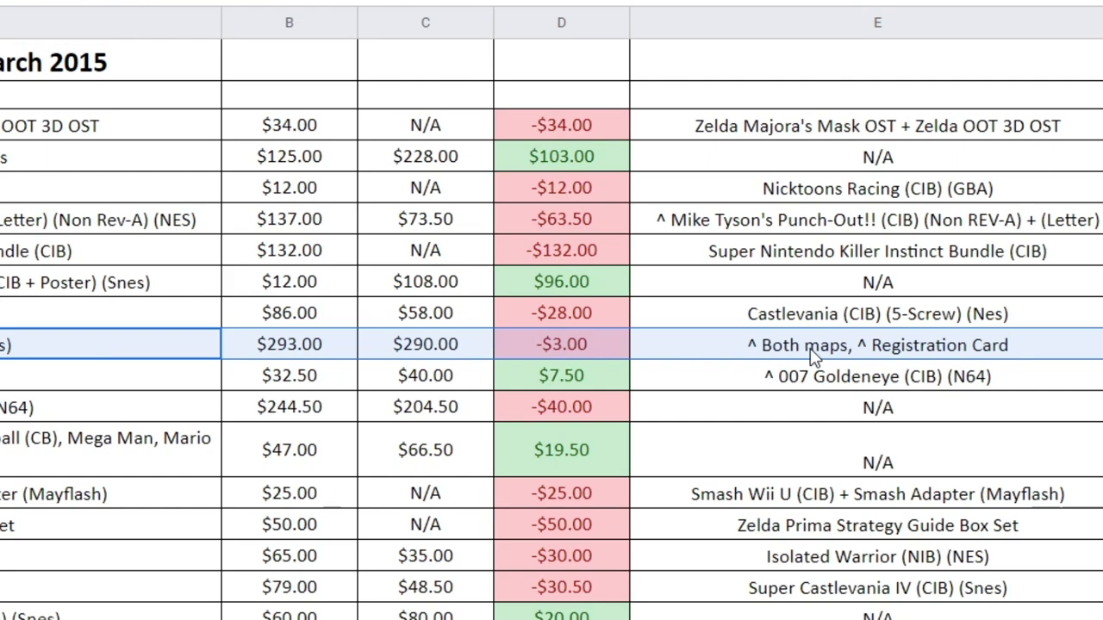
pyautogui.moveTo(879, 353)
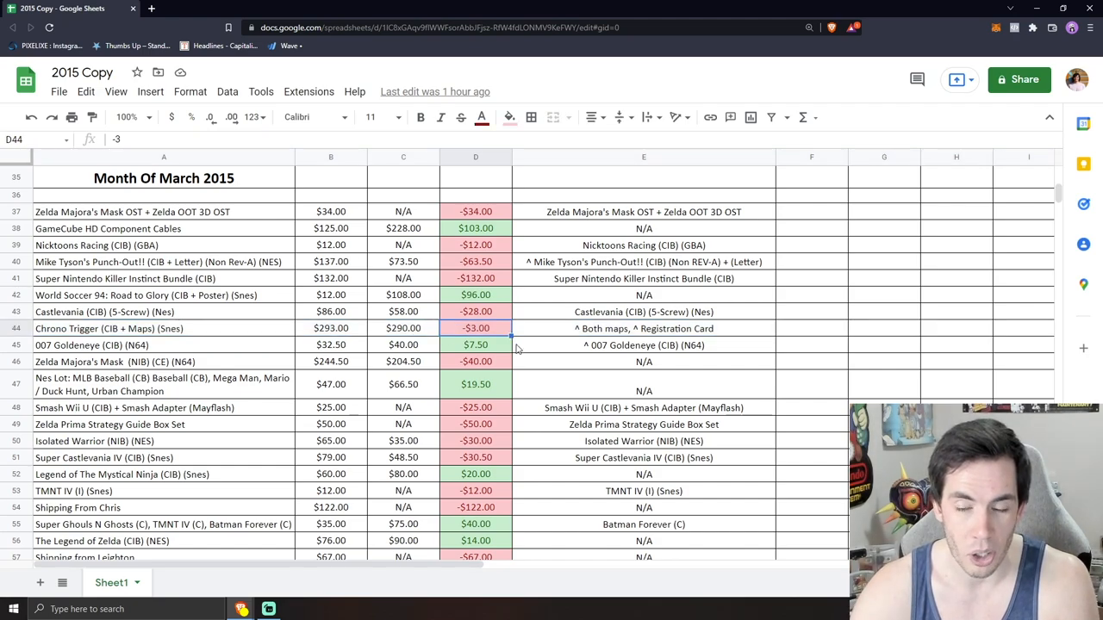
pyautogui.moveTo(555, 344)
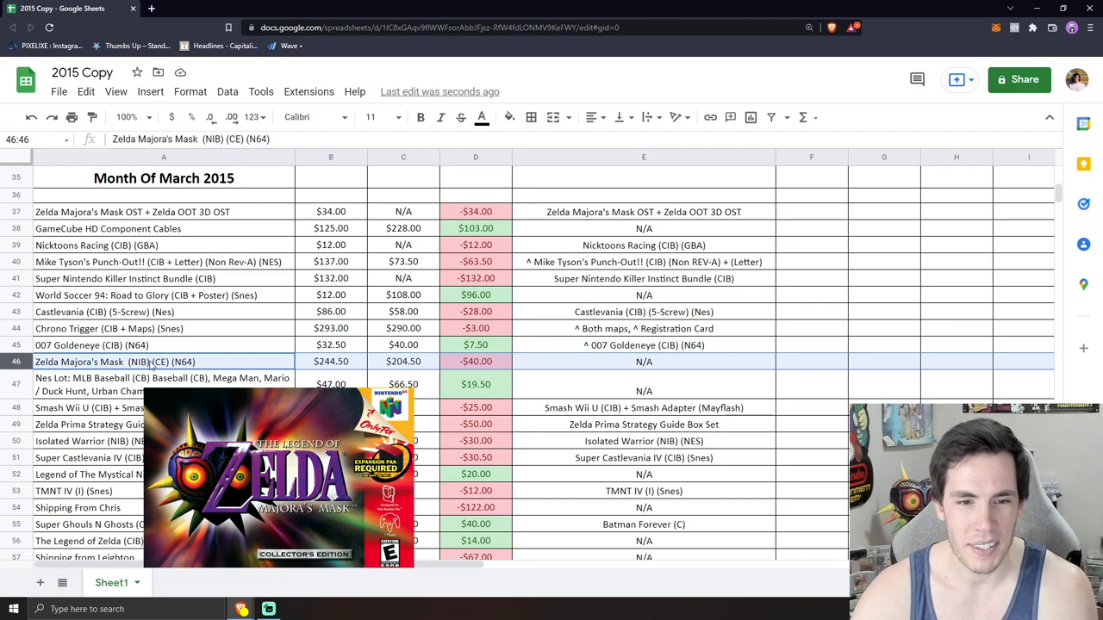
pyautogui.moveTo(342, 369)
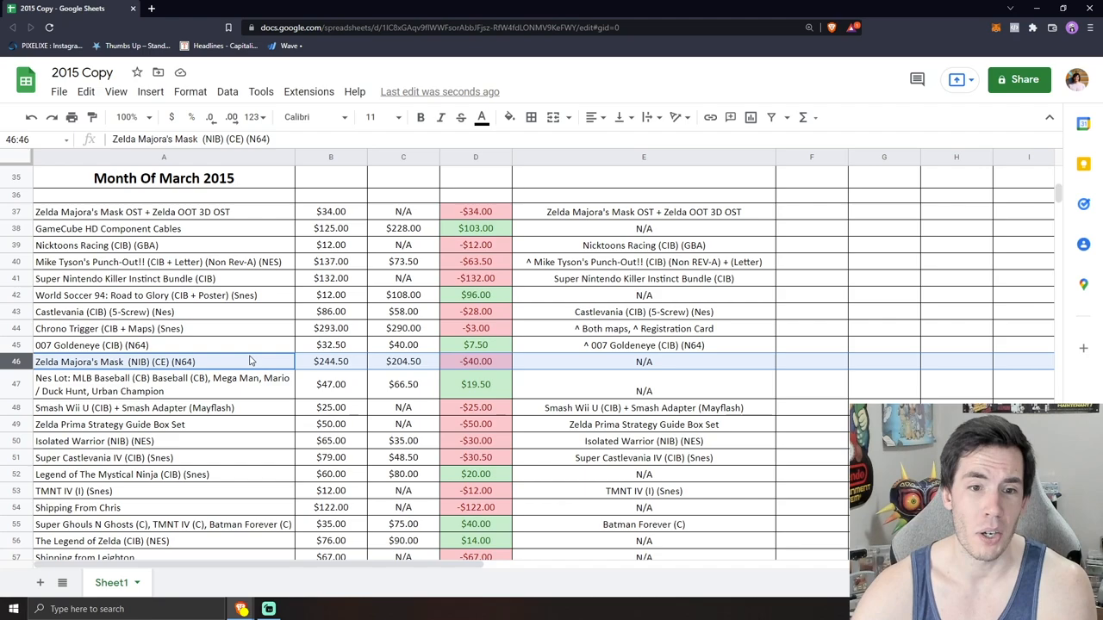
pyautogui.moveTo(360, 360)
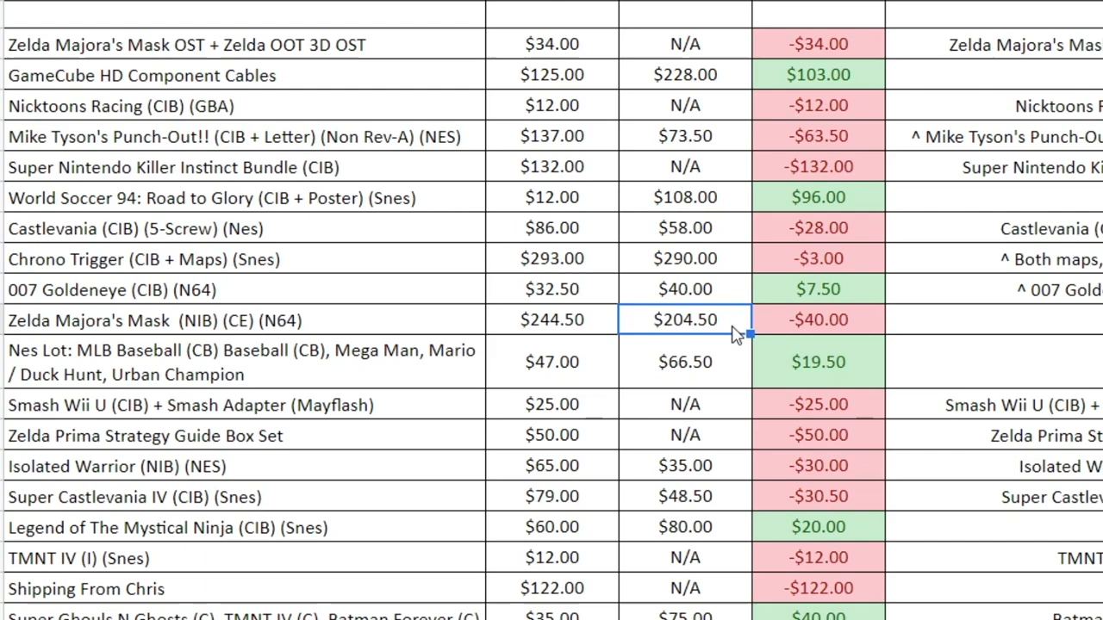
pyautogui.moveTo(711, 336)
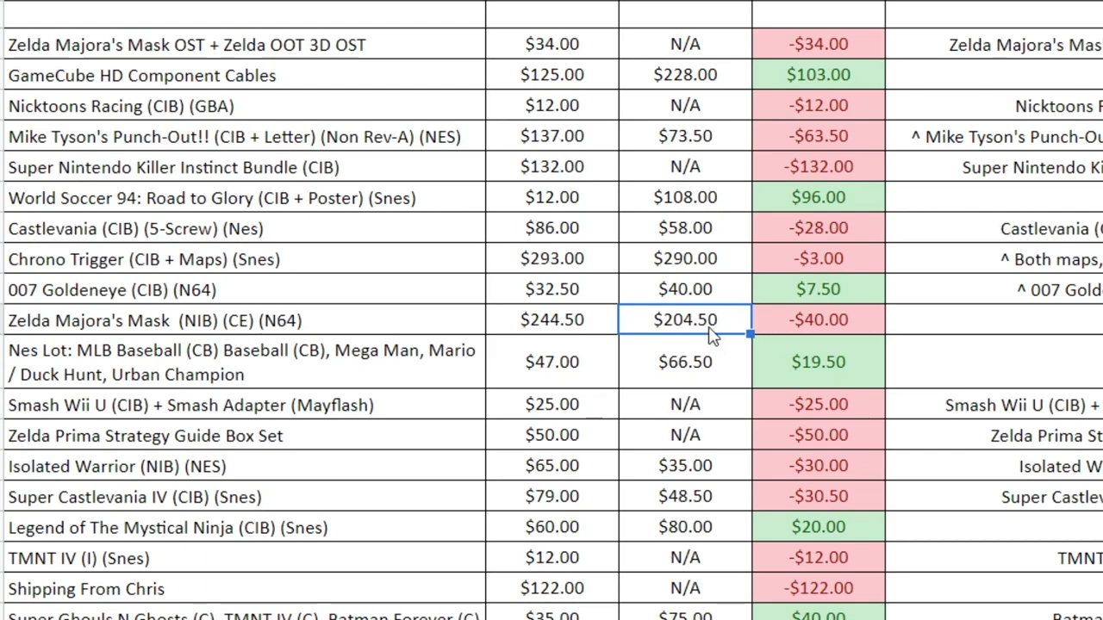
pyautogui.click(818, 319)
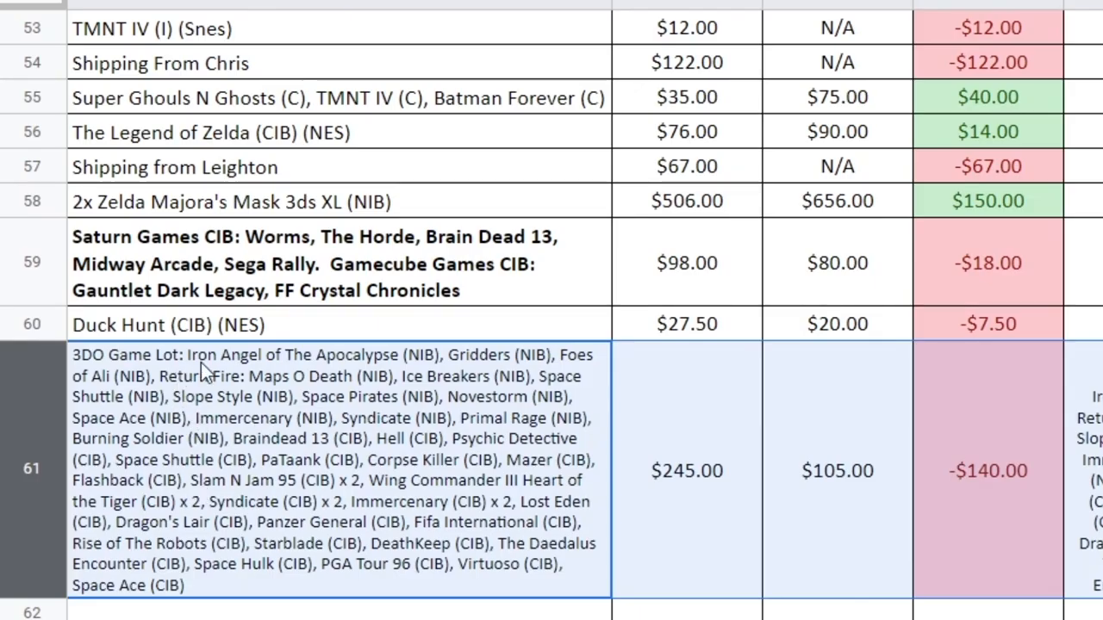
pyautogui.moveTo(120, 374)
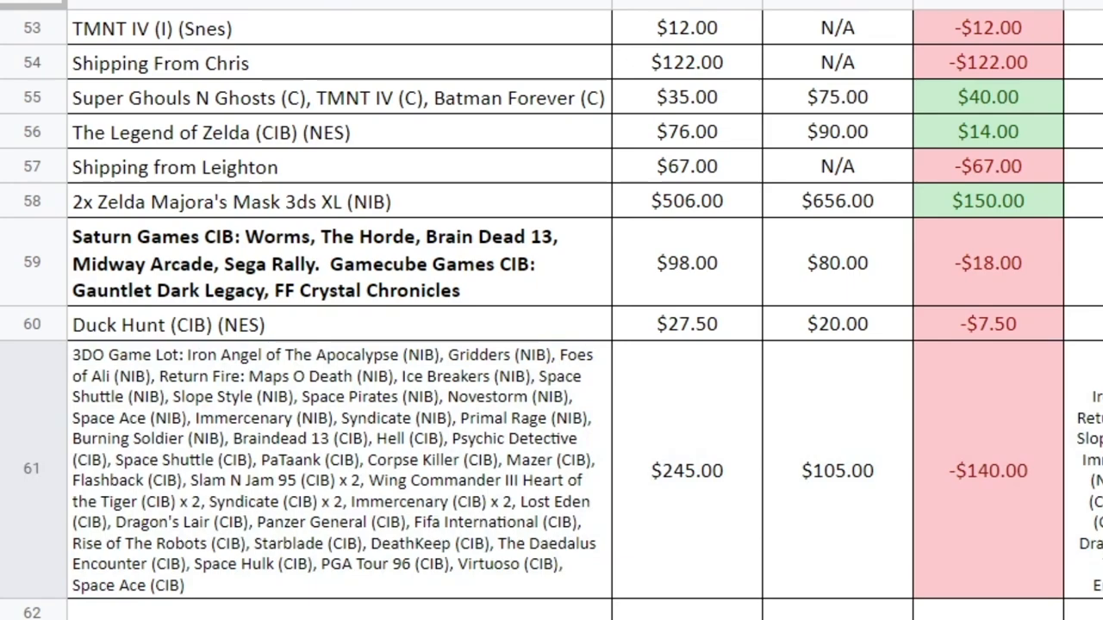
pyautogui.moveTo(527, 458)
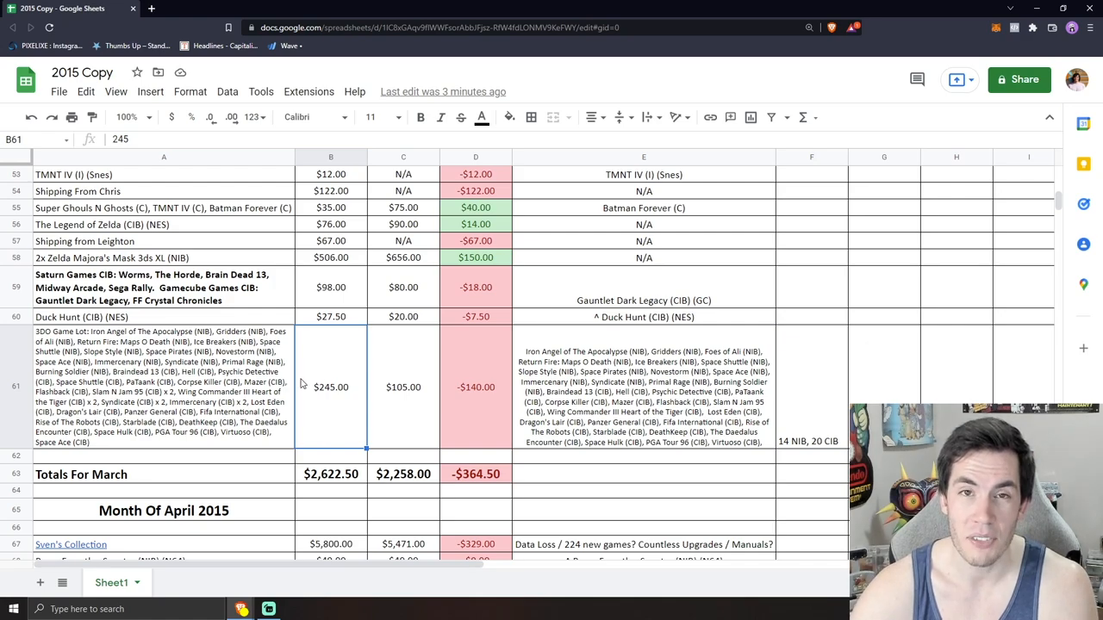
pyautogui.moveTo(315, 394)
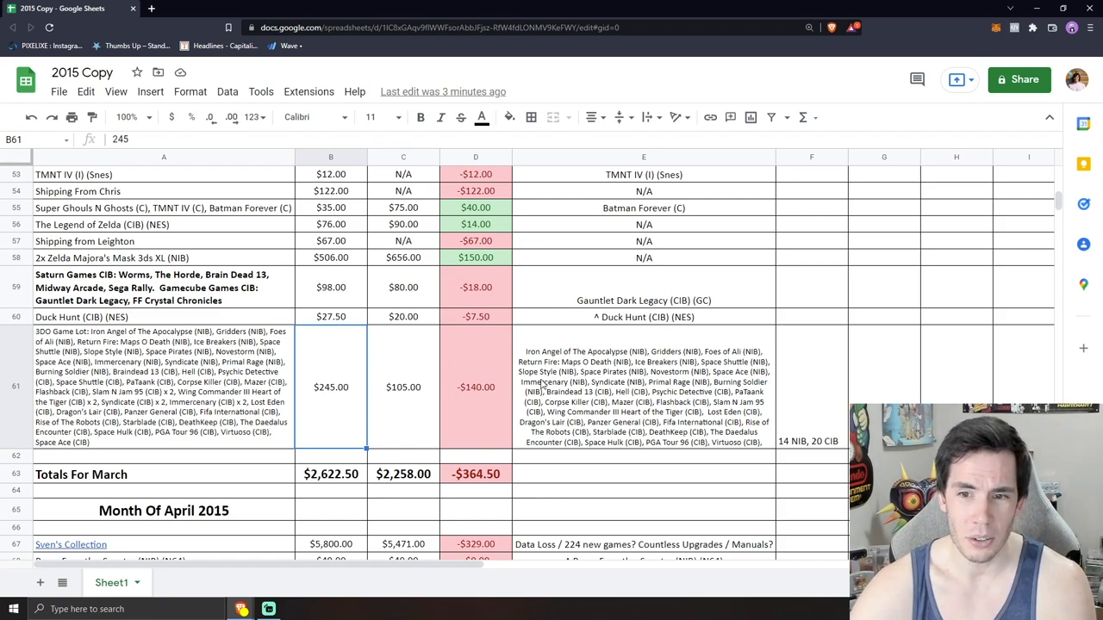
pyautogui.click(643, 386)
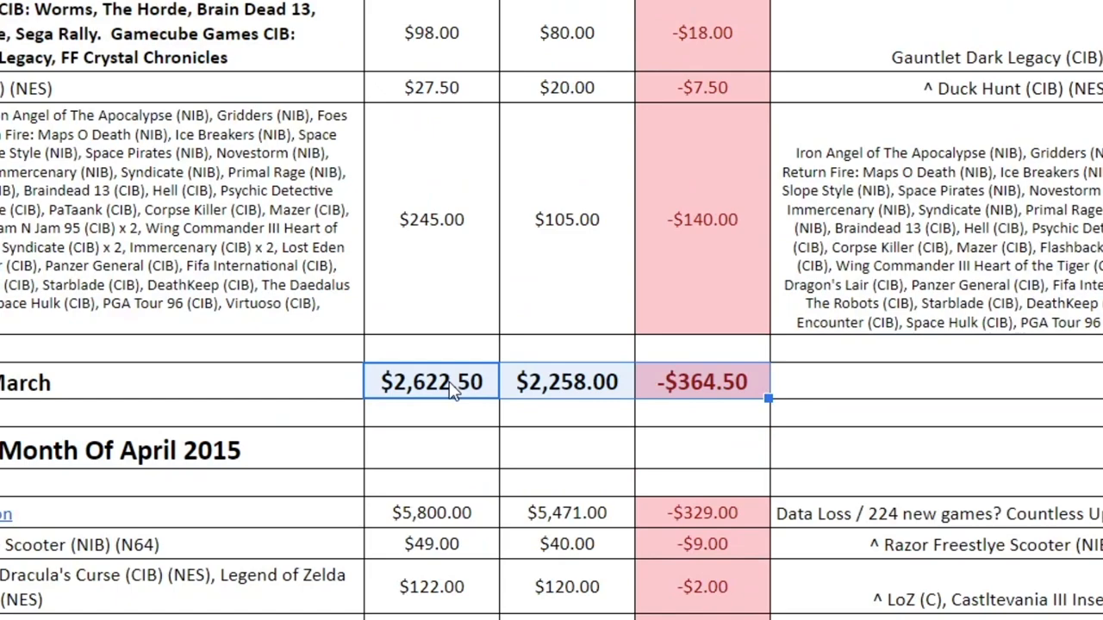
pyautogui.moveTo(659, 385)
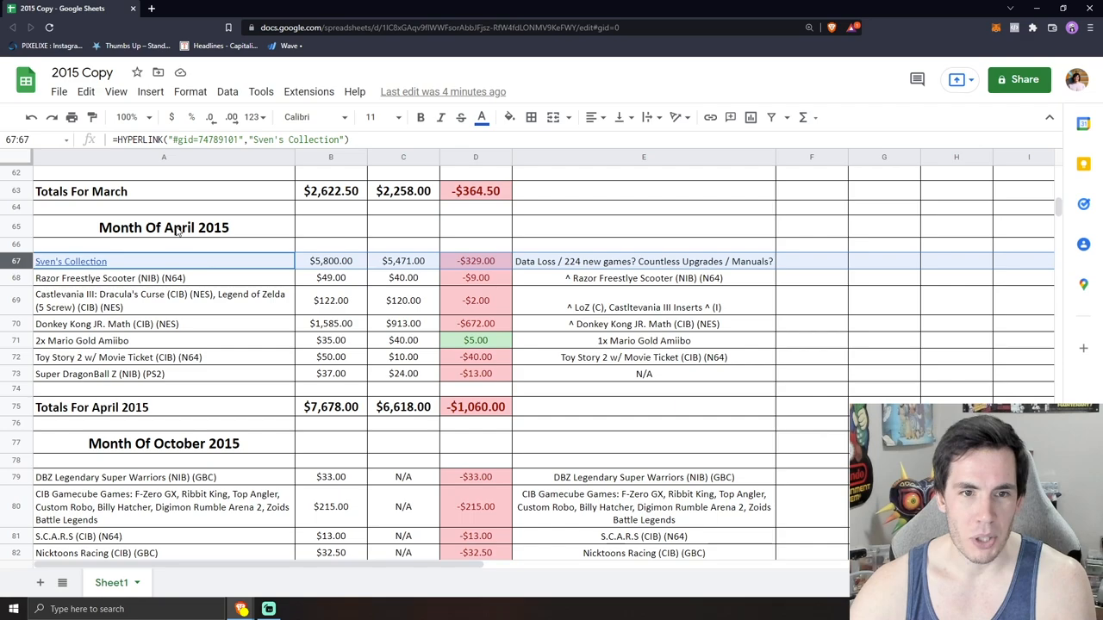
pyautogui.click(164, 443)
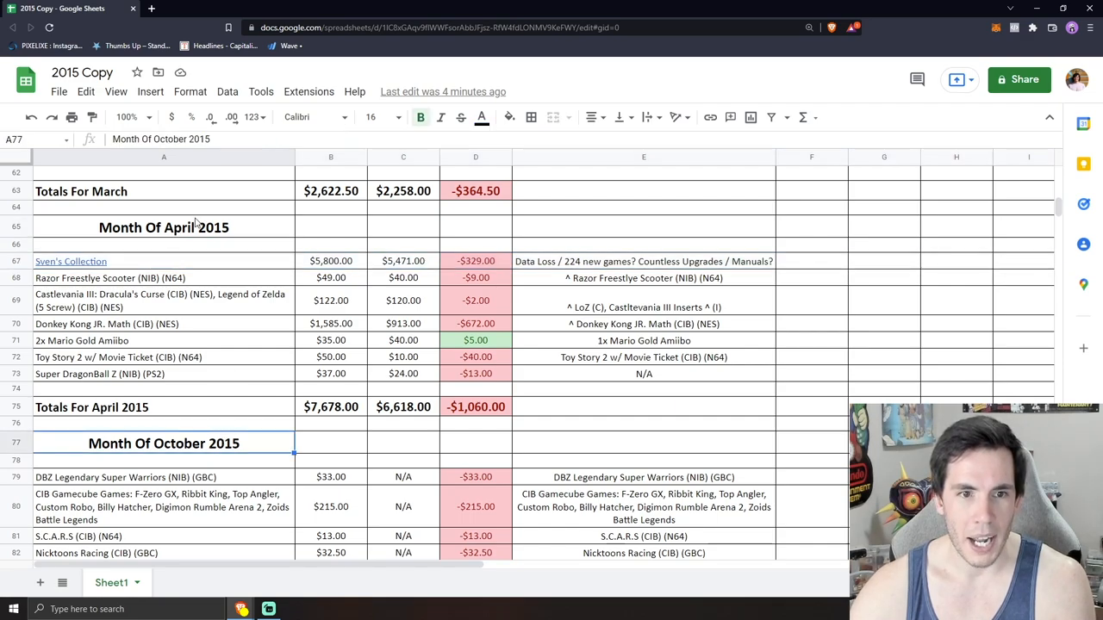
pyautogui.click(164, 227)
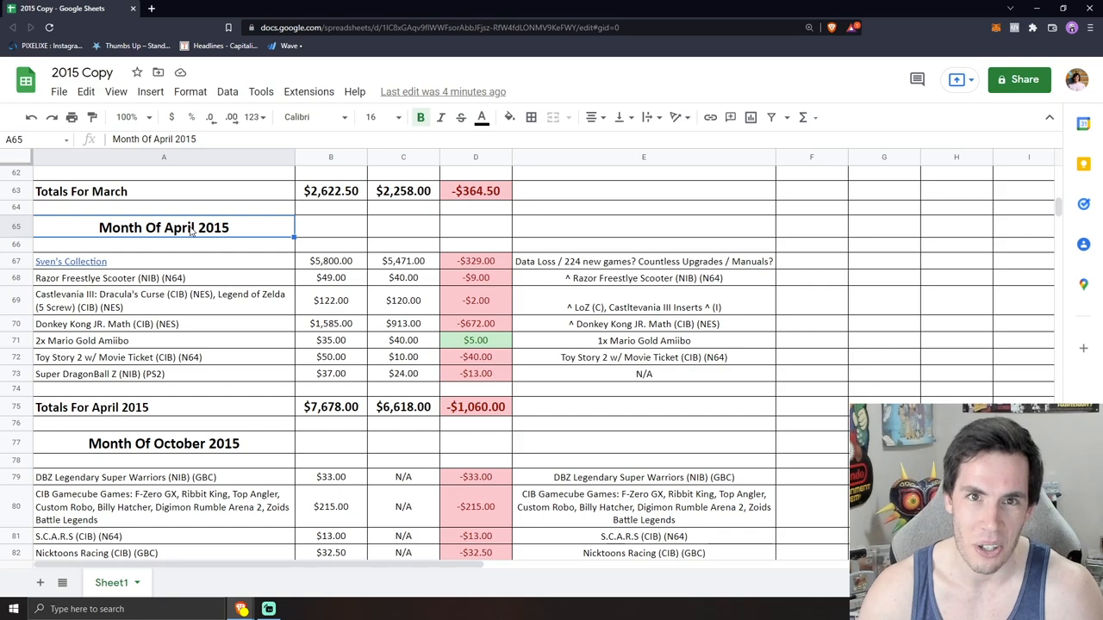
pyautogui.moveTo(211, 267)
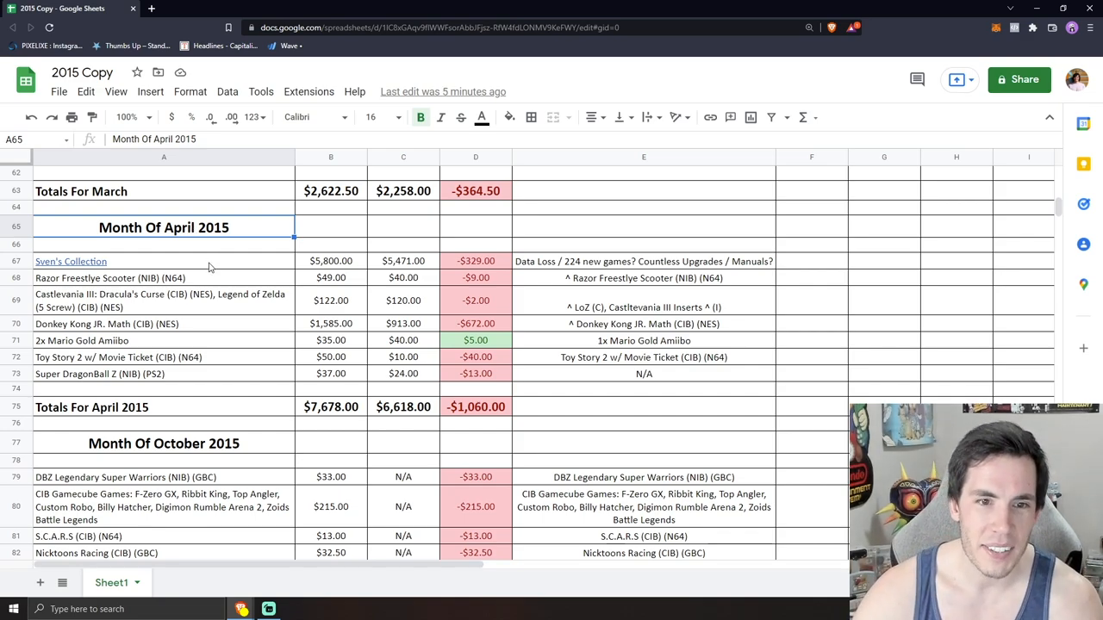
pyautogui.click(71, 261)
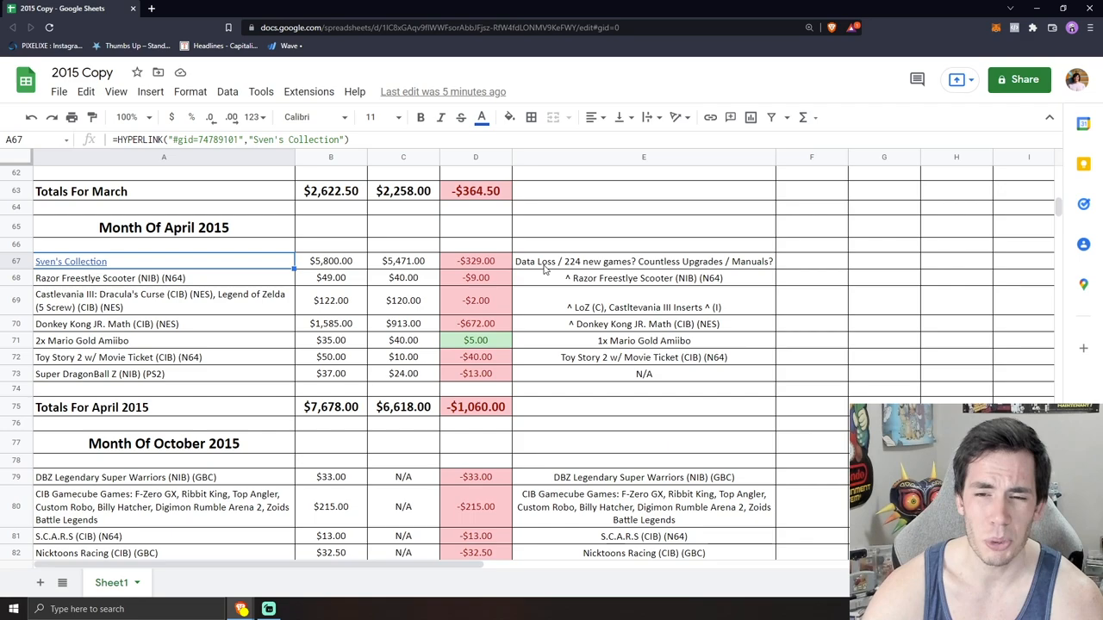
pyautogui.moveTo(616, 268)
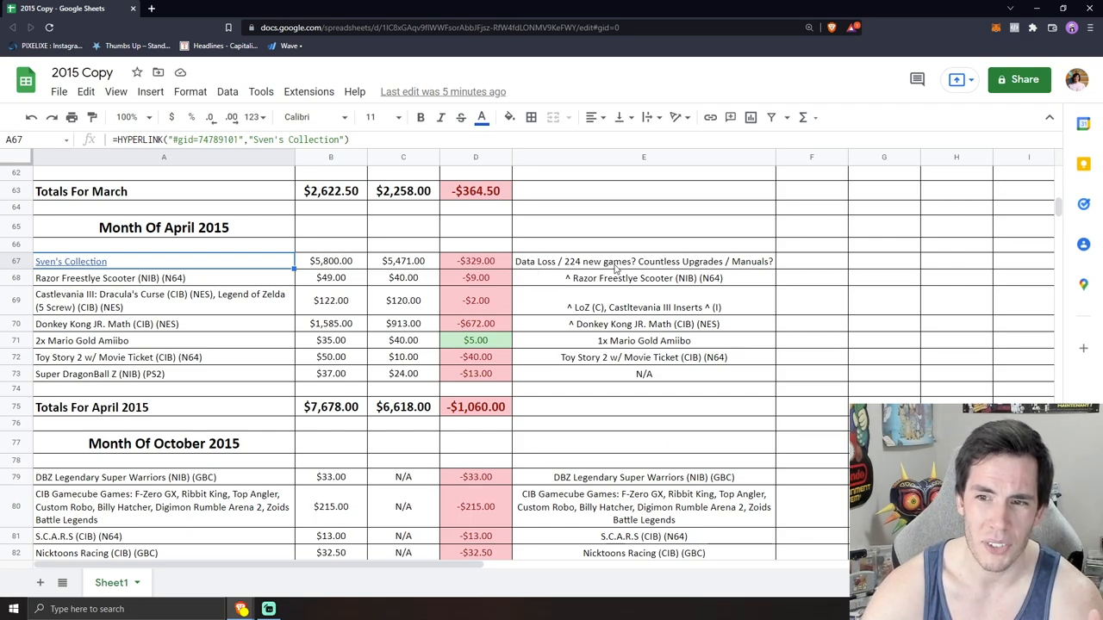
pyautogui.moveTo(675, 268)
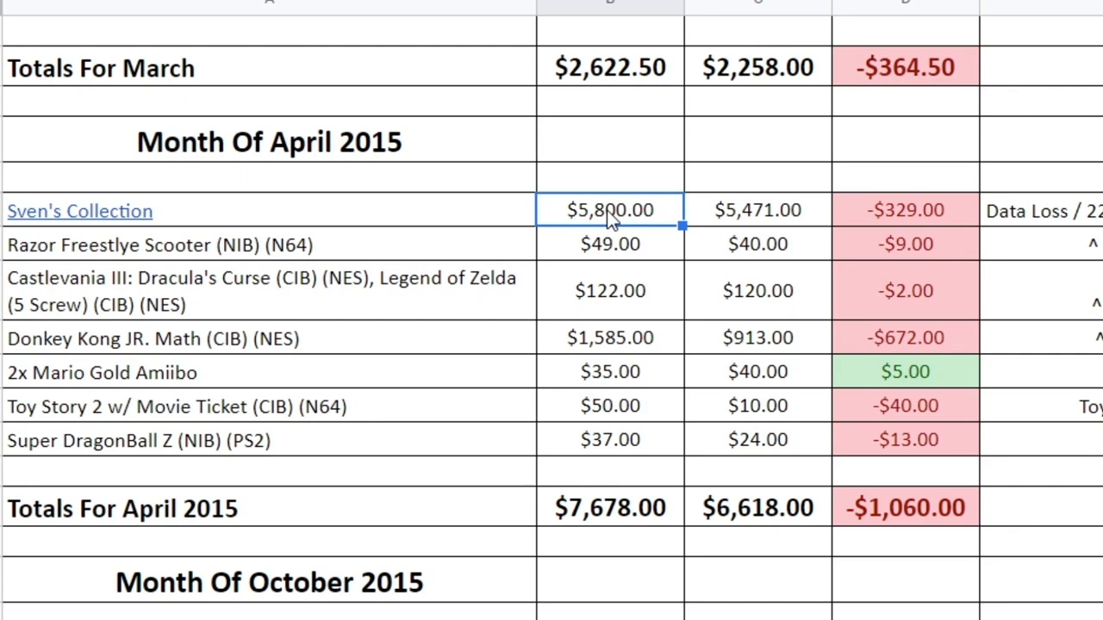
pyautogui.moveTo(620, 248)
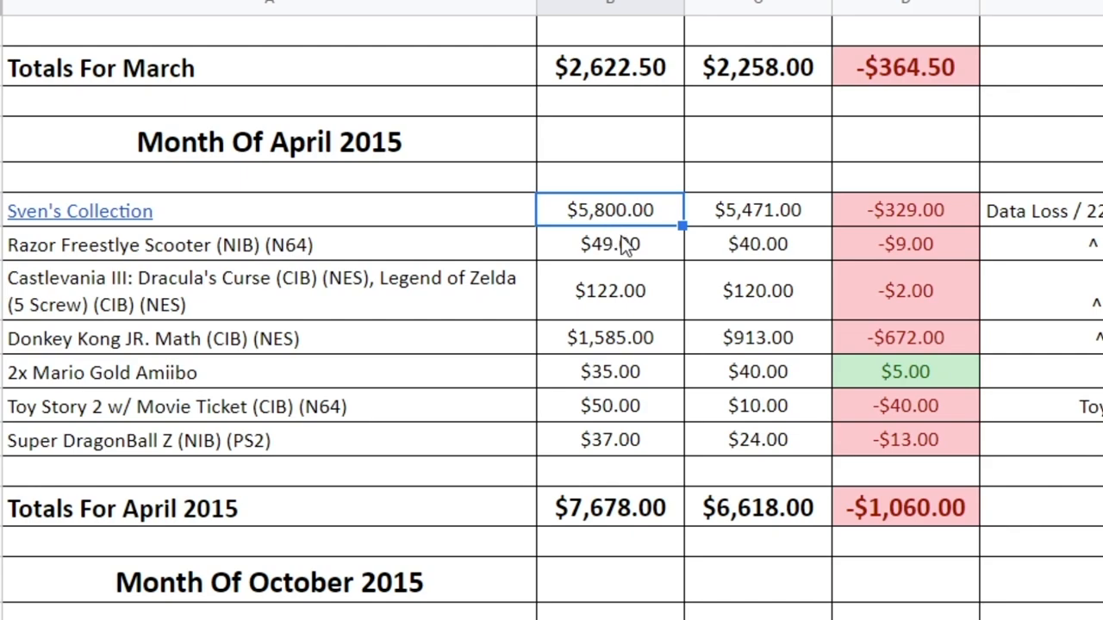
pyautogui.click(756, 209)
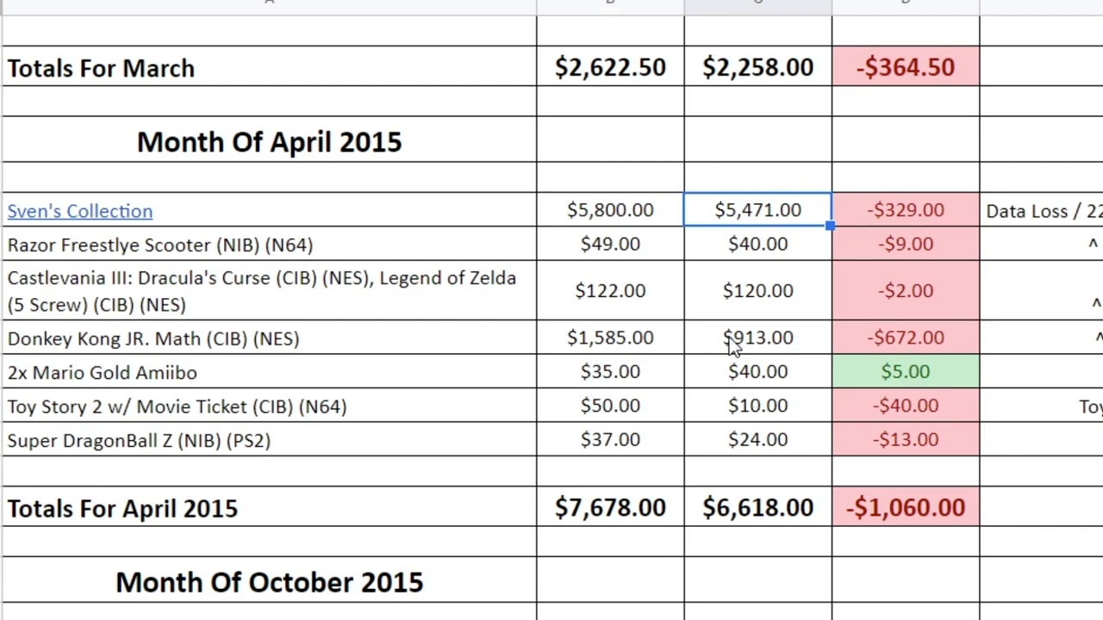
pyautogui.moveTo(801, 234)
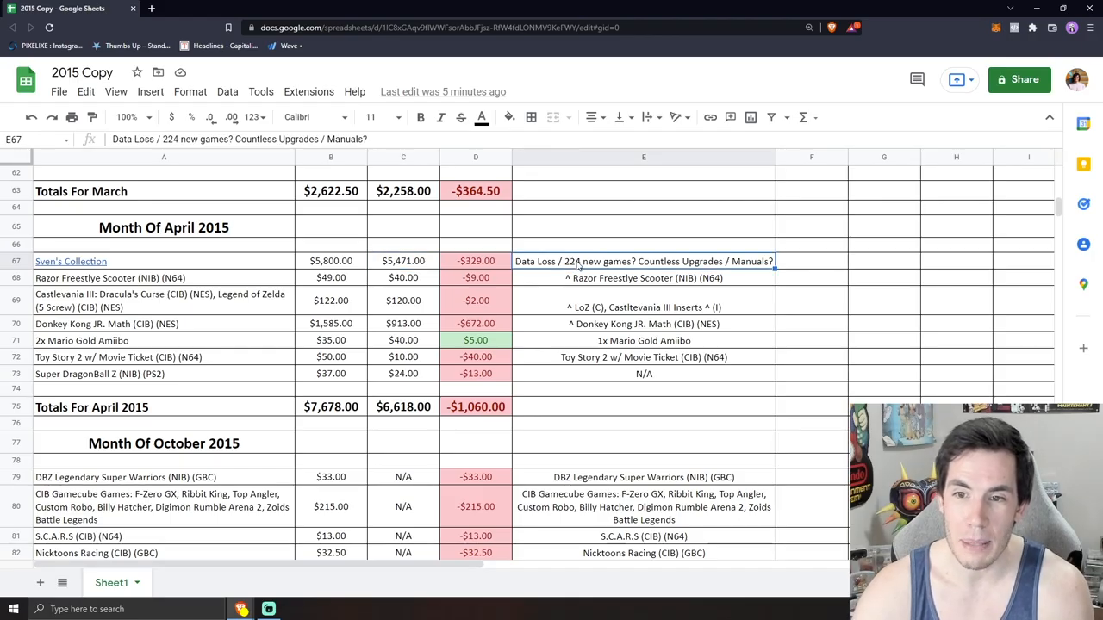
pyautogui.doubleClick(569, 261)
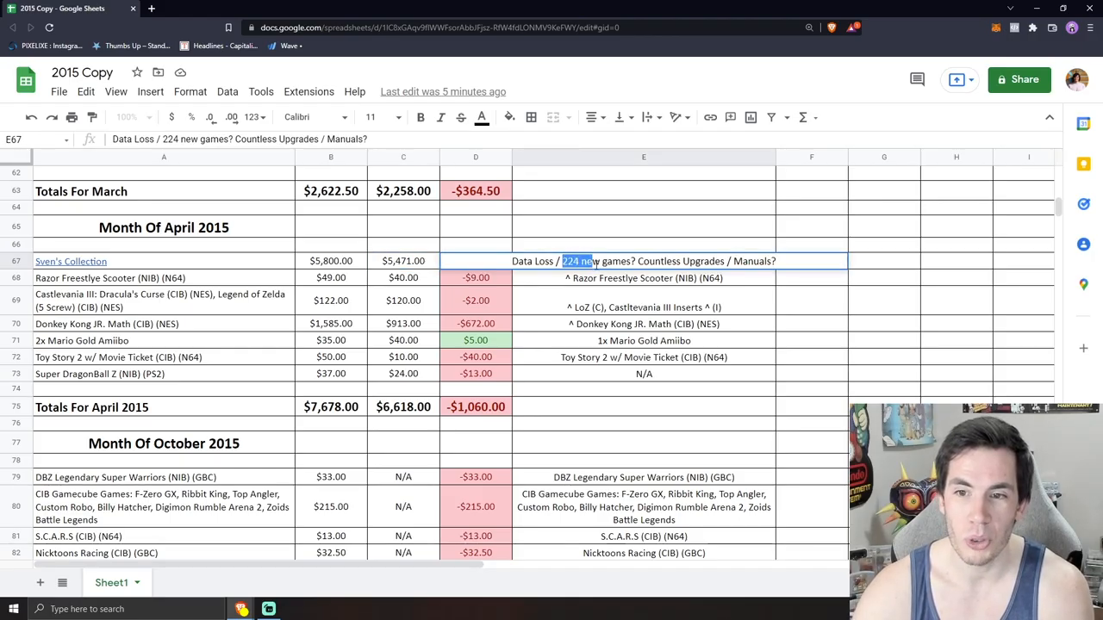
pyautogui.moveTo(560, 261); pyautogui.dragTo(635, 261)
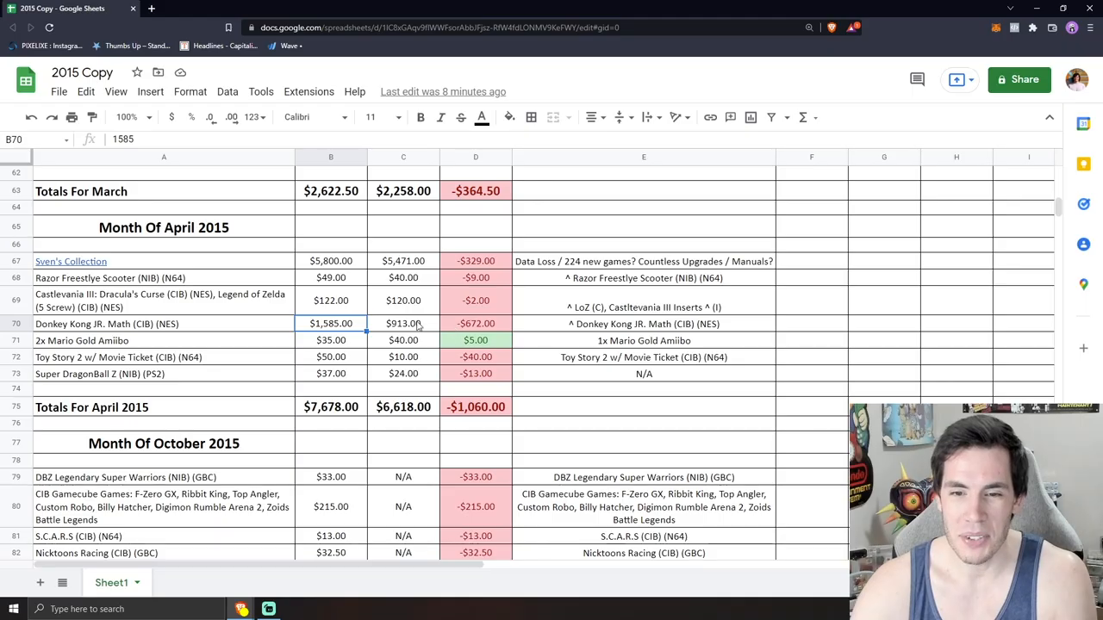
pyautogui.click(402, 323)
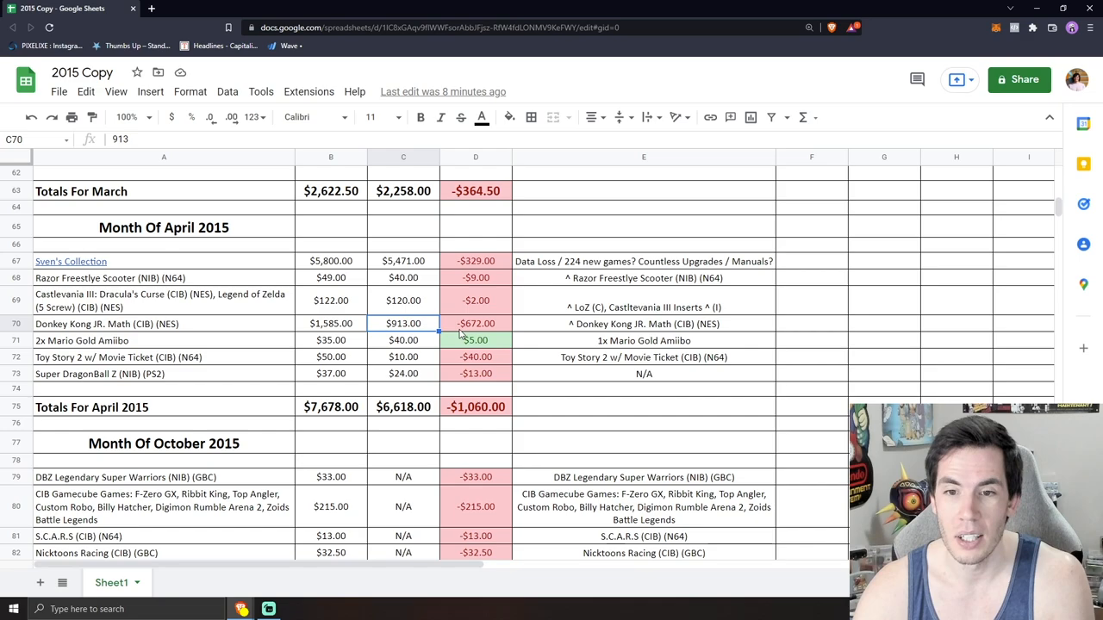
pyautogui.click(476, 323)
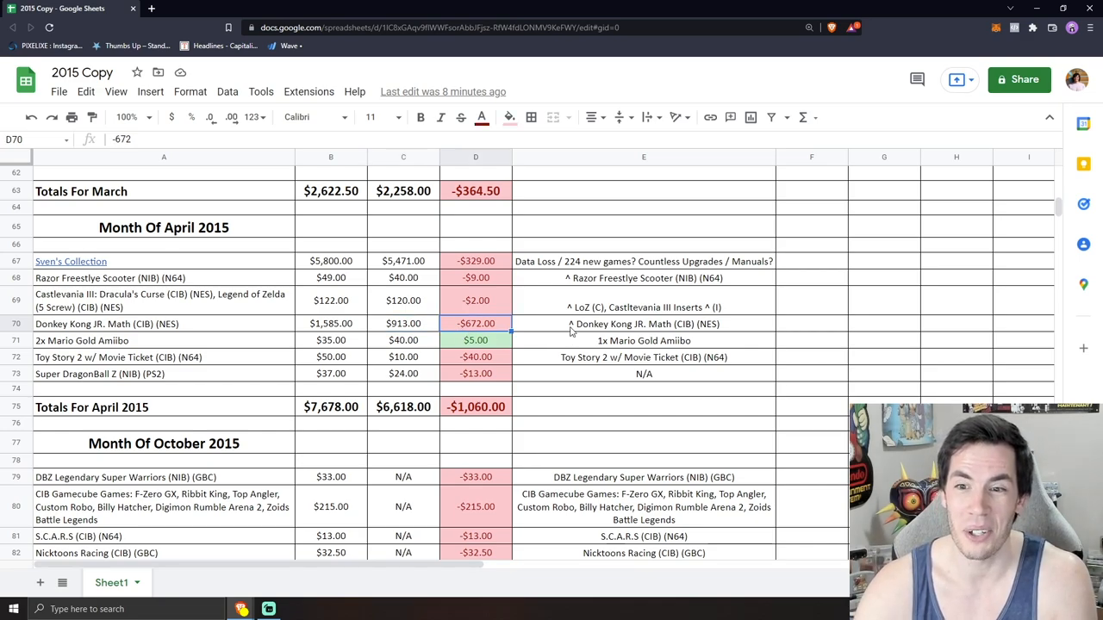
pyautogui.click(643, 324)
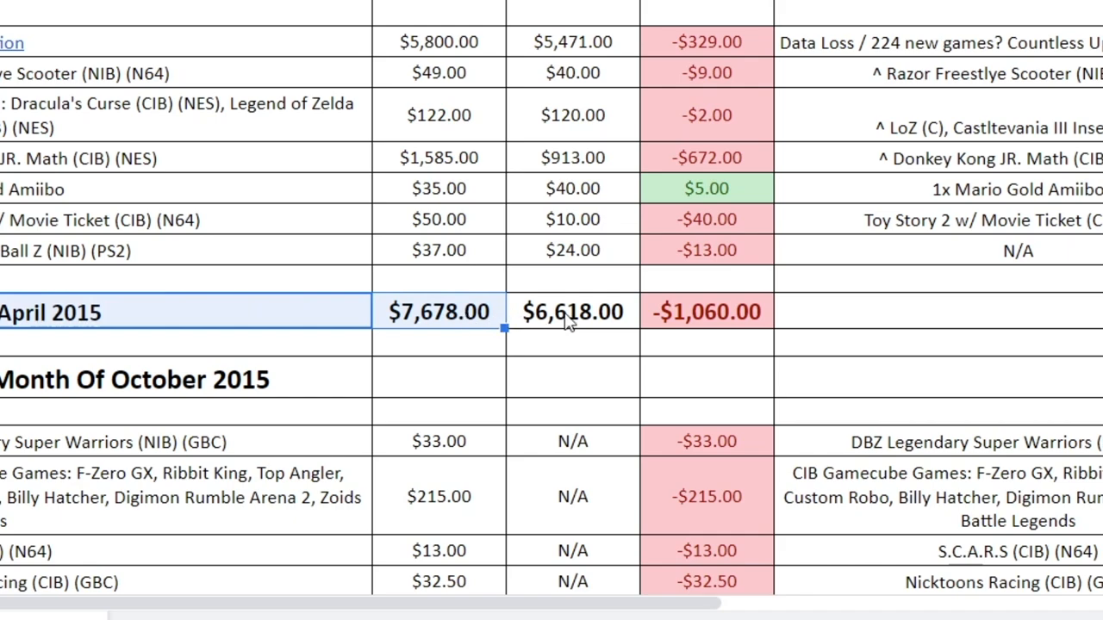
pyautogui.click(572, 311)
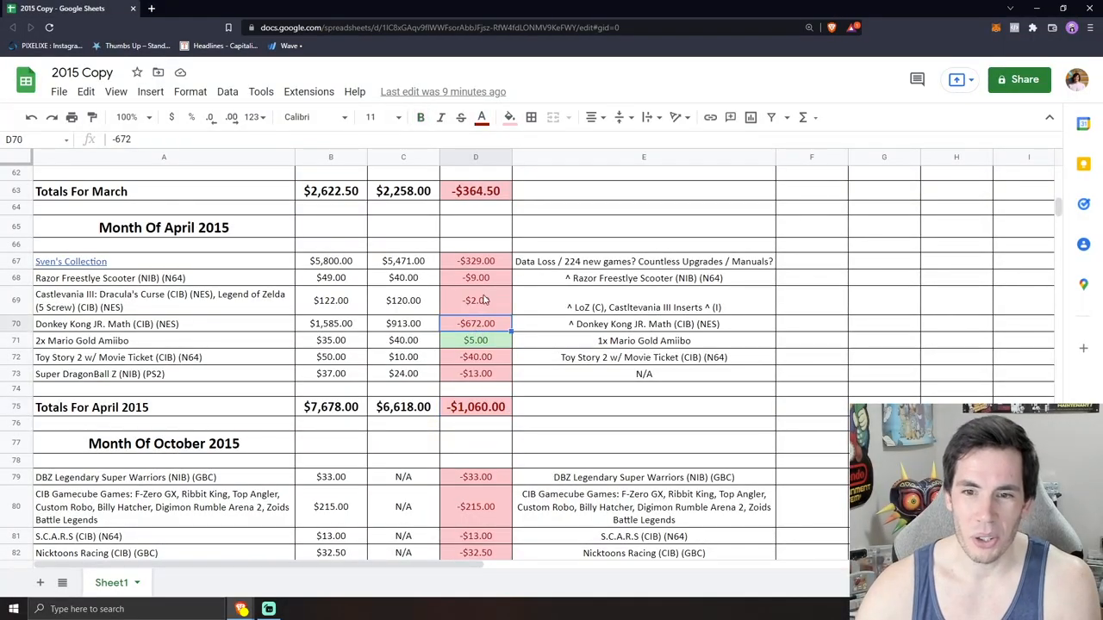
pyautogui.click(476, 261)
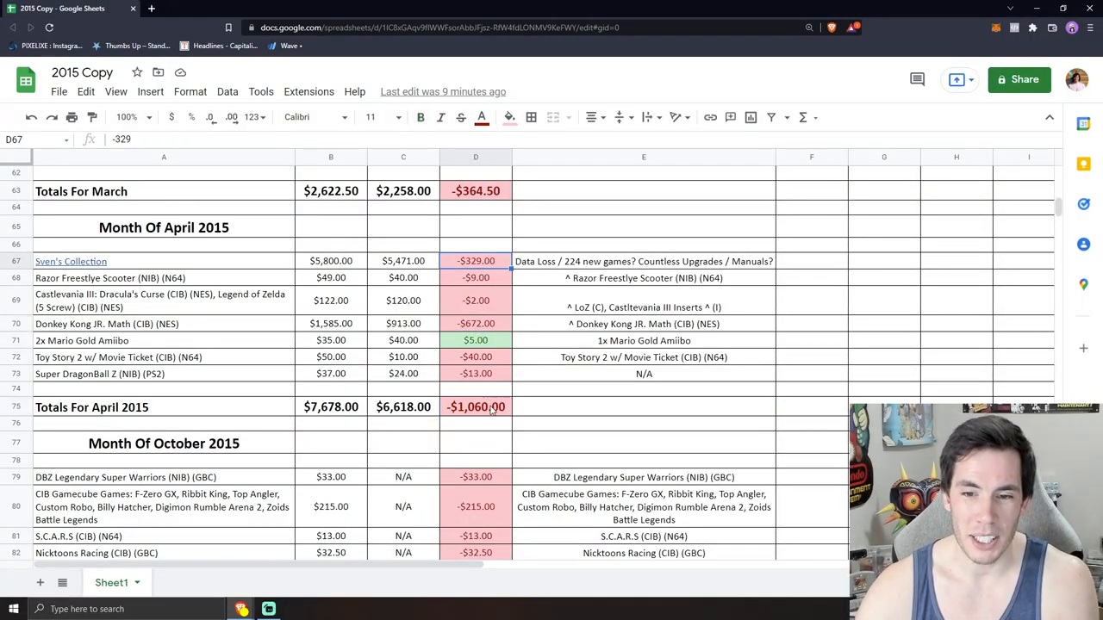
pyautogui.click(475, 407)
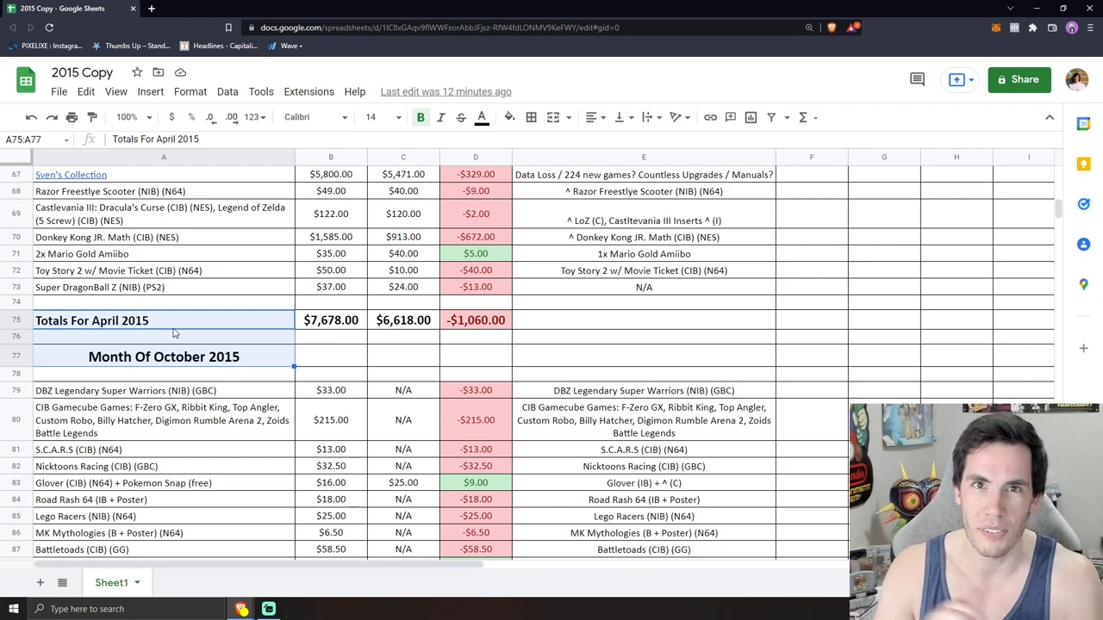
pyautogui.moveTo(214, 343)
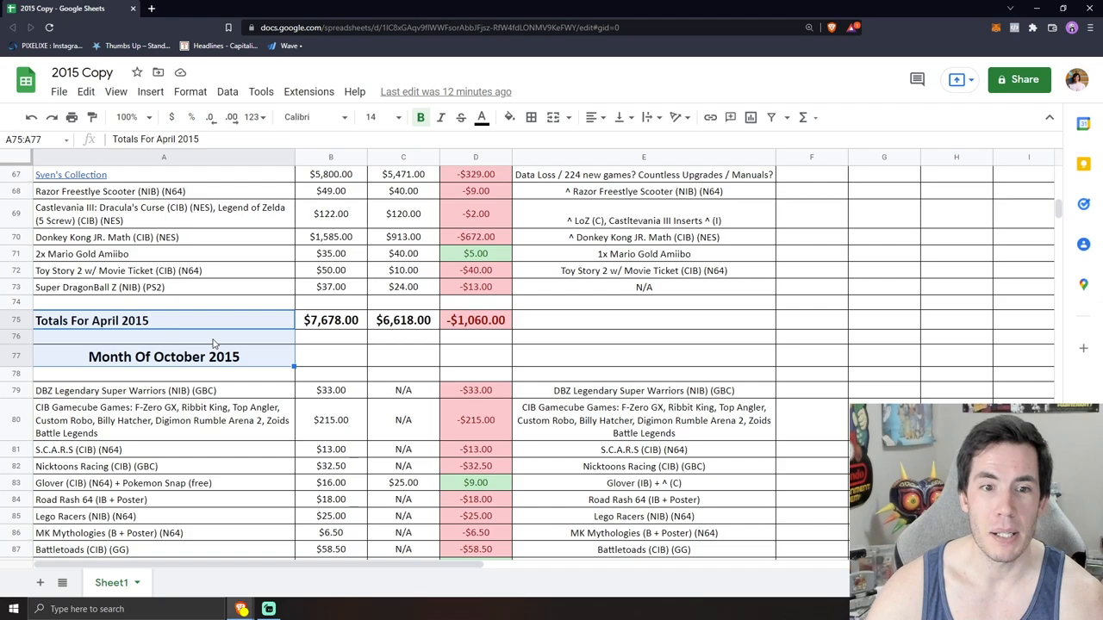
pyautogui.moveTo(214, 336)
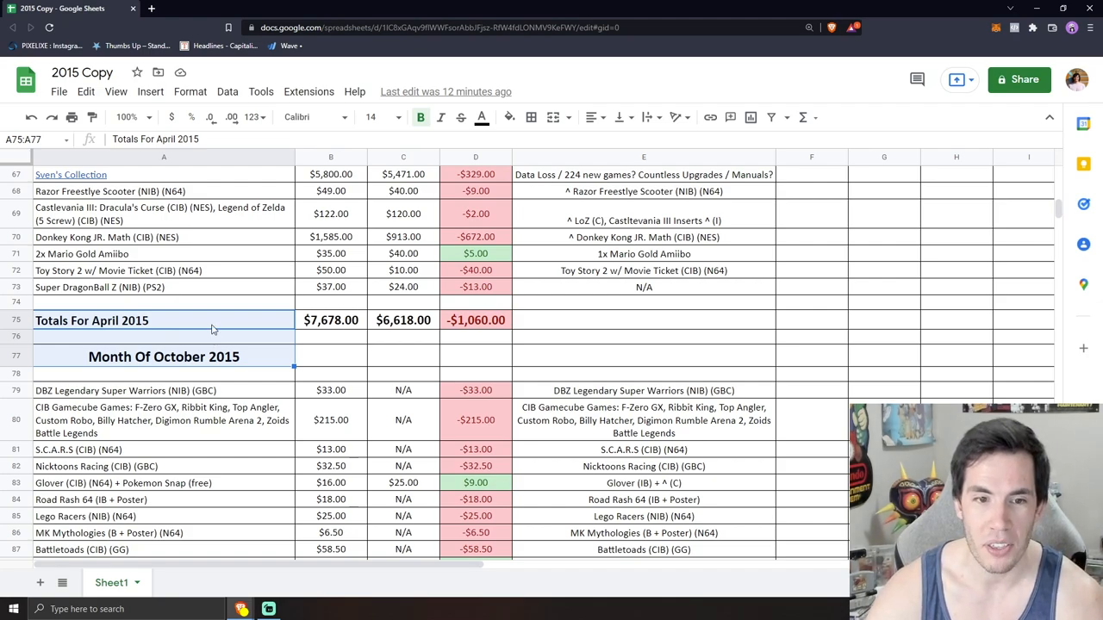
pyautogui.moveTo(123, 323)
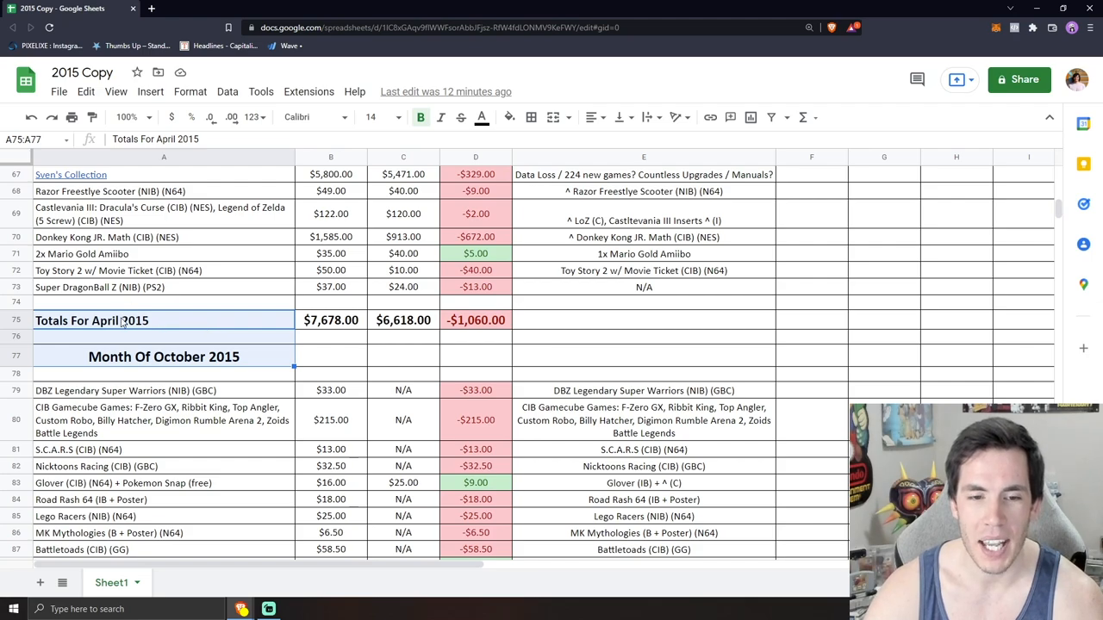
pyautogui.click(163, 357)
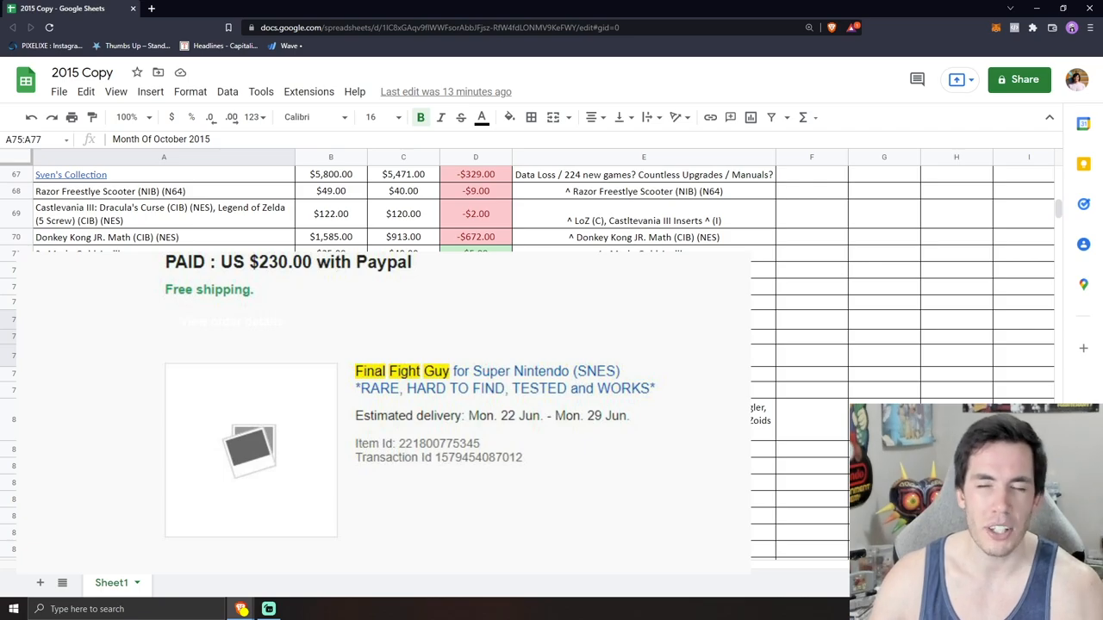
pyautogui.scroll(-3)
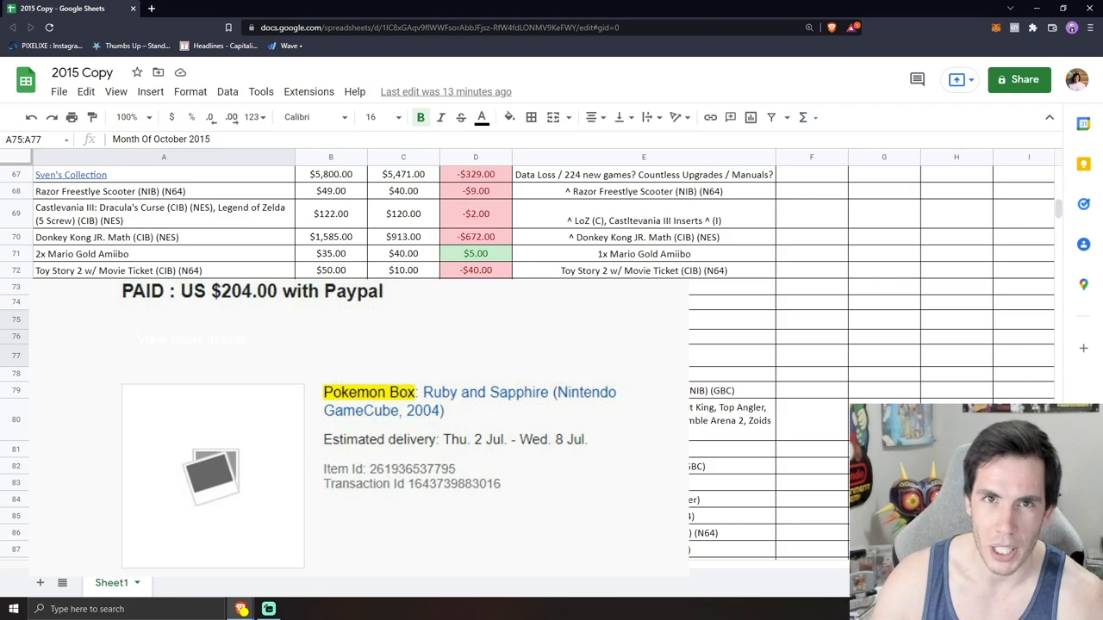
pyautogui.scroll(-3)
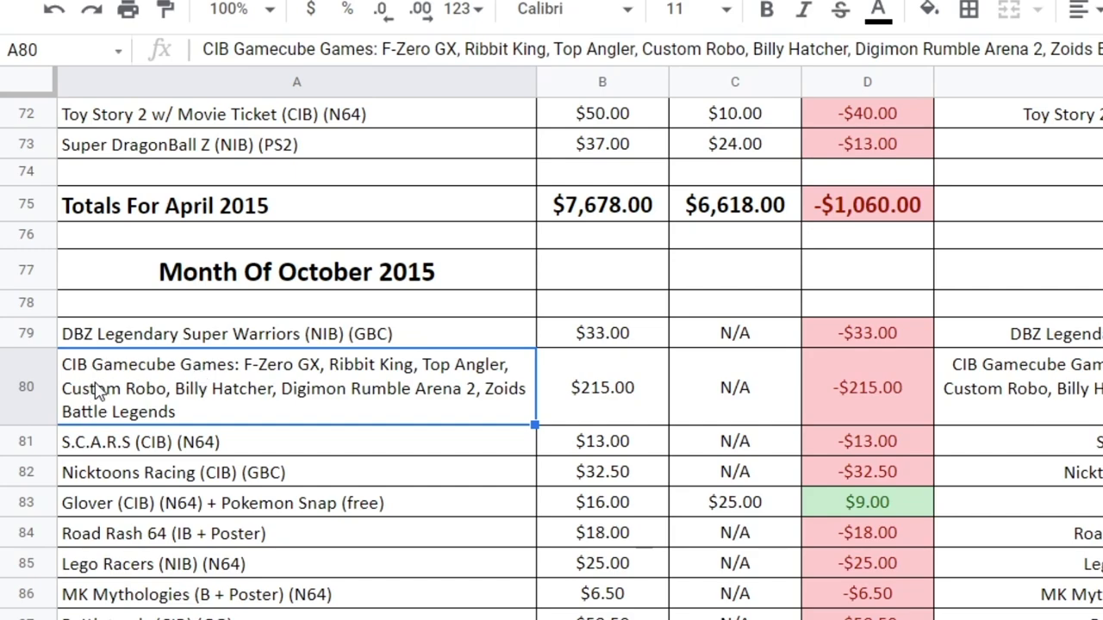
pyautogui.moveTo(112, 413)
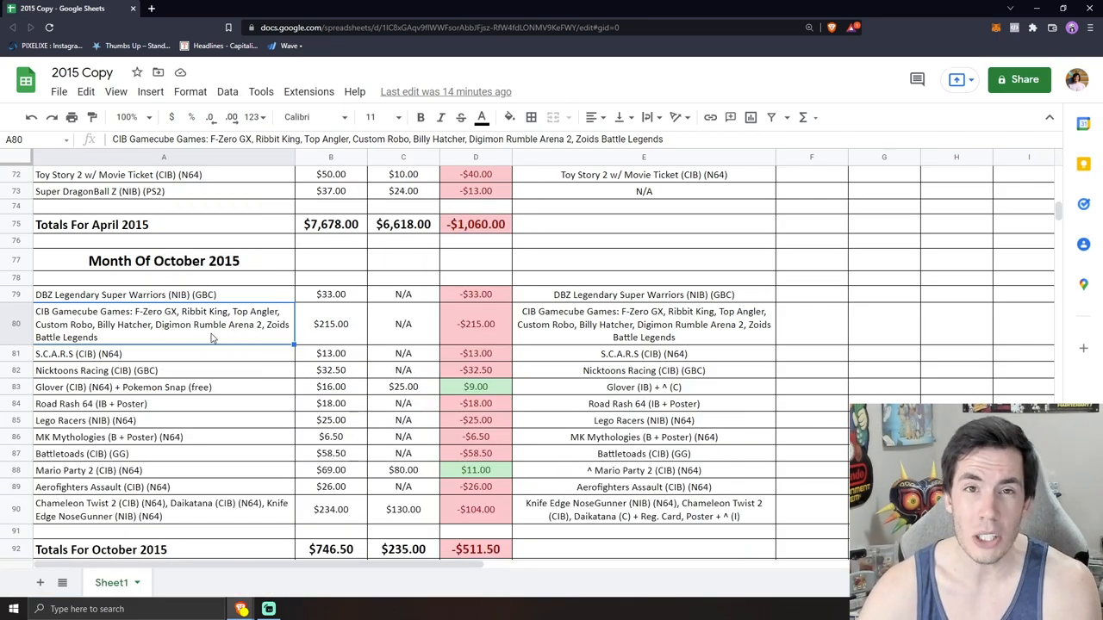
pyautogui.click(331, 323)
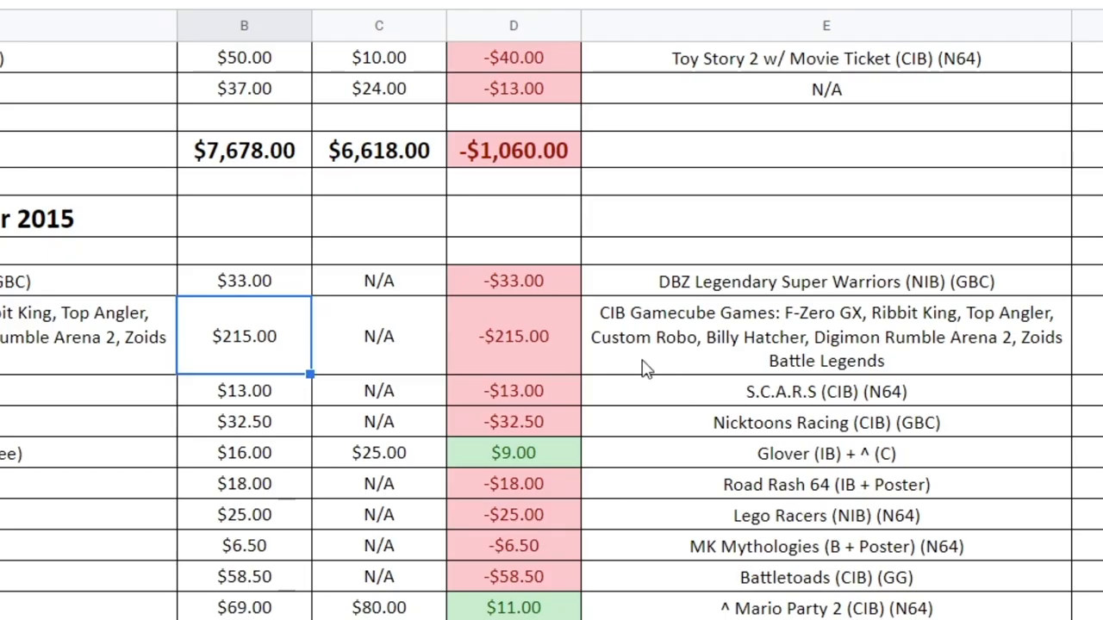
pyautogui.click(825, 336)
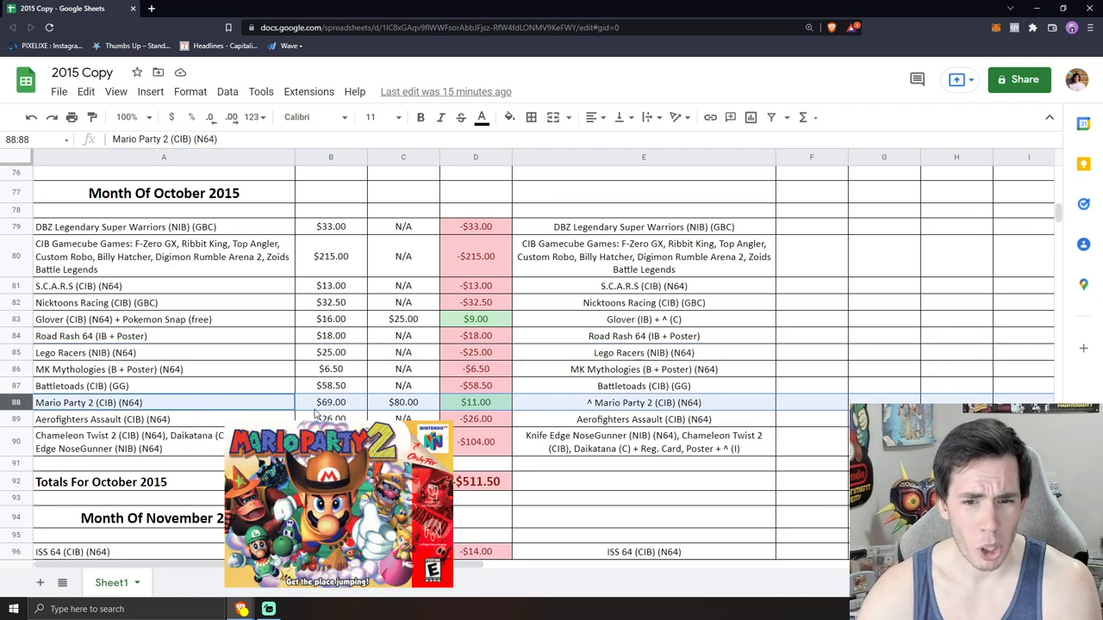
# Check Mario Party 2's purchase price, sale price and profit, then reach November 2015
pyautogui.click(331, 403)
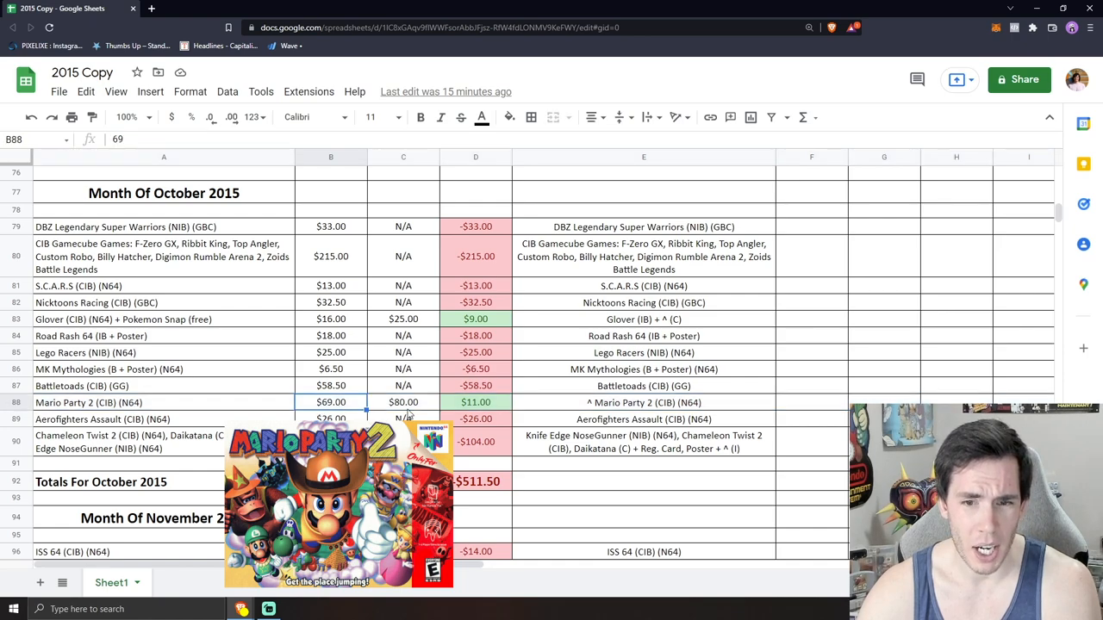
pyautogui.click(403, 402)
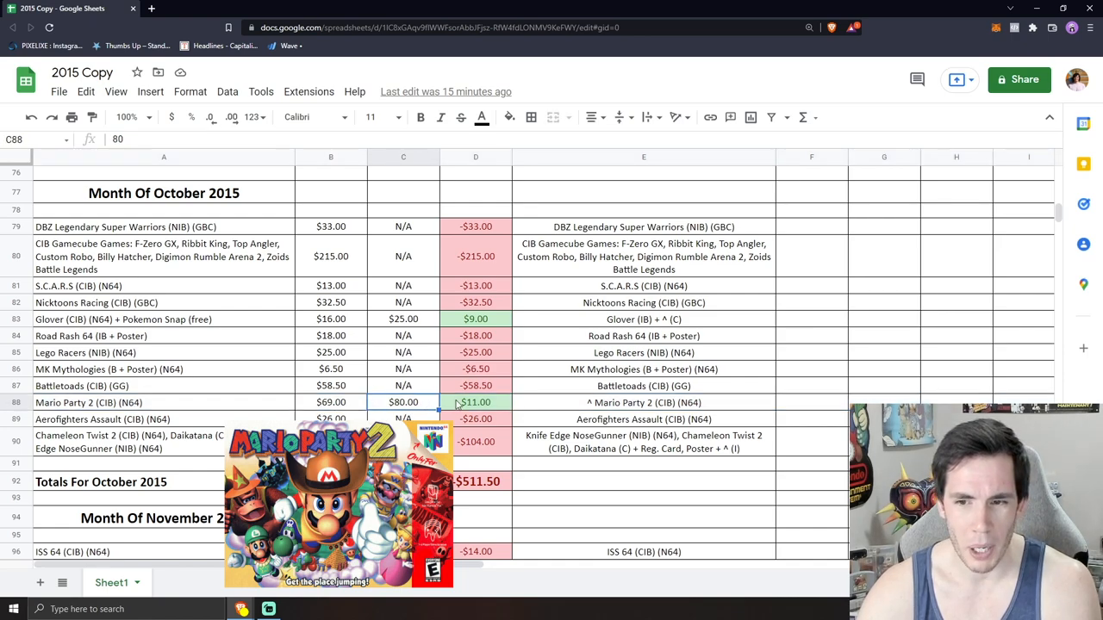
pyautogui.moveTo(609, 406)
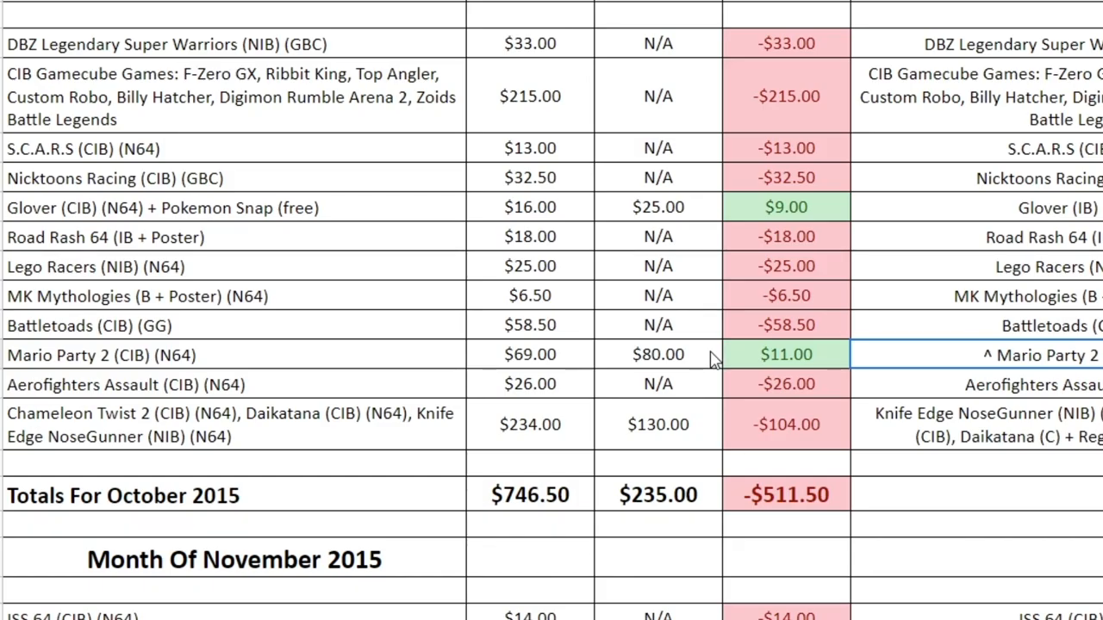
pyautogui.click(658, 354)
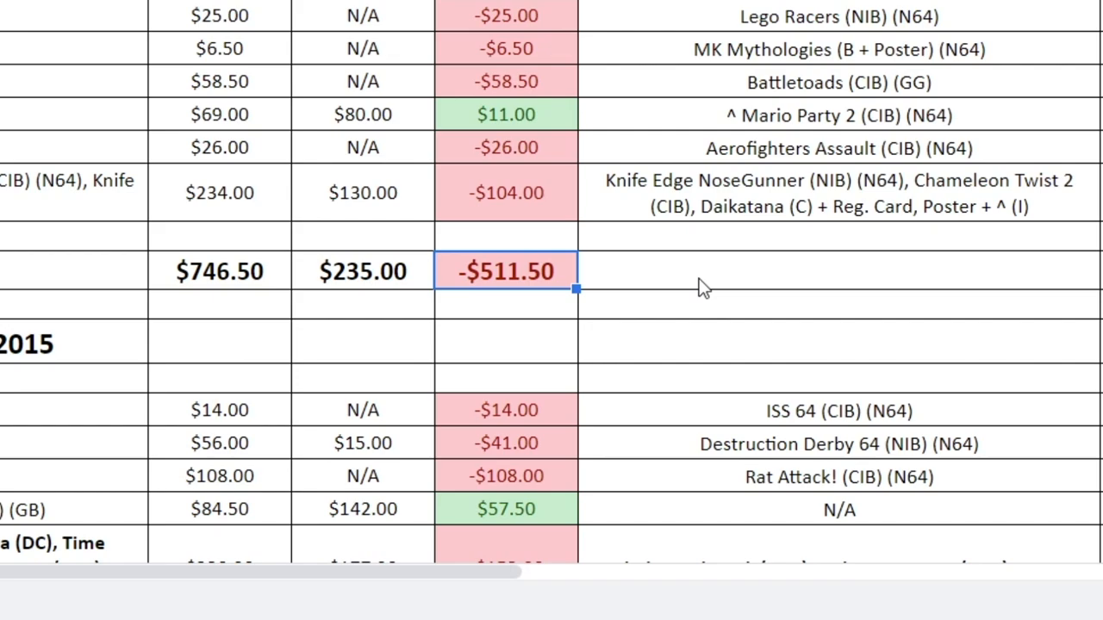
pyautogui.scroll(-3)
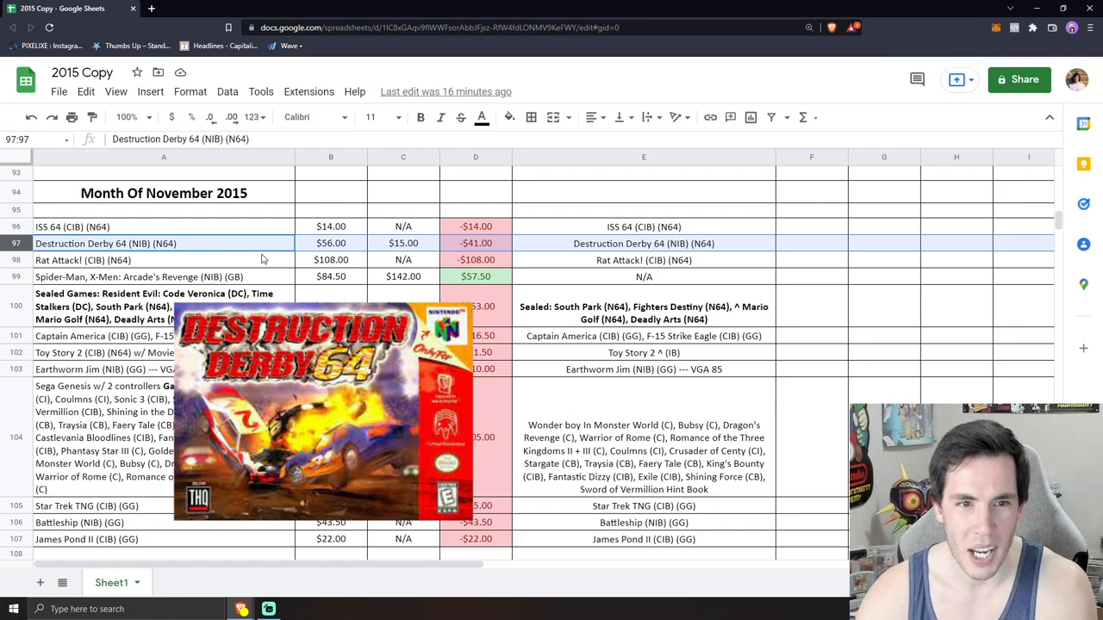
pyautogui.moveTo(261, 251)
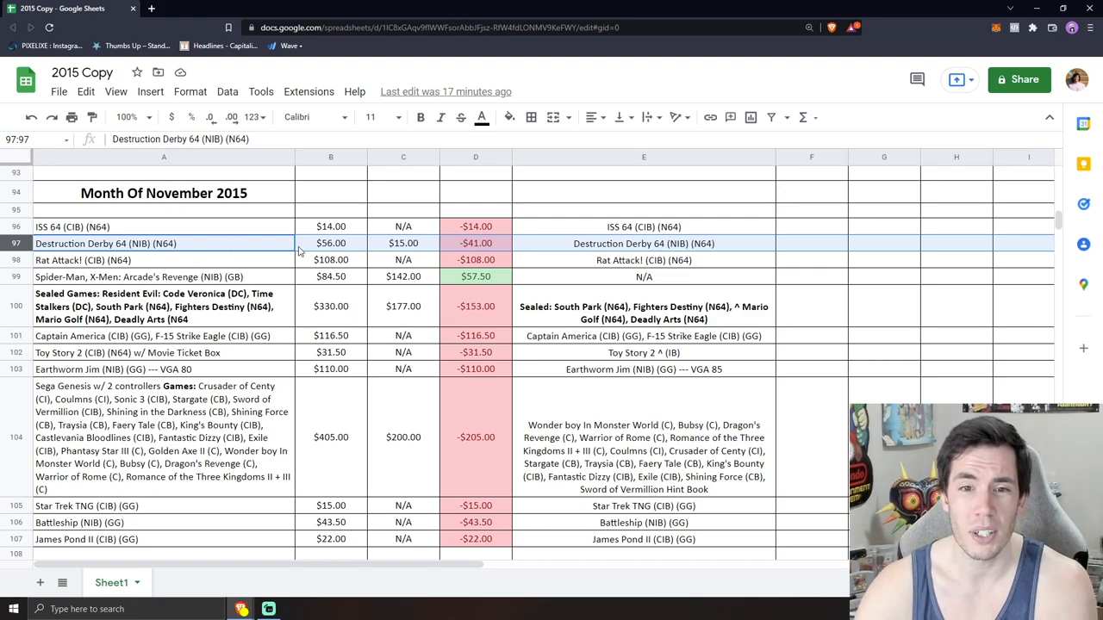
pyautogui.moveTo(302, 249)
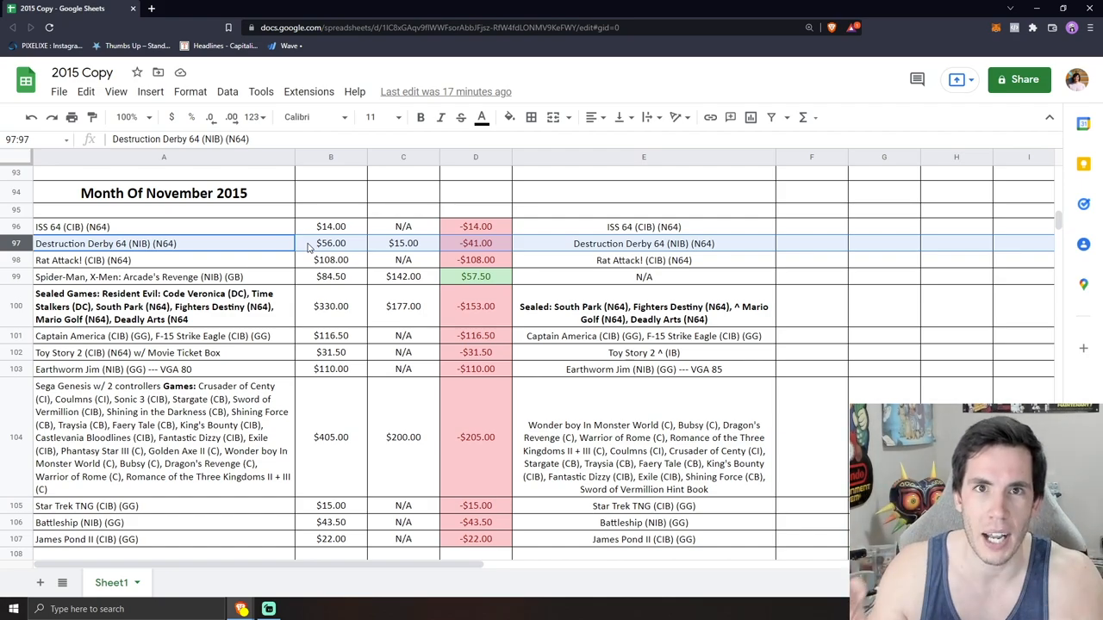
# Check the Destruction Derby 64 price paid and its result in the November rows
pyautogui.click(164, 243)
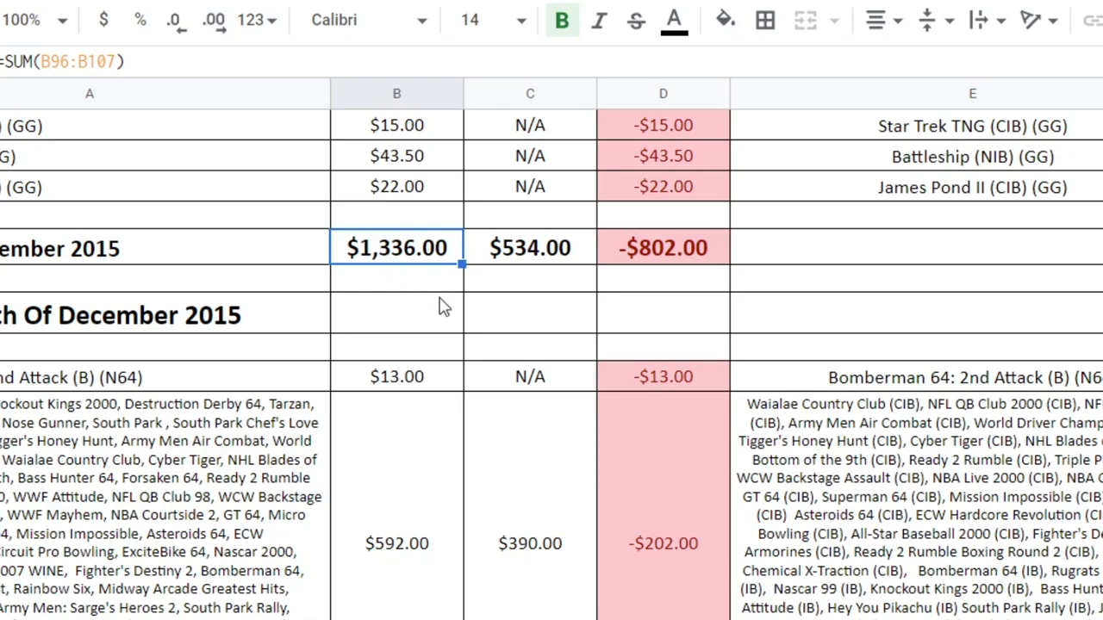
pyautogui.click(663, 247)
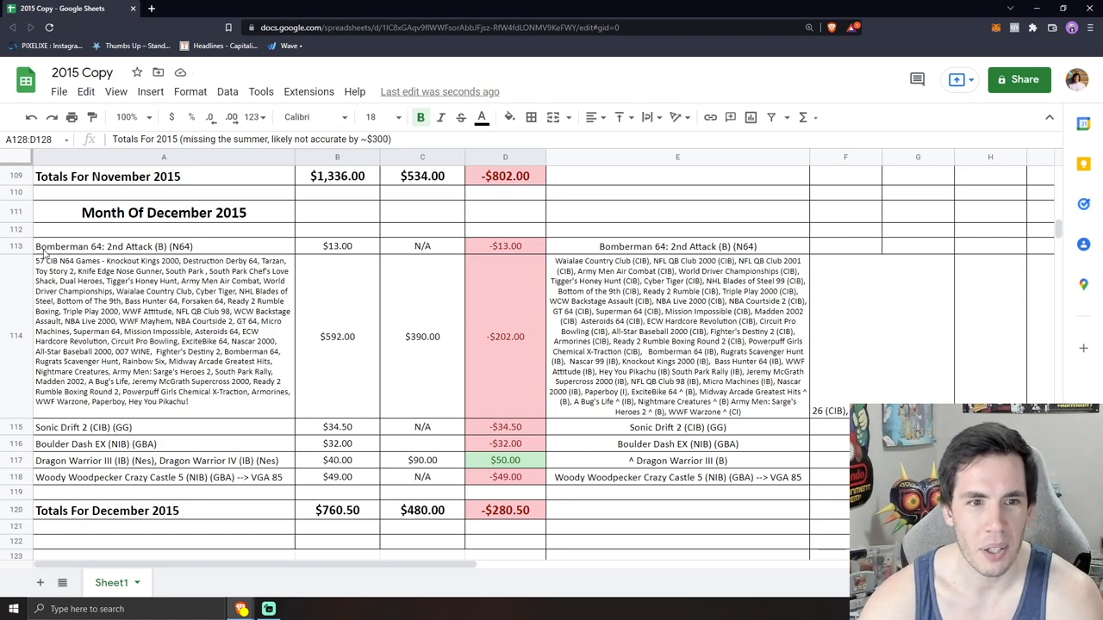
pyautogui.click(112, 246)
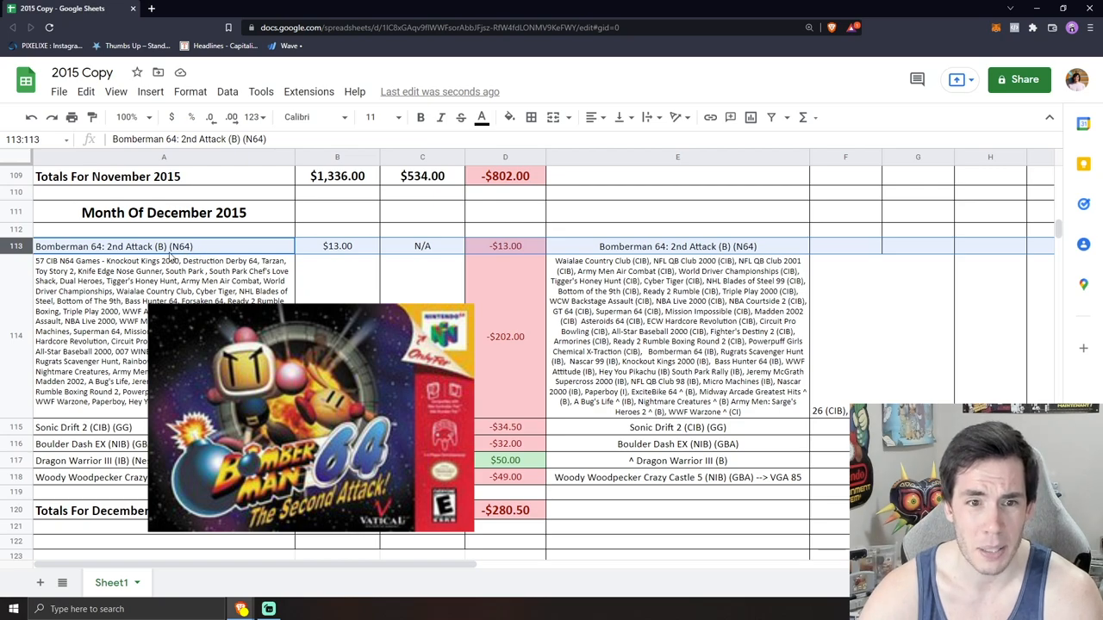
pyautogui.click(337, 246)
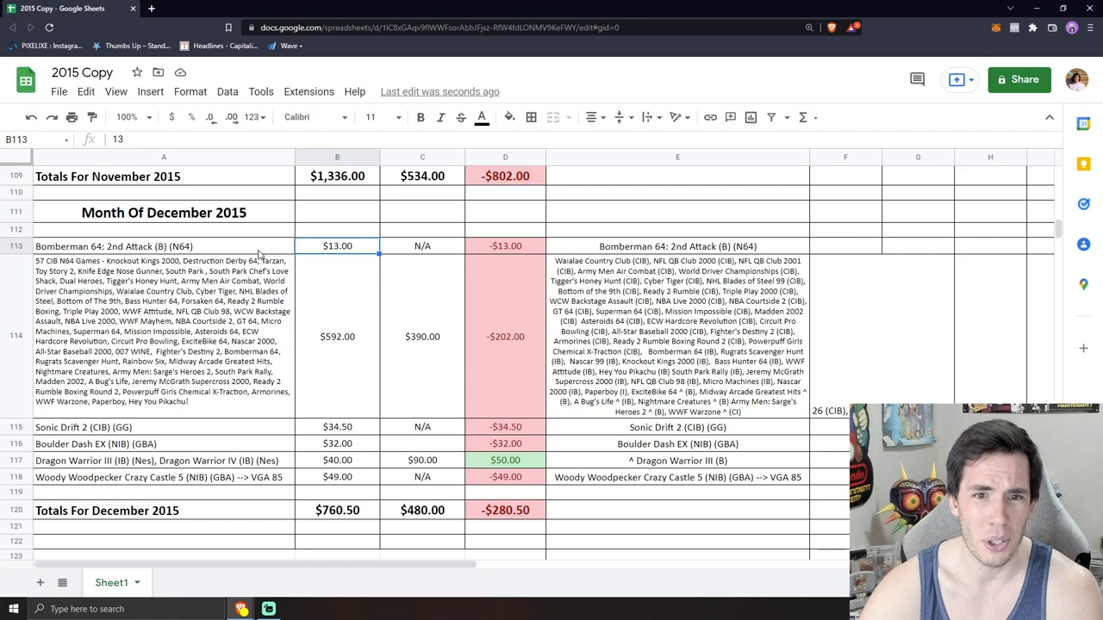
pyautogui.click(163, 245)
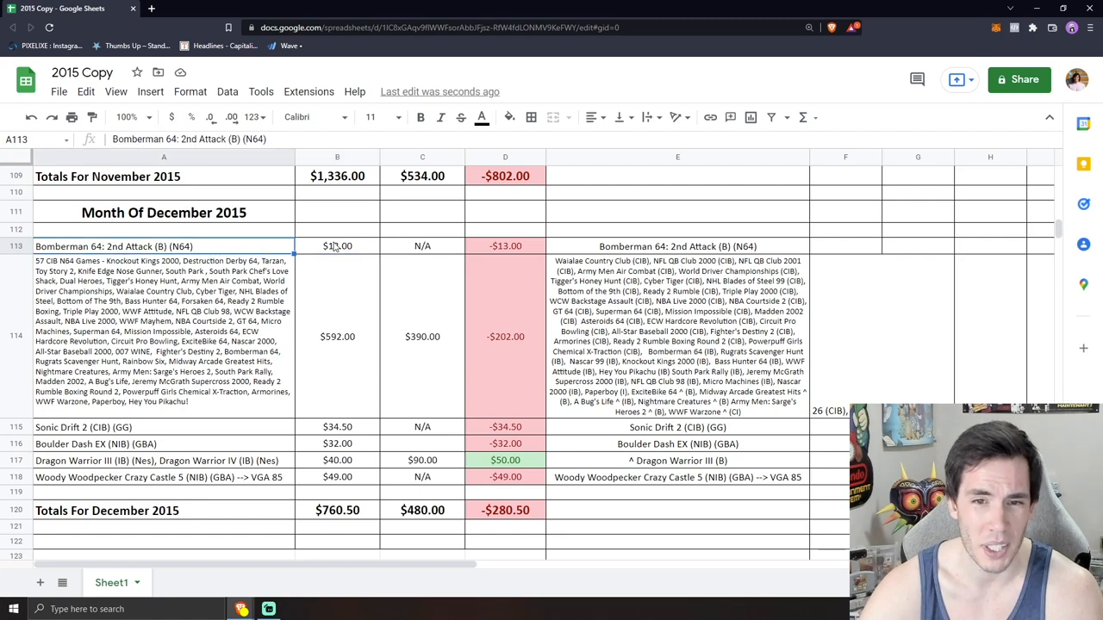
pyautogui.click(337, 246)
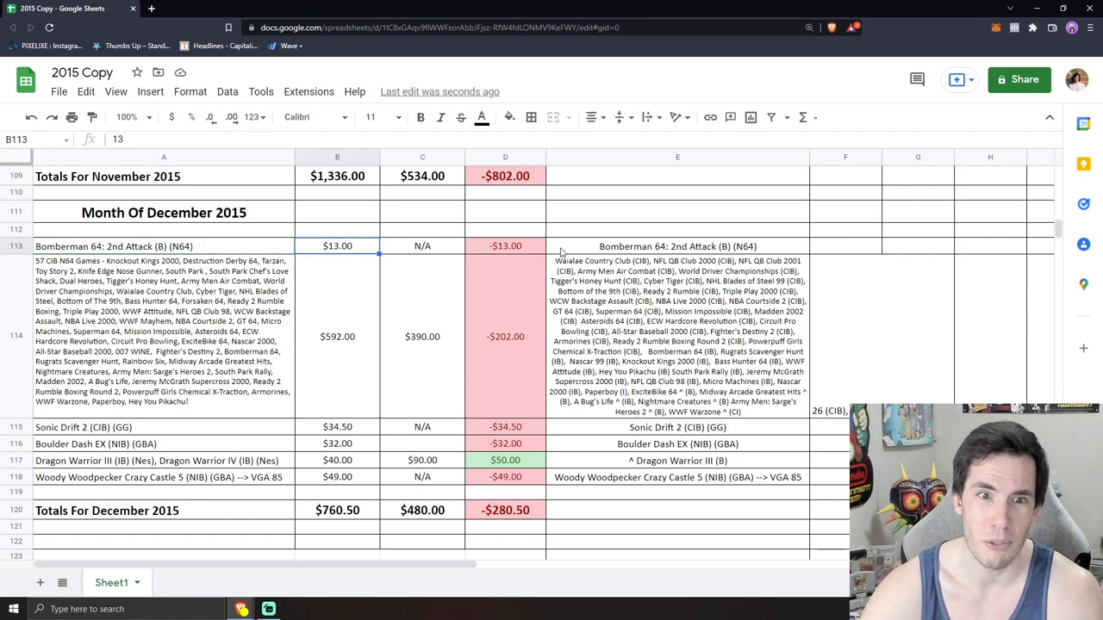
pyautogui.click(163, 247)
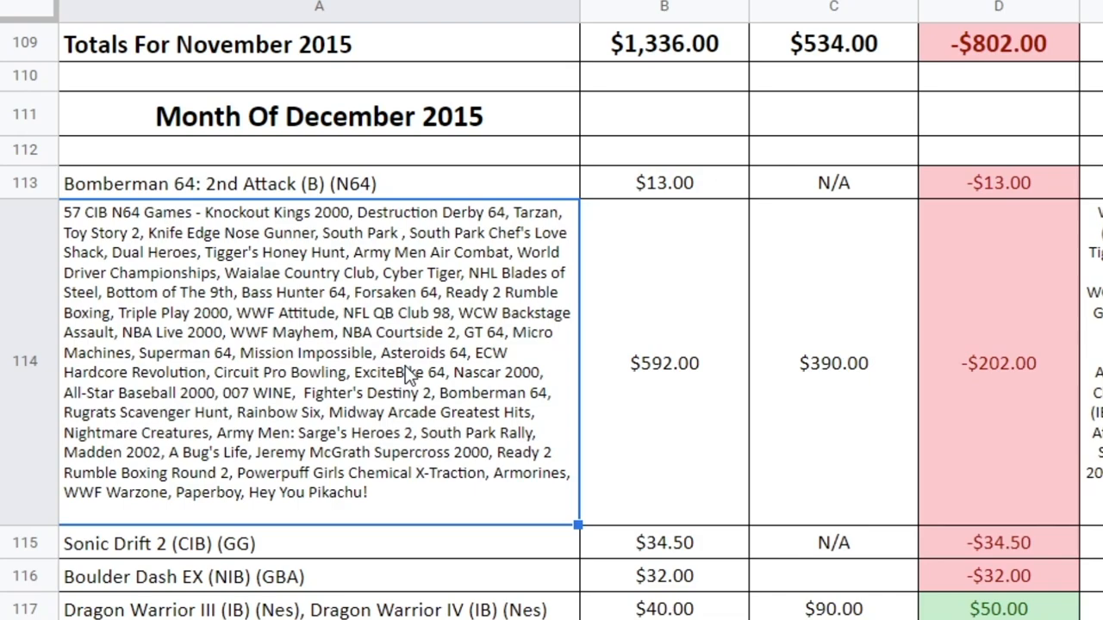
pyautogui.click(663, 363)
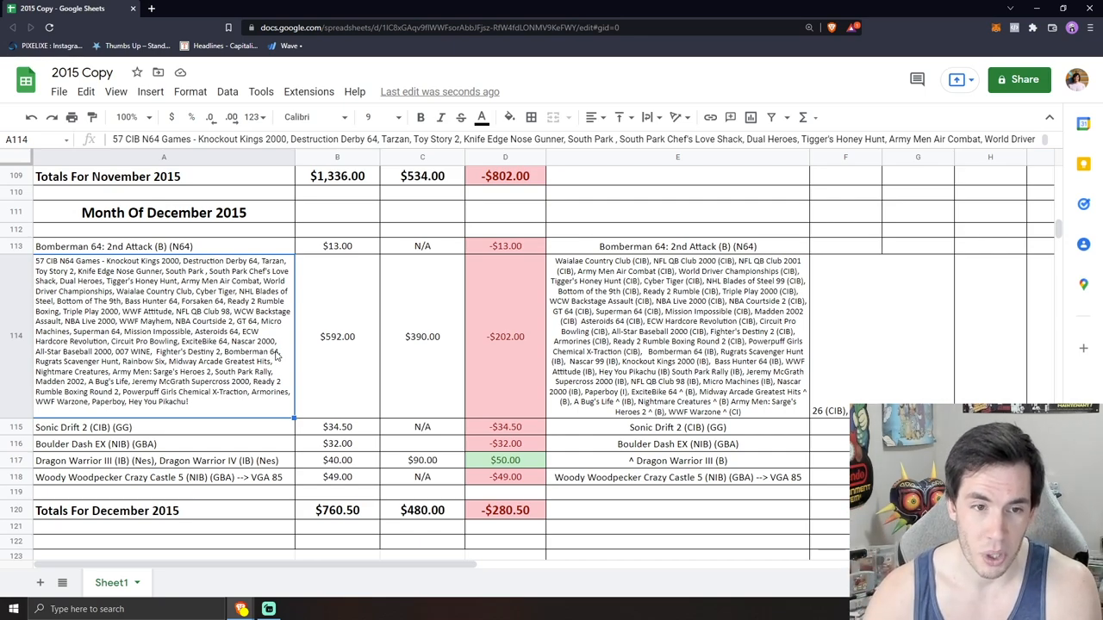
pyautogui.click(337, 336)
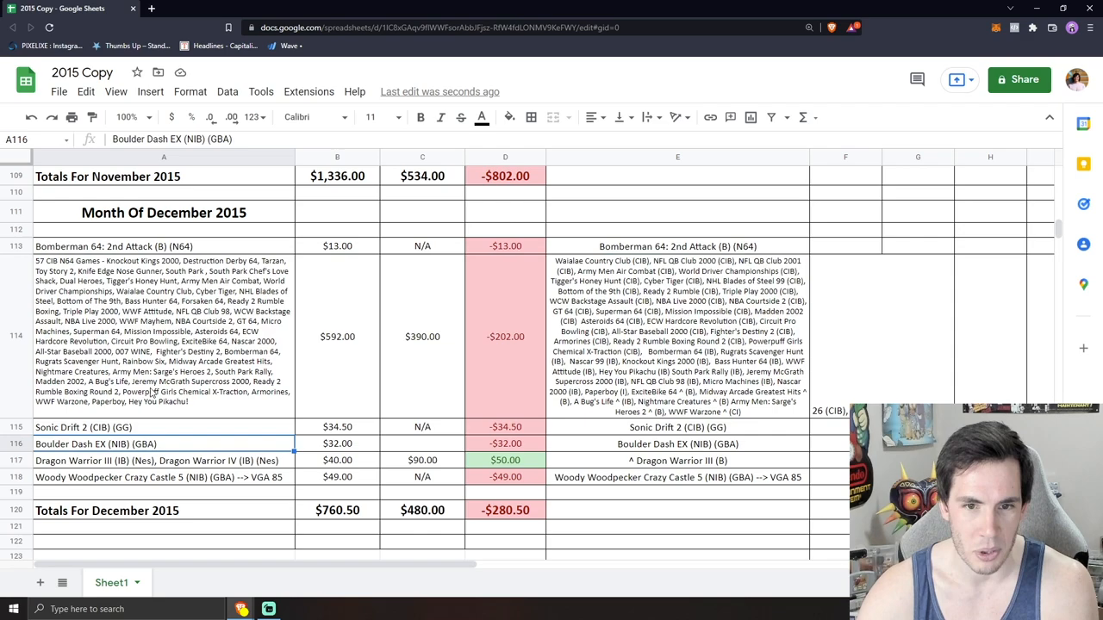
pyautogui.click(337, 336)
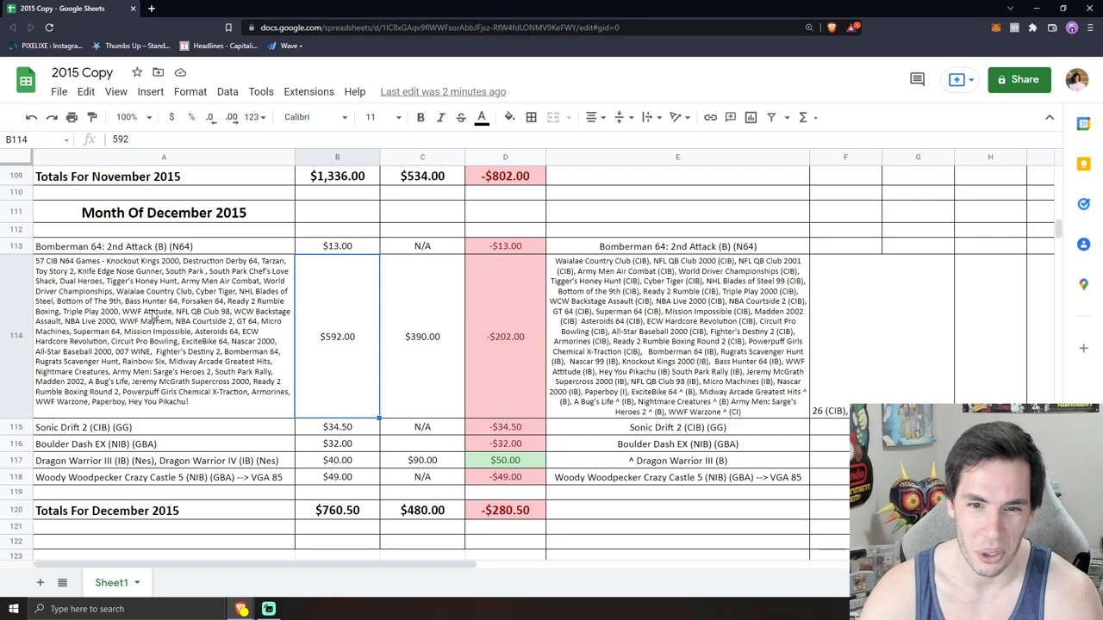
pyautogui.click(162, 336)
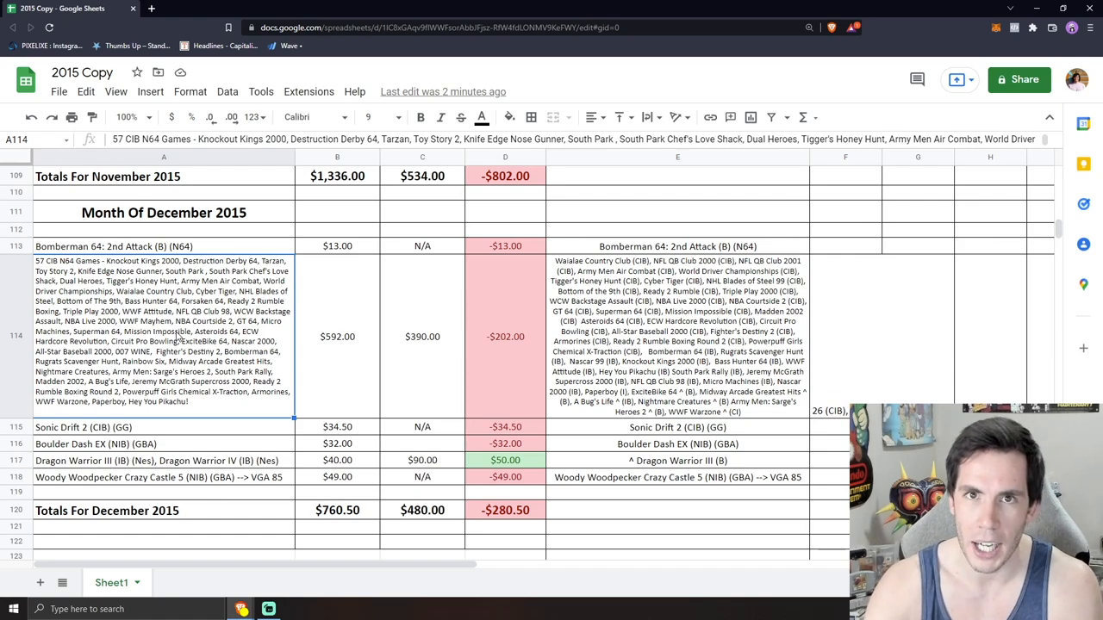
pyautogui.moveTo(163, 338)
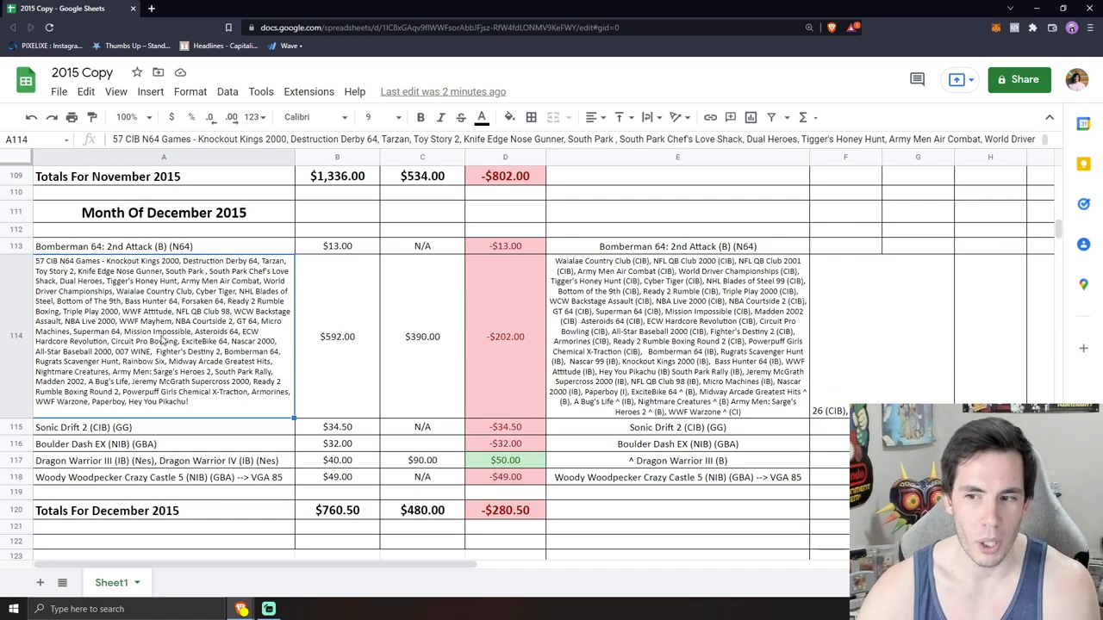
pyautogui.moveTo(731, 409)
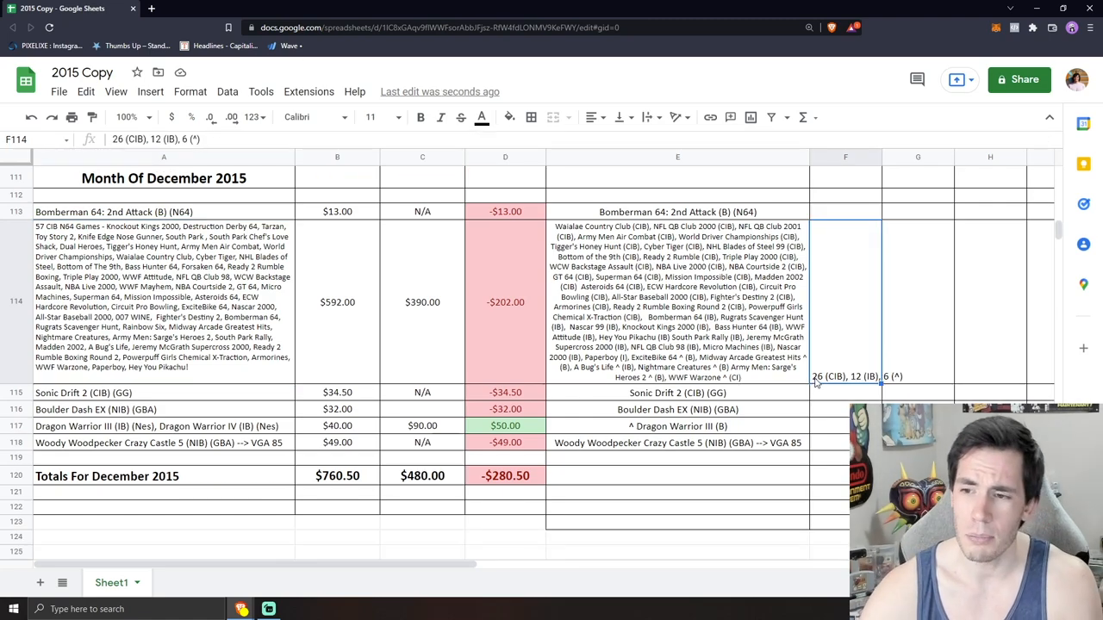
pyautogui.moveTo(821, 384)
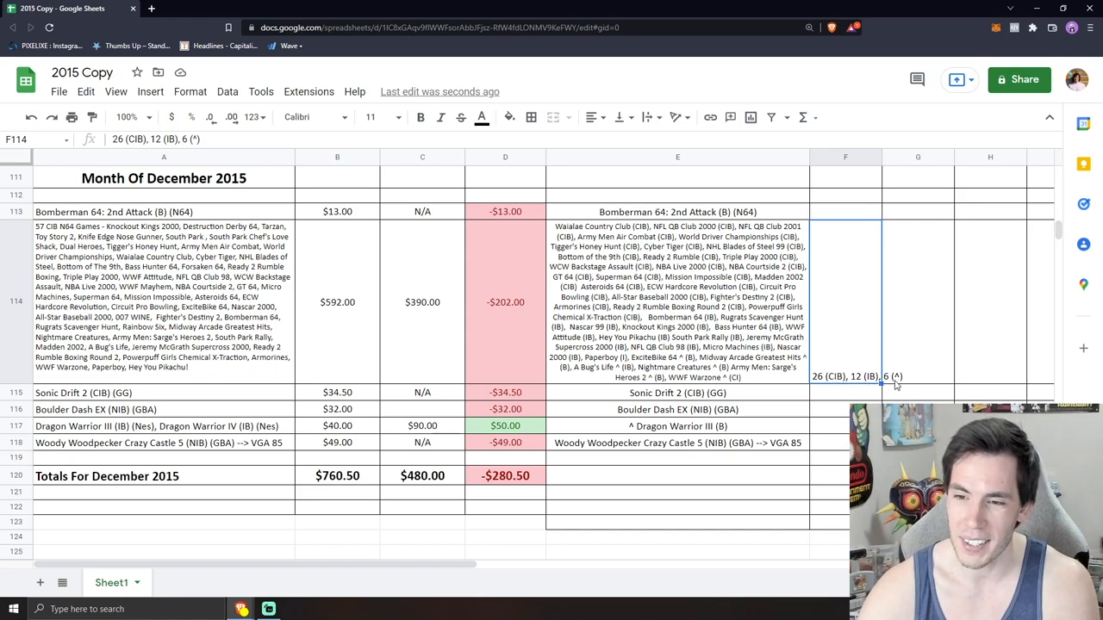
pyautogui.moveTo(207, 343)
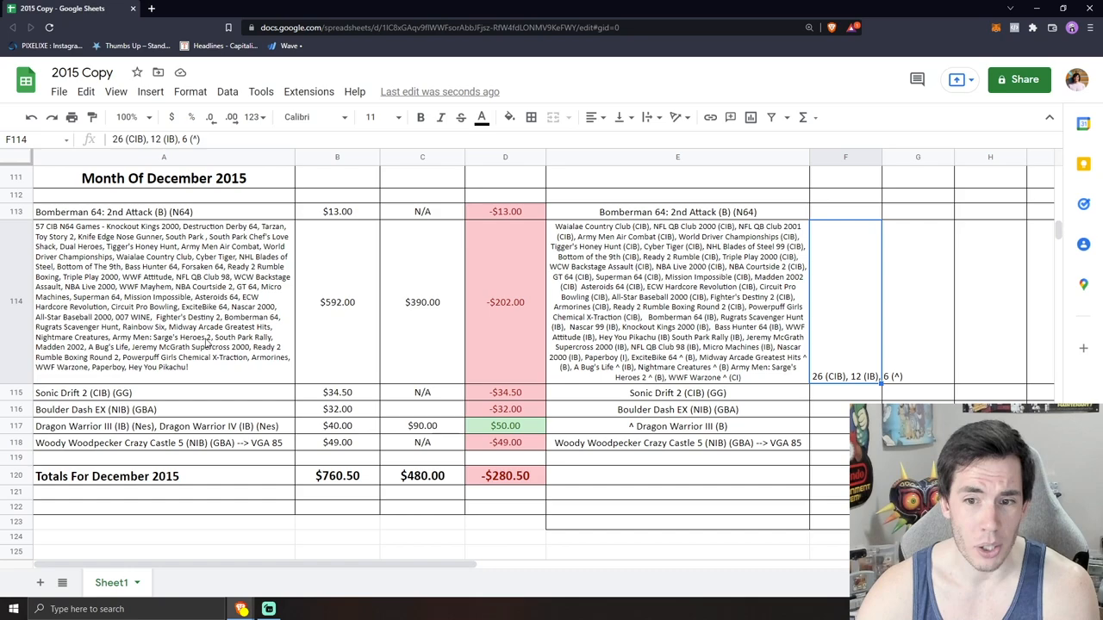
pyautogui.click(337, 475)
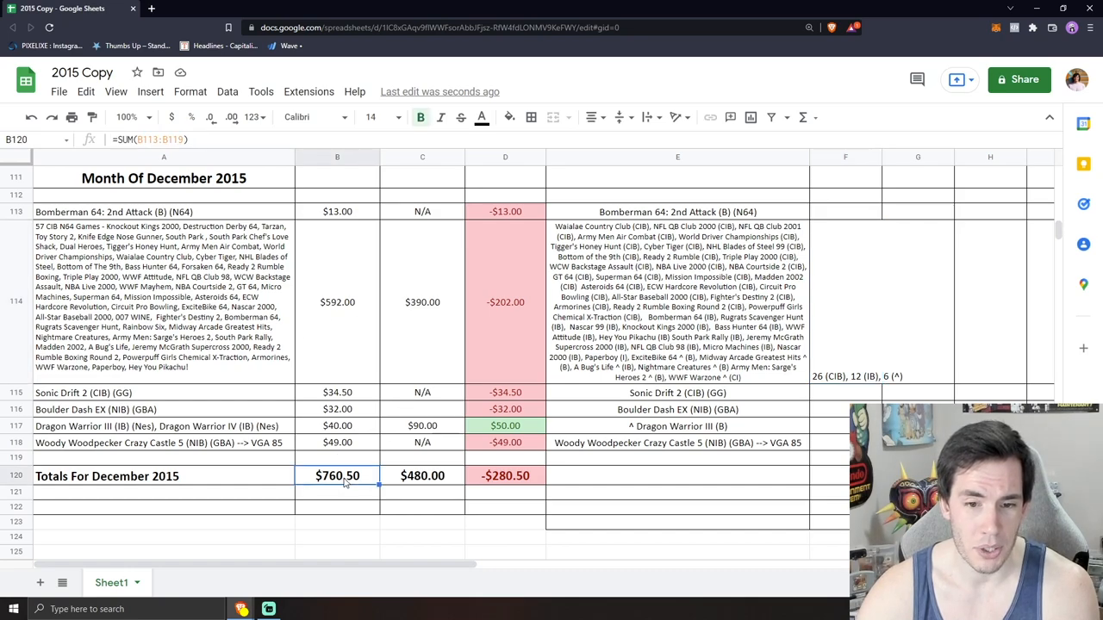
pyautogui.click(505, 475)
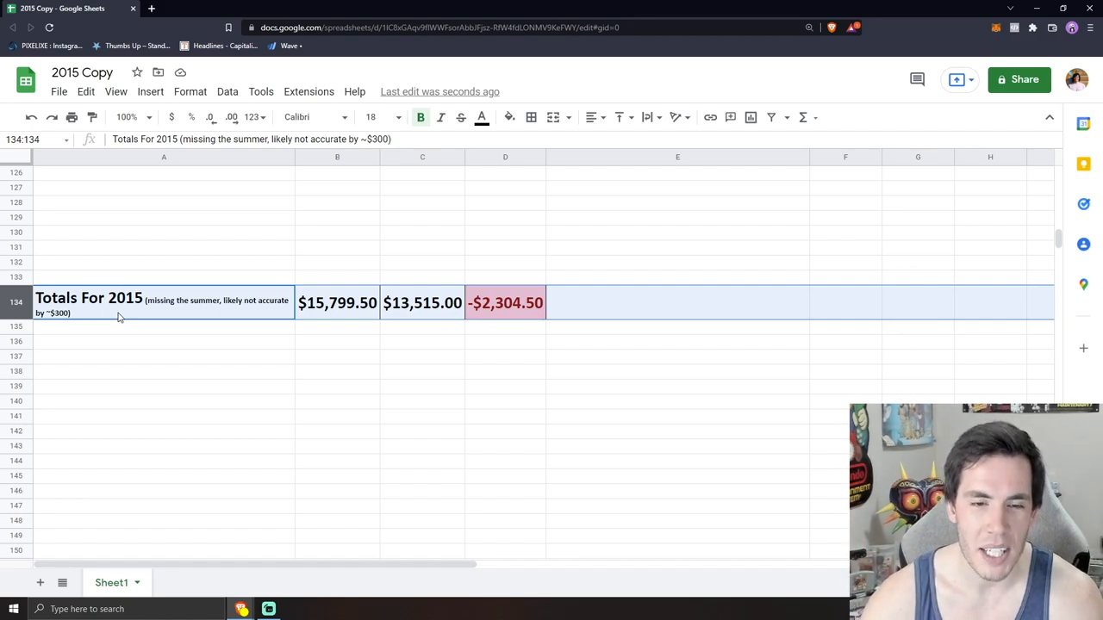
pyautogui.moveTo(294, 338)
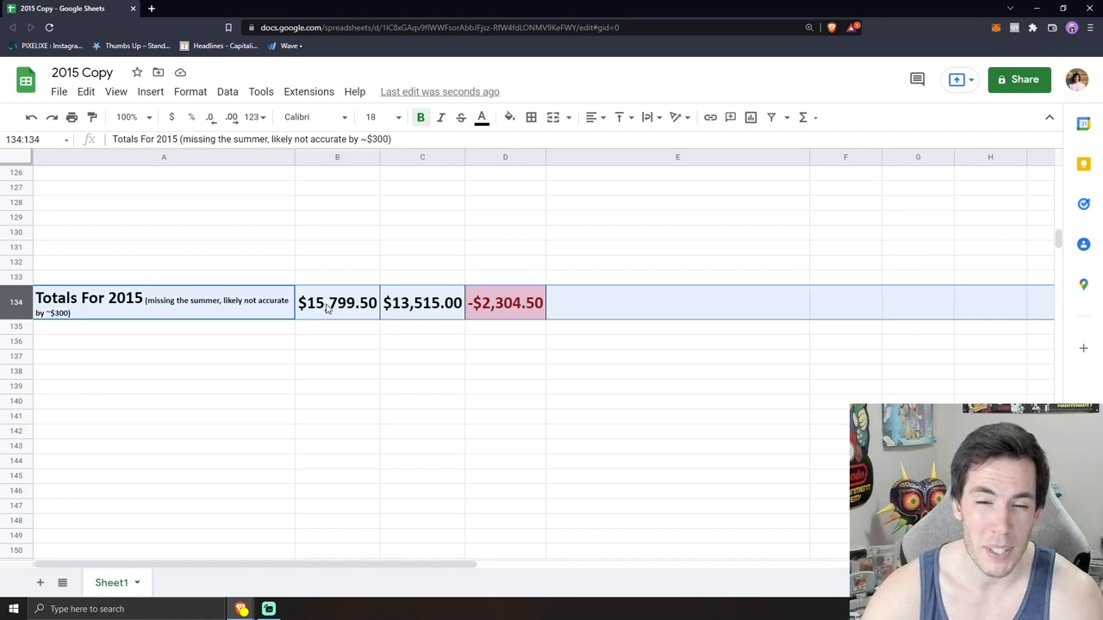
pyautogui.moveTo(324, 312)
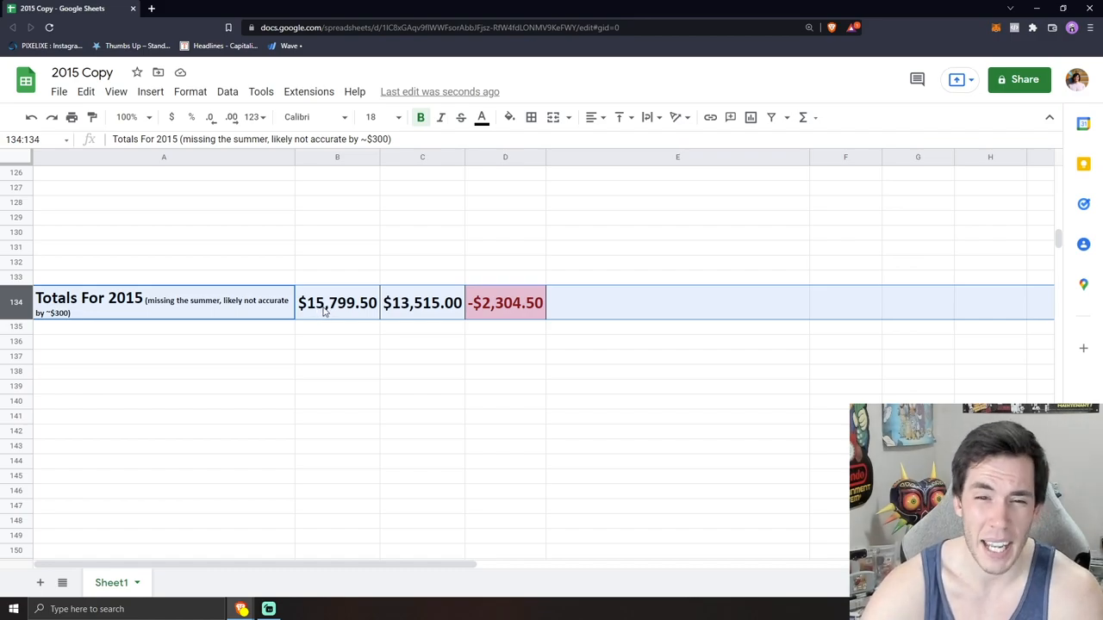
pyautogui.moveTo(334, 320)
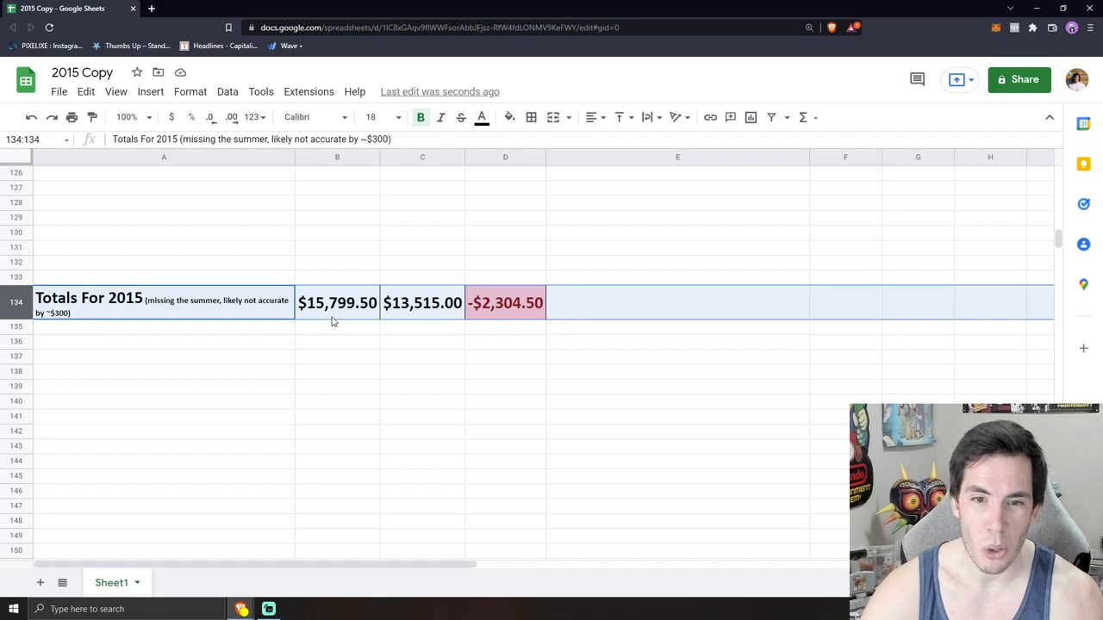
pyautogui.moveTo(425, 322)
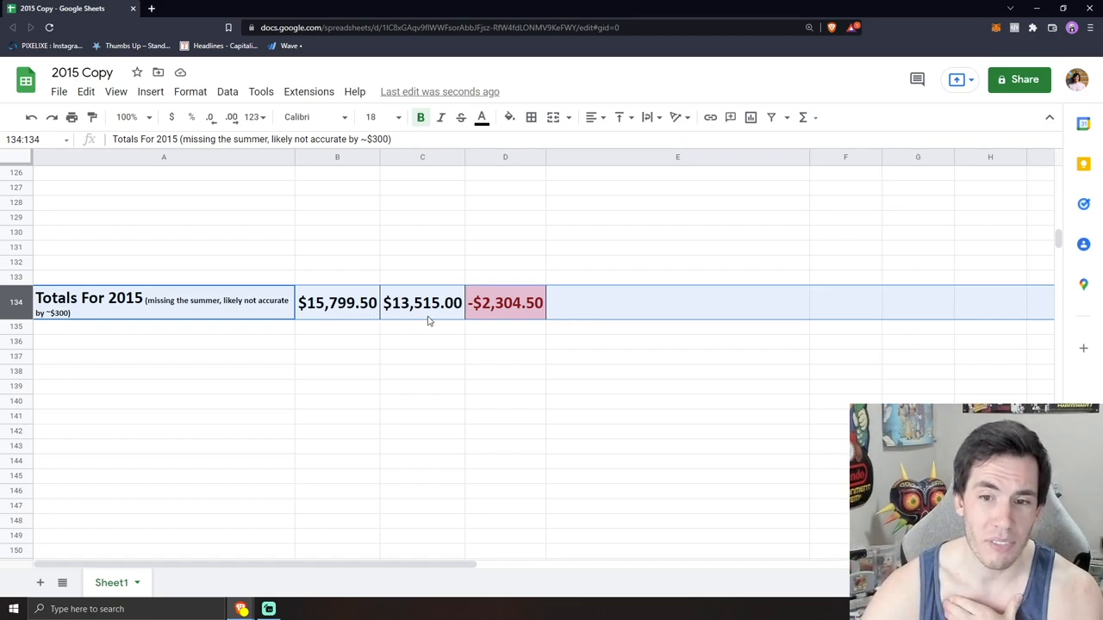
pyautogui.moveTo(521, 317)
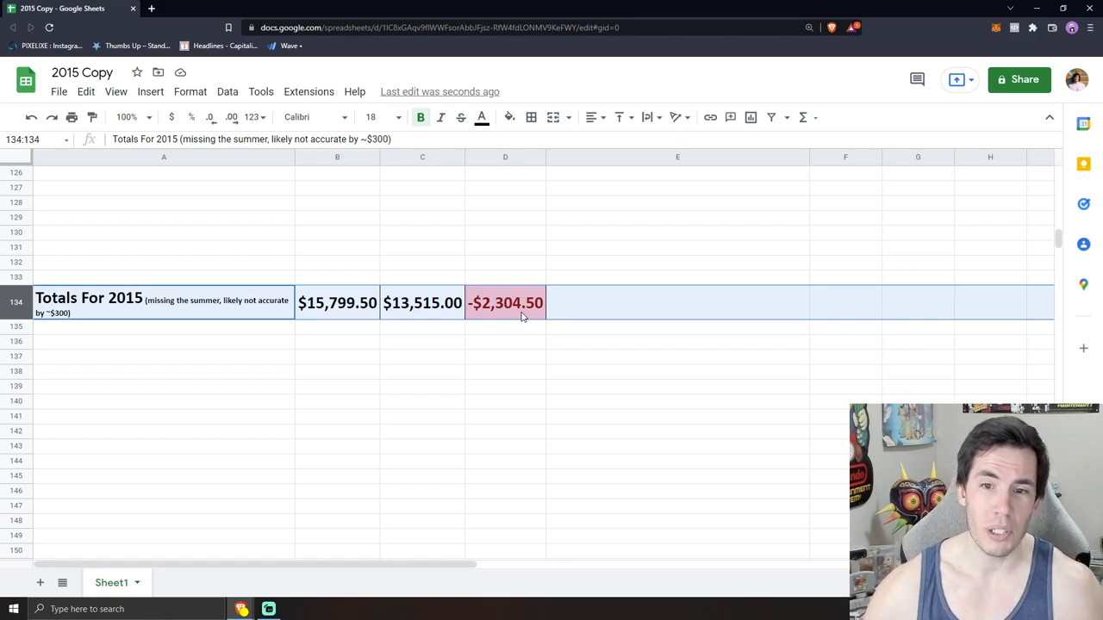